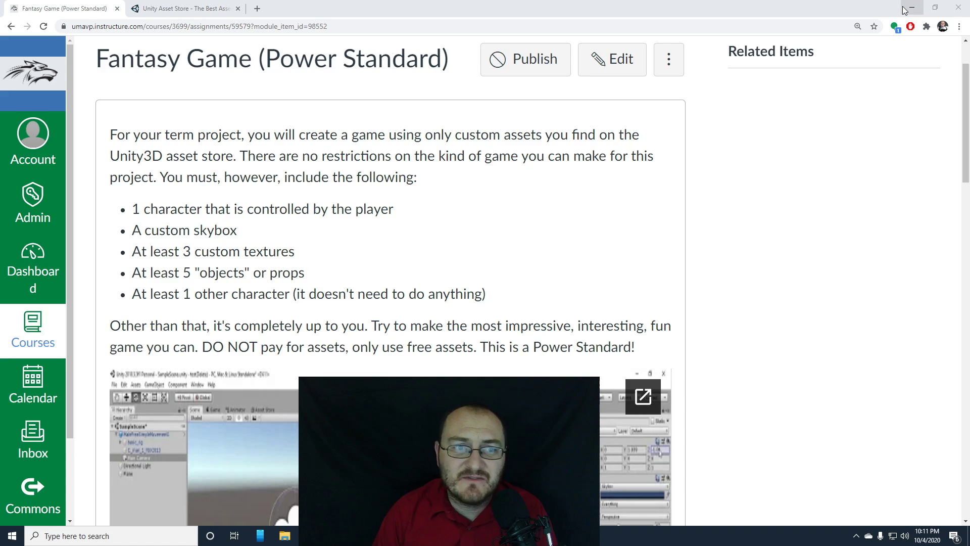
pyautogui.moveTo(910, 7)
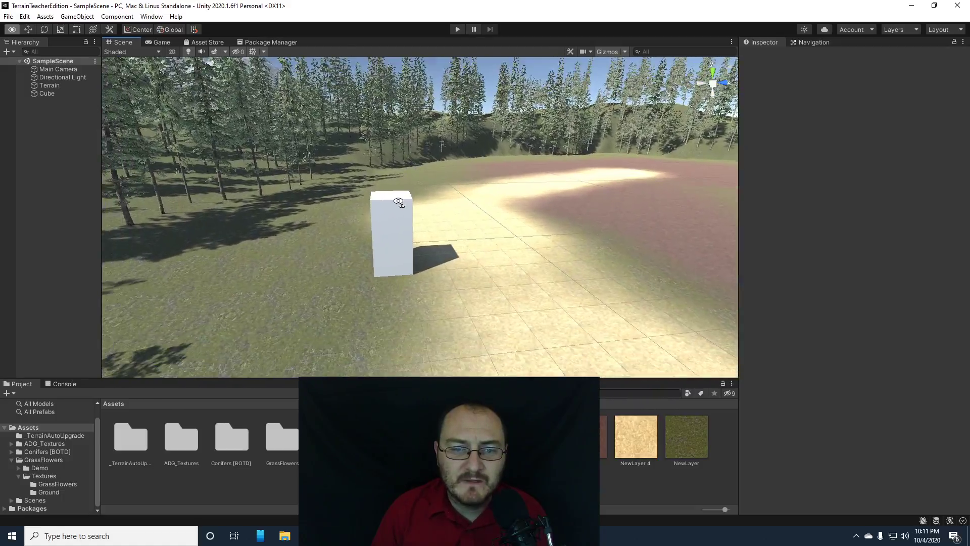
# Step: Select the tall white Cube on the terrain to show its components in the Inspector
pyautogui.click(393, 233)
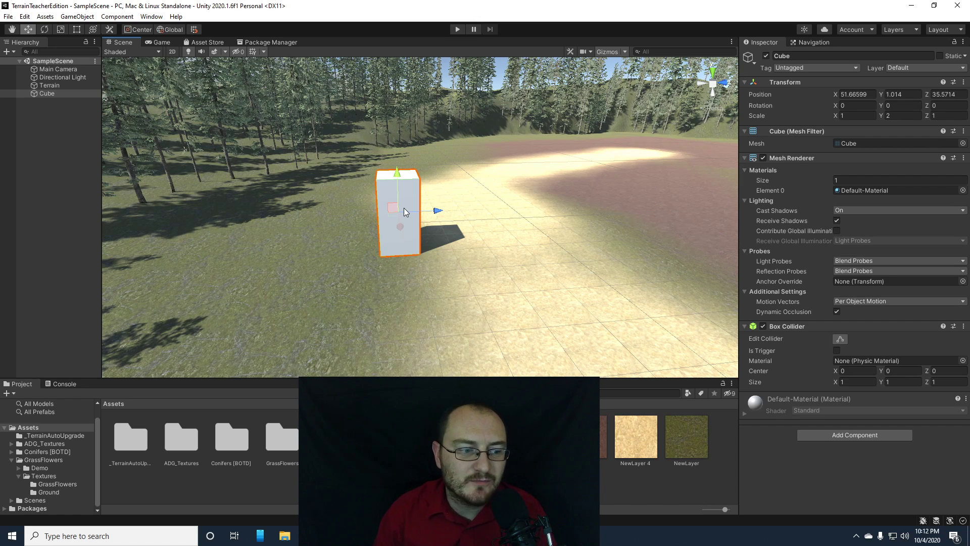
pyautogui.moveTo(402, 189)
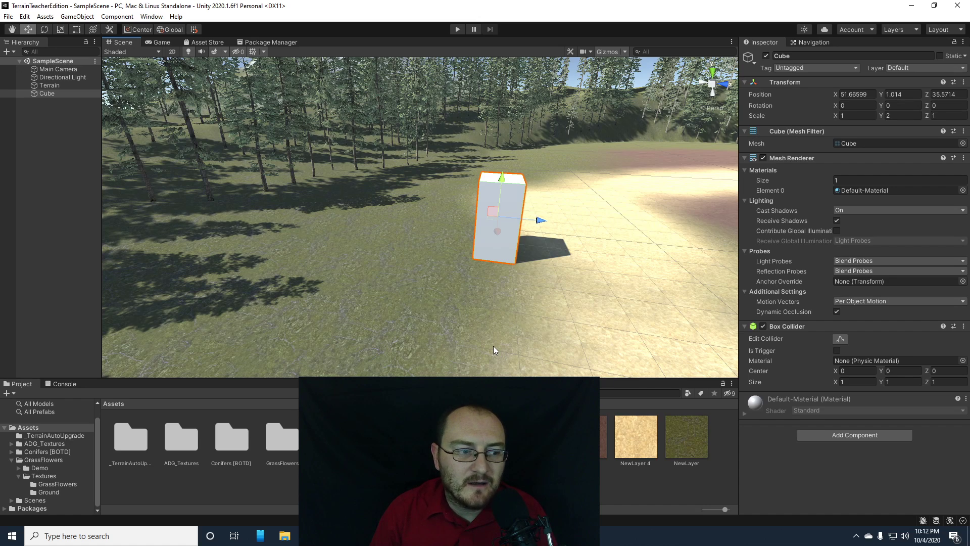
pyautogui.moveTo(417, 101)
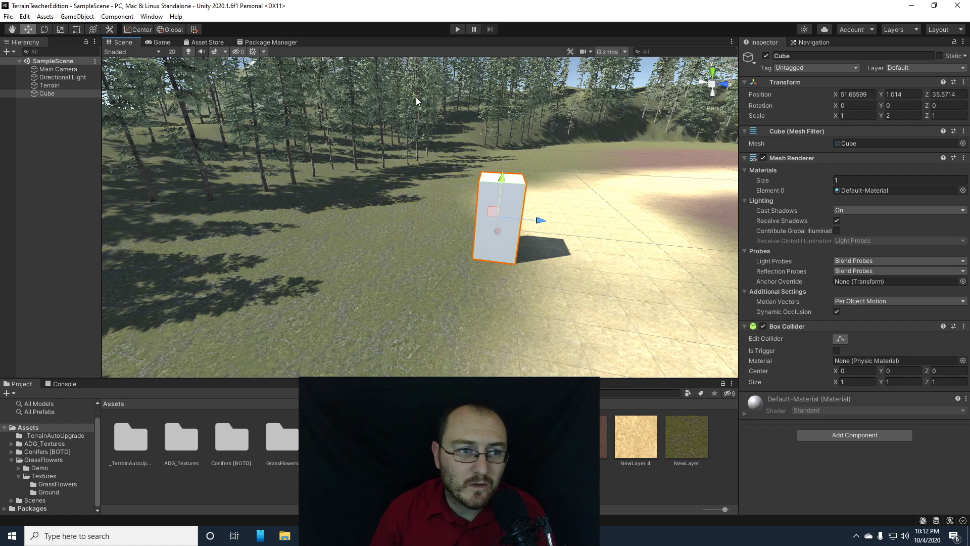
# Step: Go from the moved Asset Store view to the online Unity Asset Store website
pyautogui.click(208, 42)
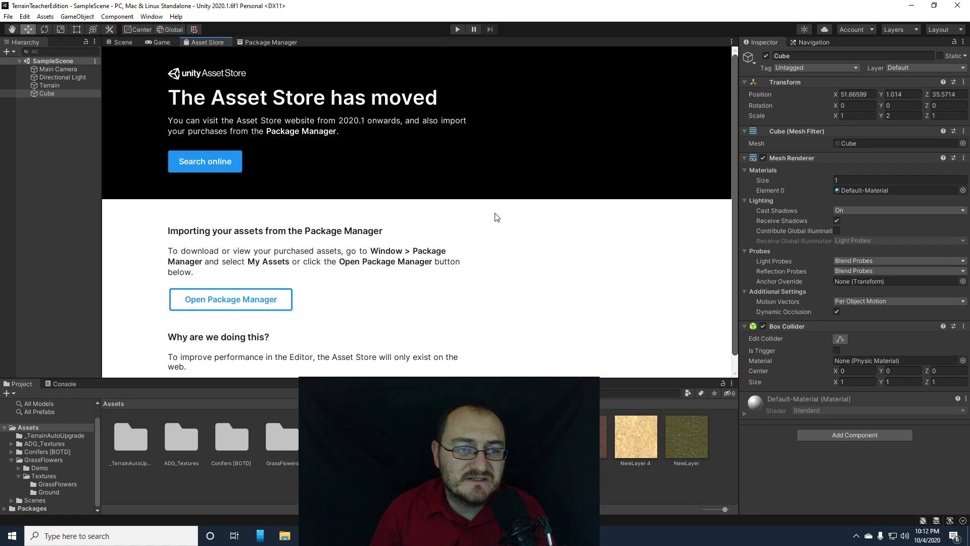
pyautogui.click(204, 161)
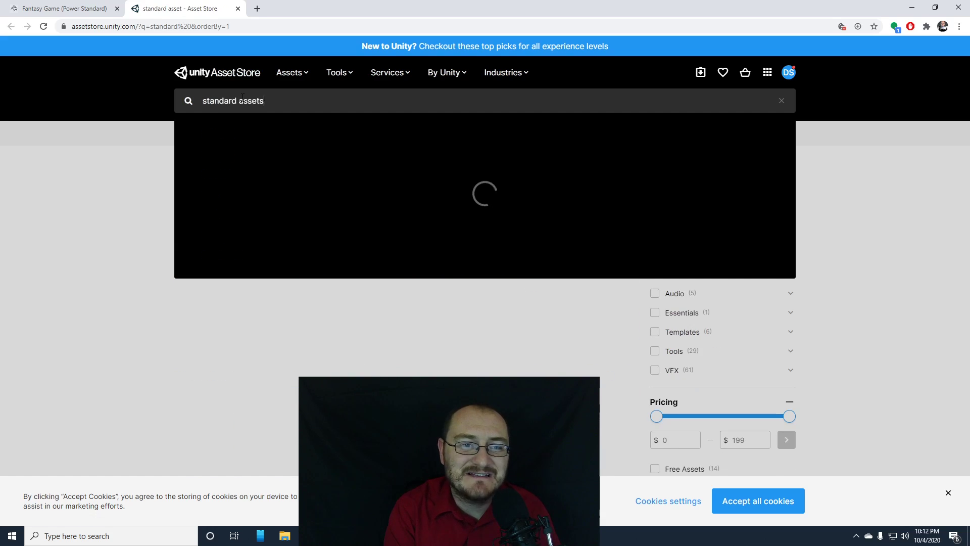
# Step: Search the store for 'standard assets' and locate Unity Technologies' free Standard Assets package
pyautogui.press('Return')
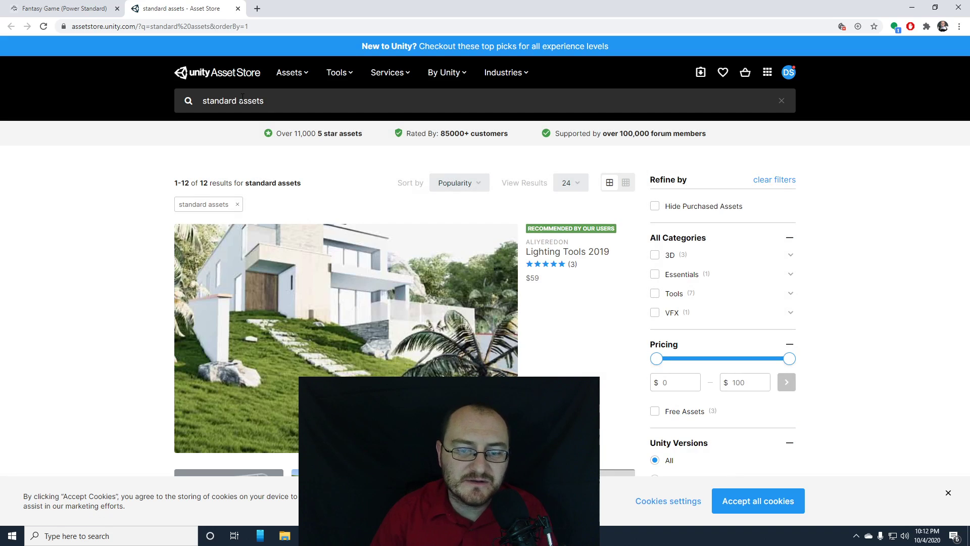
pyautogui.scroll(-3)
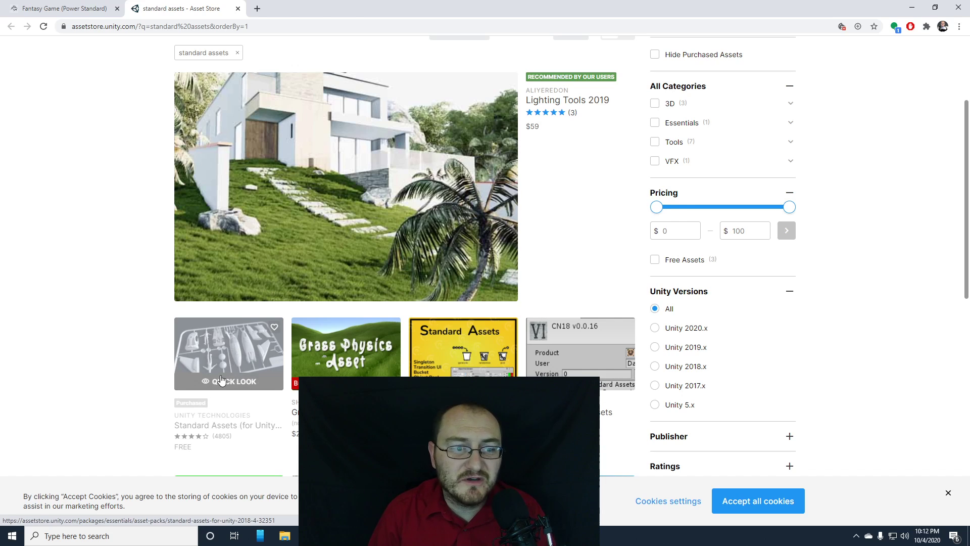
pyautogui.scroll(-3)
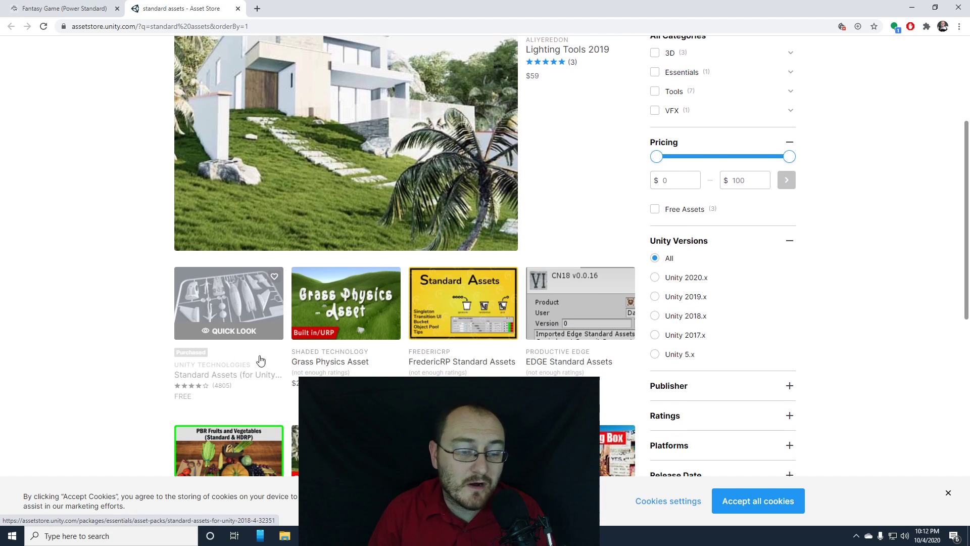
pyautogui.moveTo(225, 334)
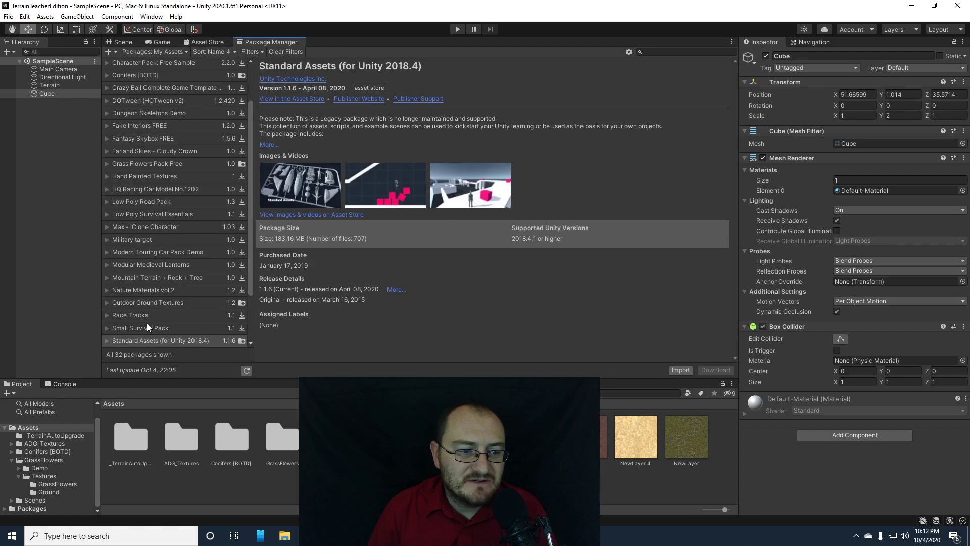
# Step: Select Standard Assets (for Unity 2018.4) under My Assets and start its import
pyautogui.click(161, 340)
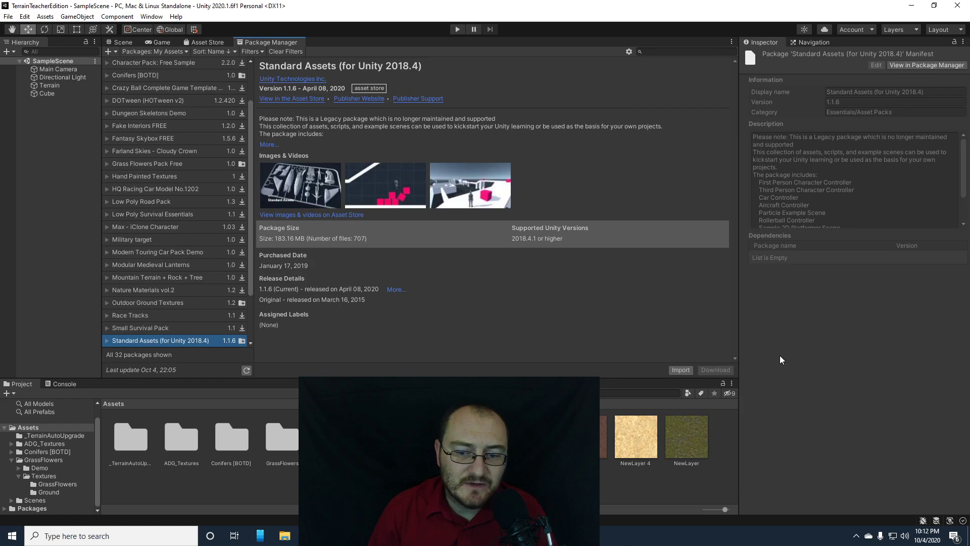
pyautogui.moveTo(690, 351)
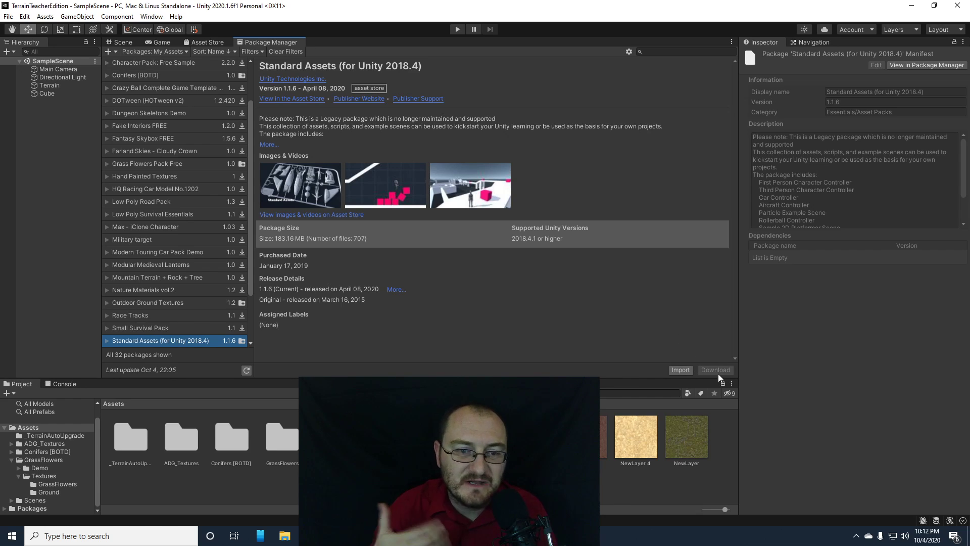
pyautogui.click(680, 370)
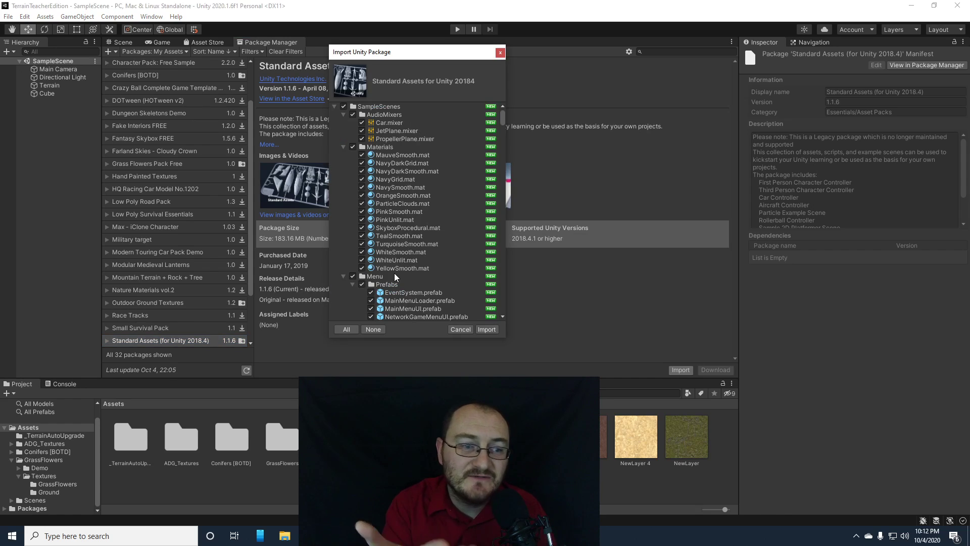
pyautogui.moveTo(414, 286)
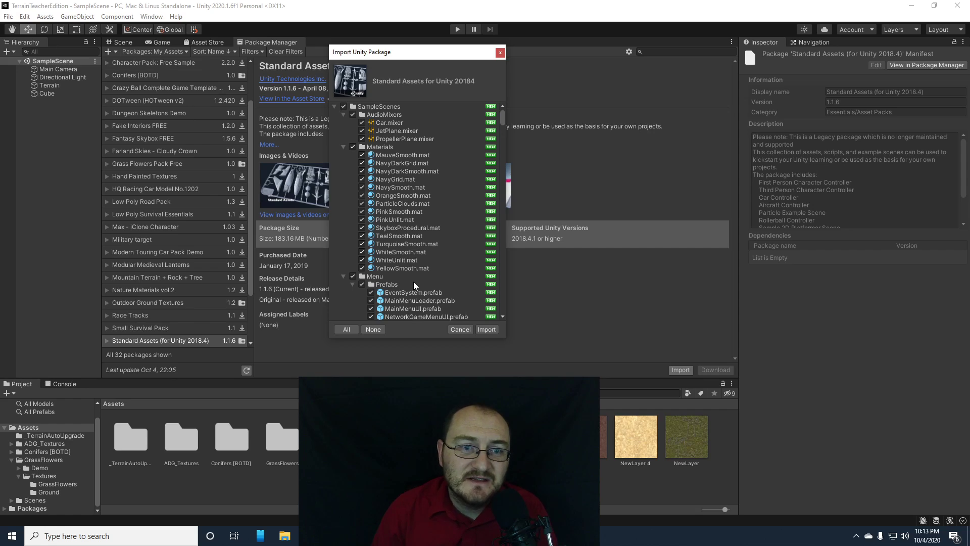
pyautogui.moveTo(408, 280)
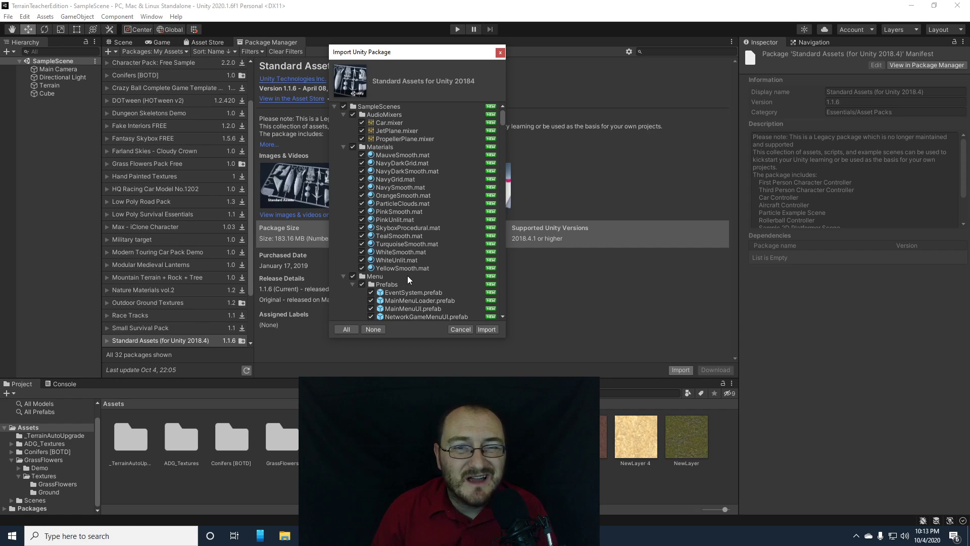
pyautogui.moveTo(365, 111)
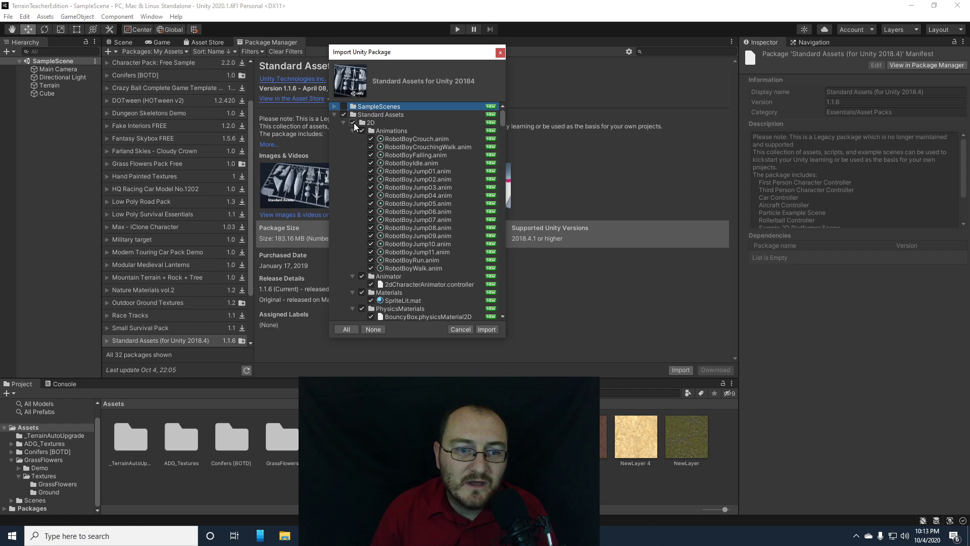
# Step: Review the package contents, collapsing the 2D and RollerBall folders while browsing the list
pyautogui.click(354, 122)
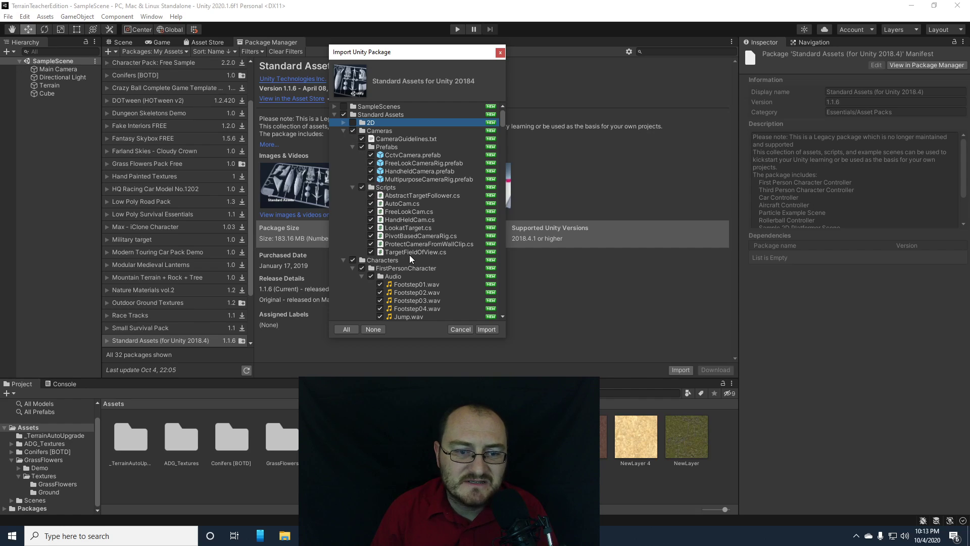
pyautogui.scroll(-3)
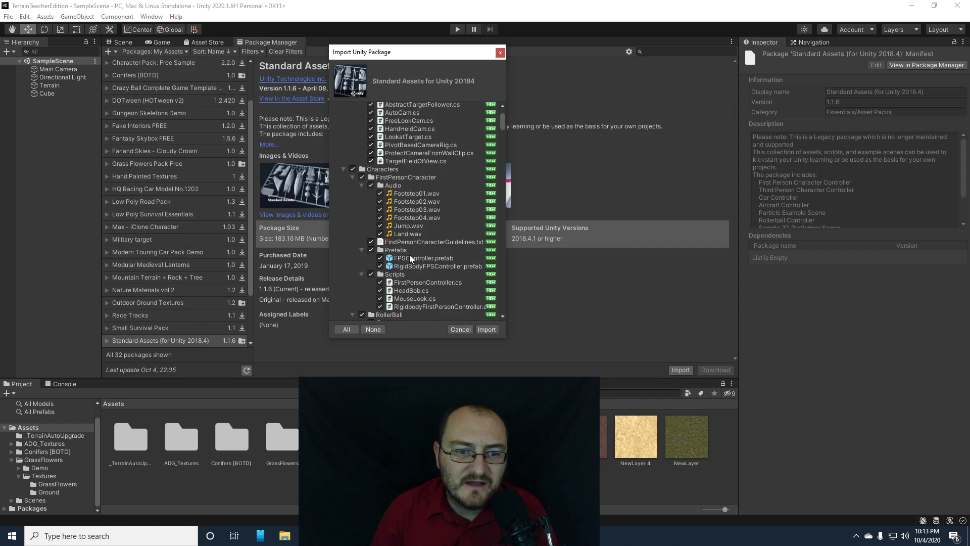
pyautogui.scroll(-3)
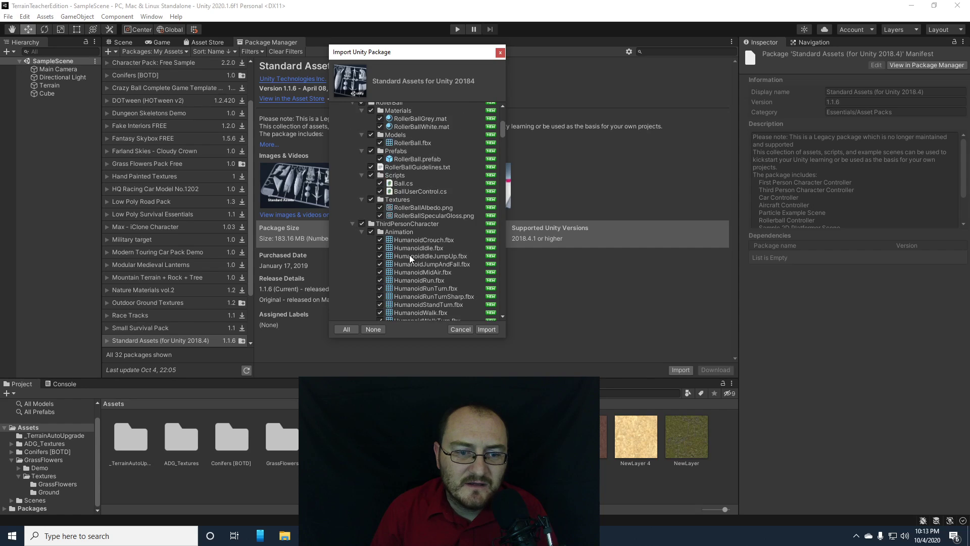
pyautogui.scroll(3)
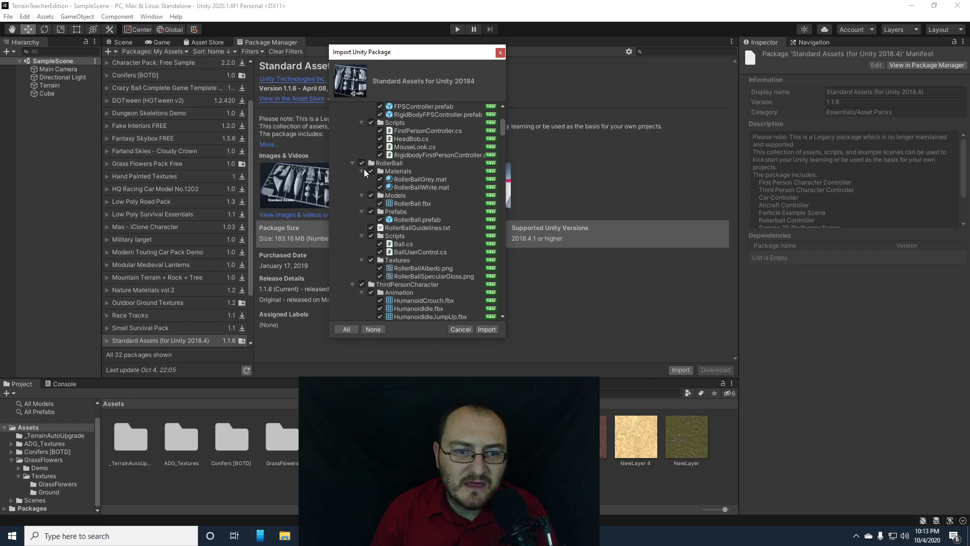
pyautogui.click(388, 162)
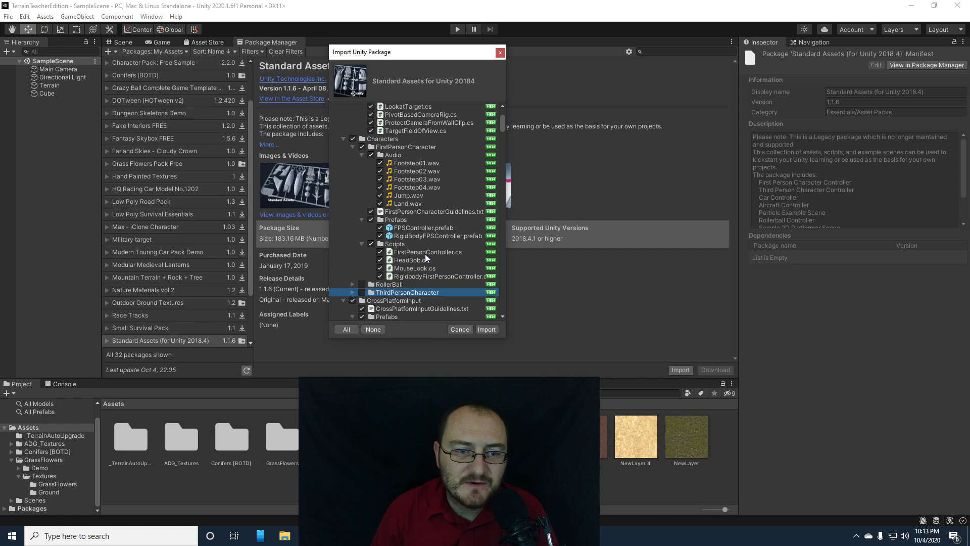
pyautogui.scroll(-3)
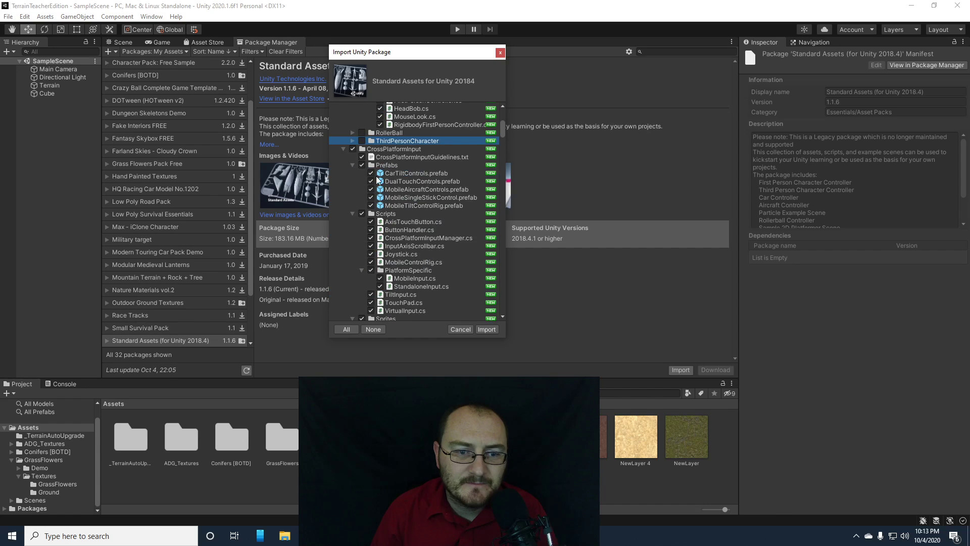
pyautogui.scroll(-3)
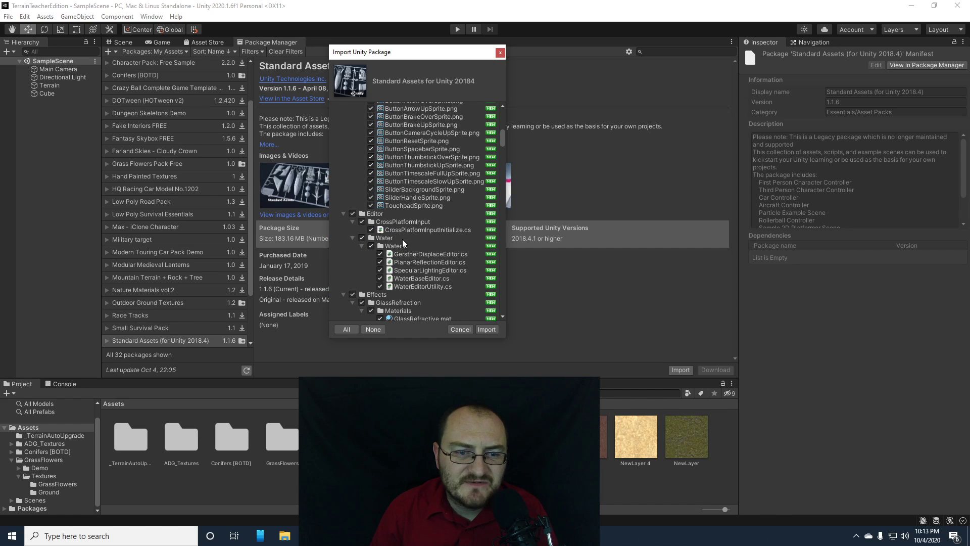
pyautogui.scroll(-3)
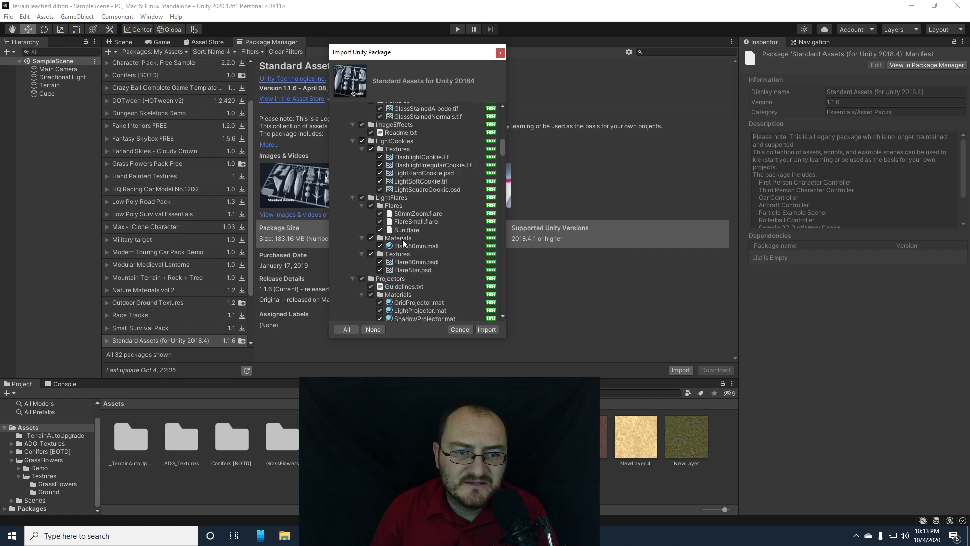
pyautogui.scroll(-3)
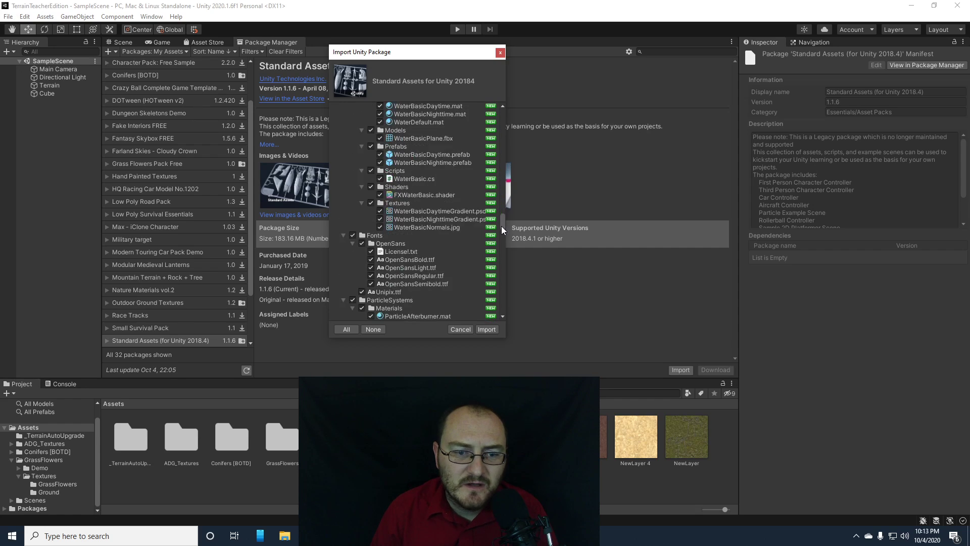
# Step: Confirm importing all the Standard Assets files into the project
pyautogui.click(486, 328)
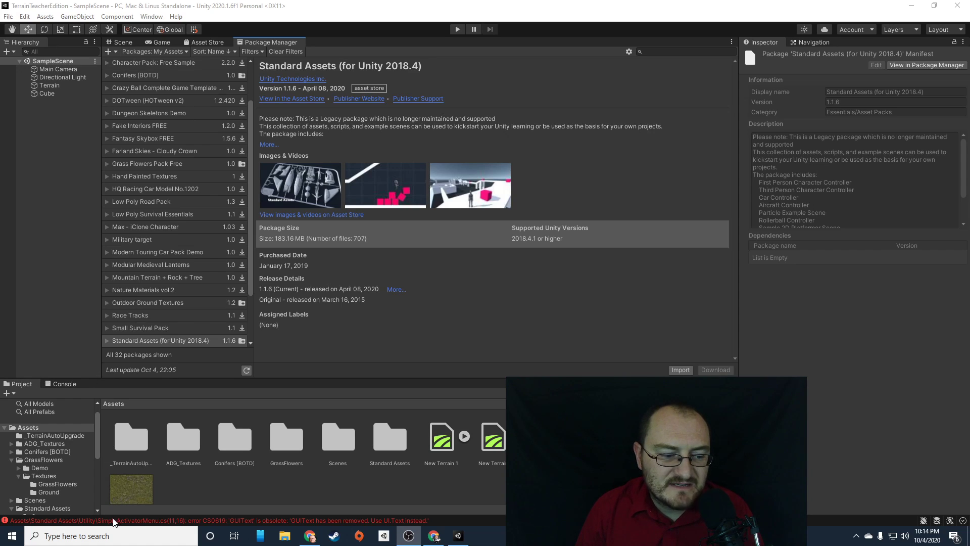
# Step: Select the red CS0619 GUIText error in the Console to read its full message
pyautogui.click(63, 383)
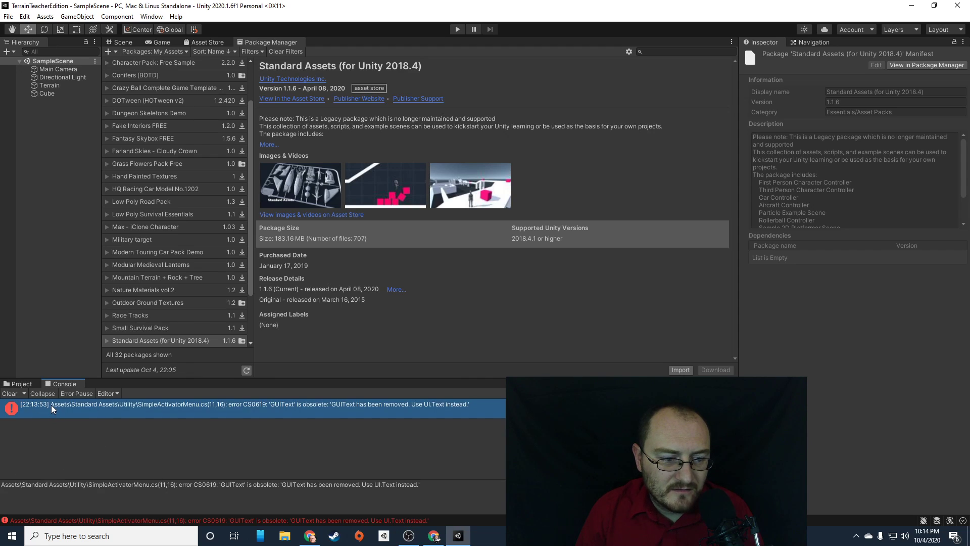
pyautogui.moveTo(162, 402)
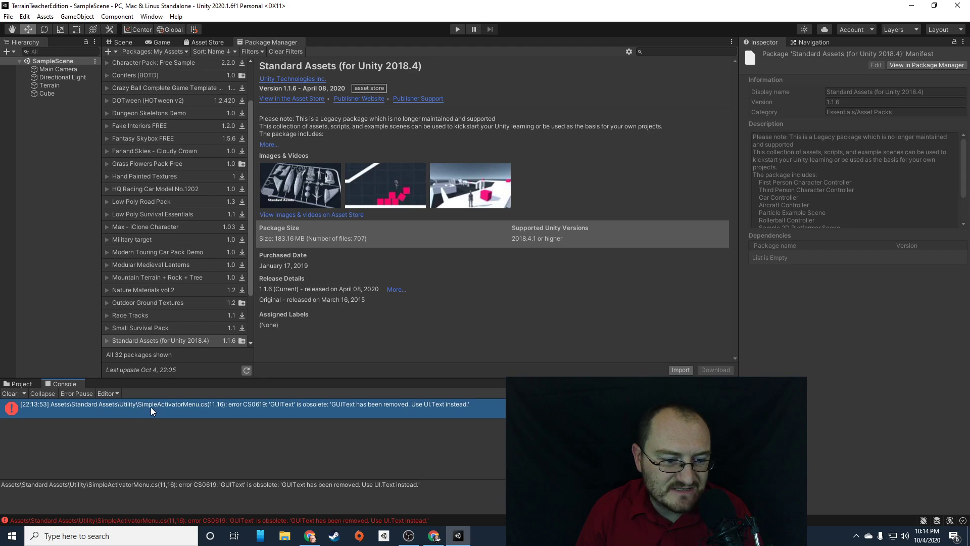
pyautogui.moveTo(206, 408)
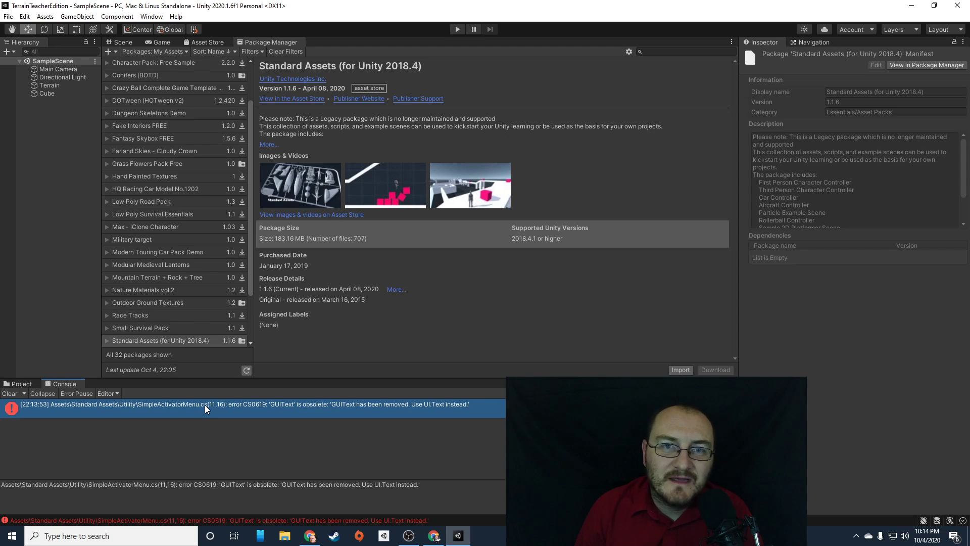
pyautogui.moveTo(112, 410)
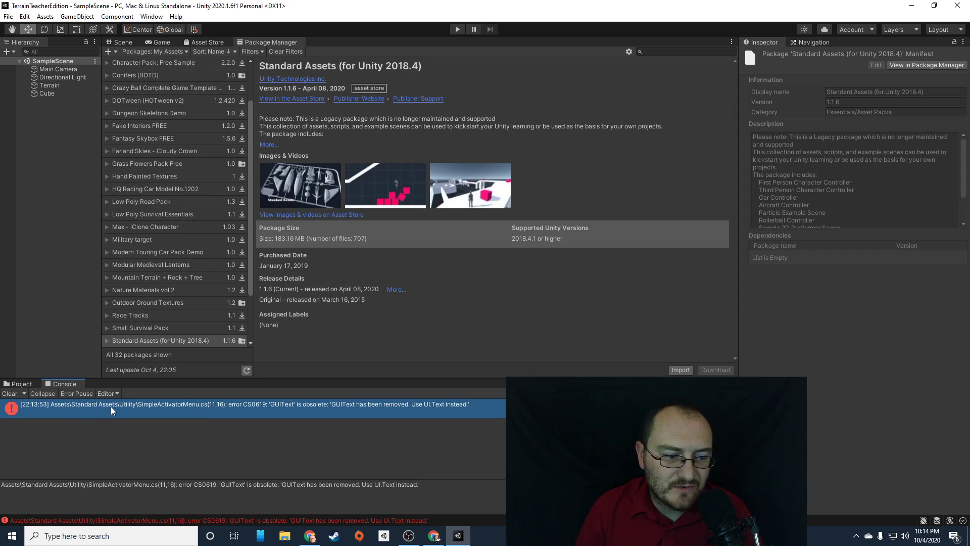
pyautogui.moveTo(65, 415)
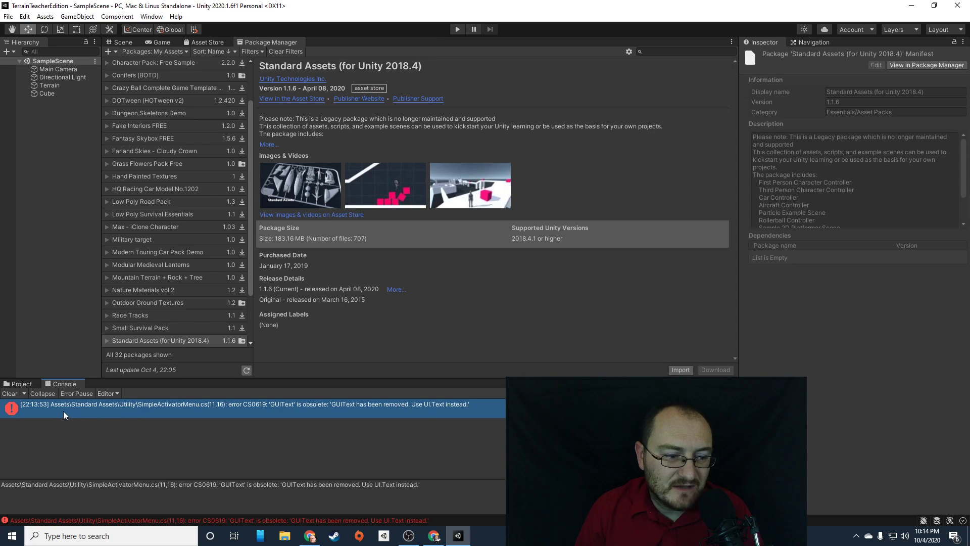
pyautogui.moveTo(130, 412)
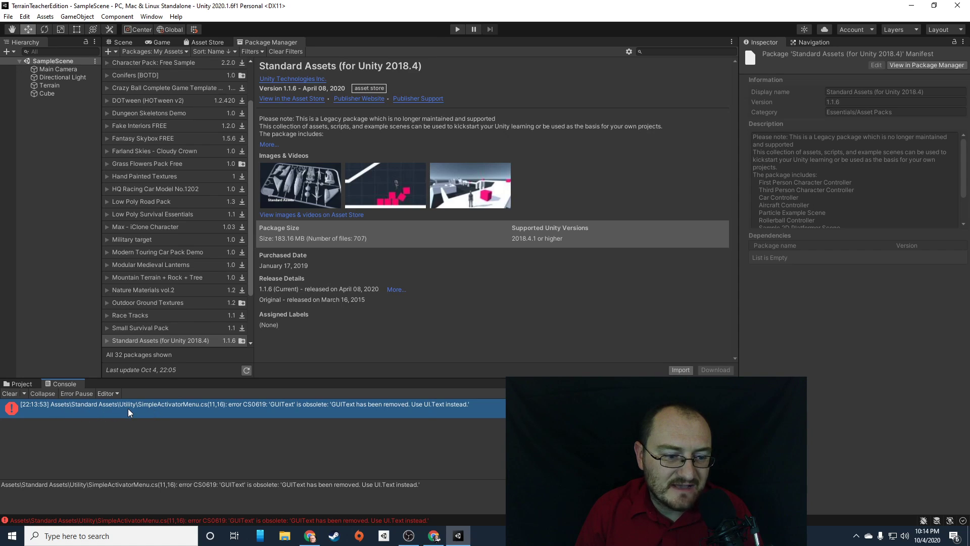
pyautogui.moveTo(180, 412)
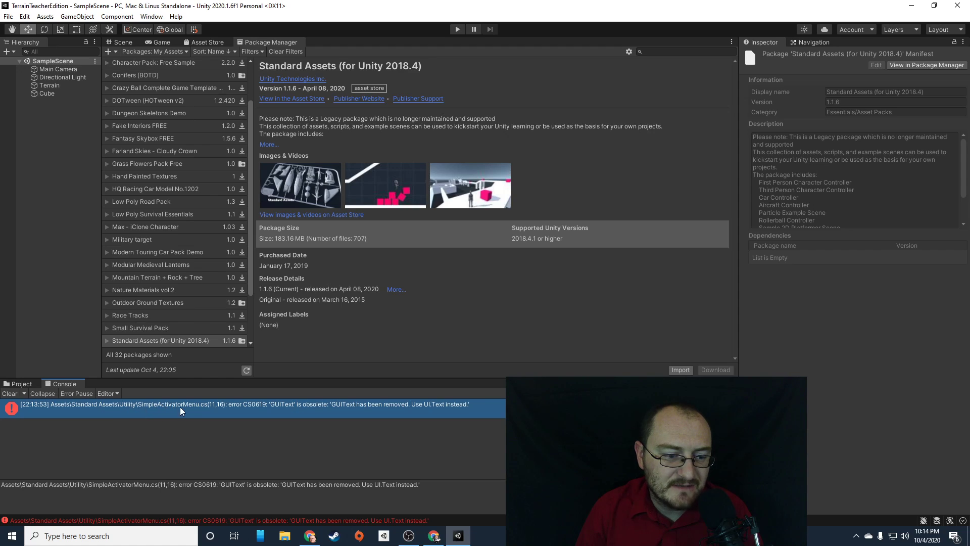
# Step: Browse the Project panel to Assets > Standard Assets > Utility
pyautogui.click(20, 384)
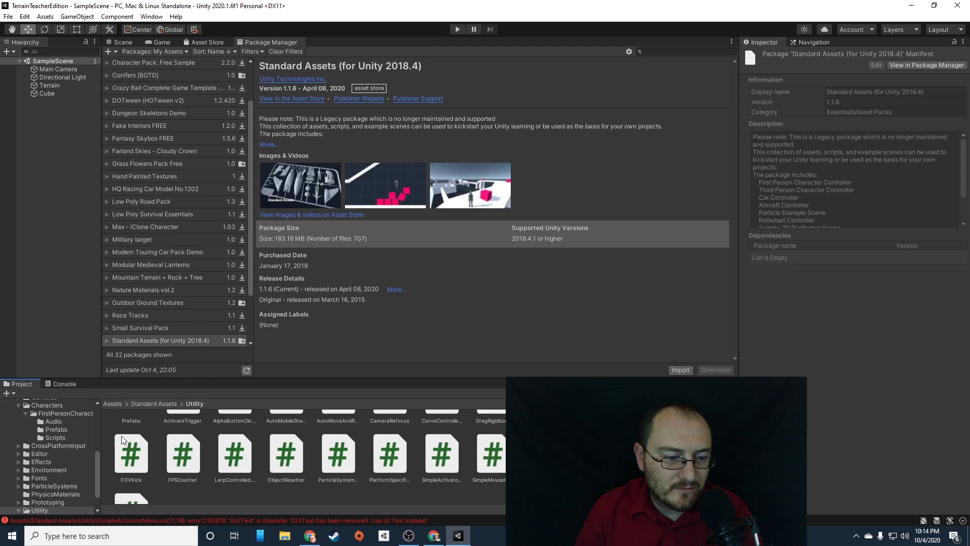
pyautogui.scroll(-3)
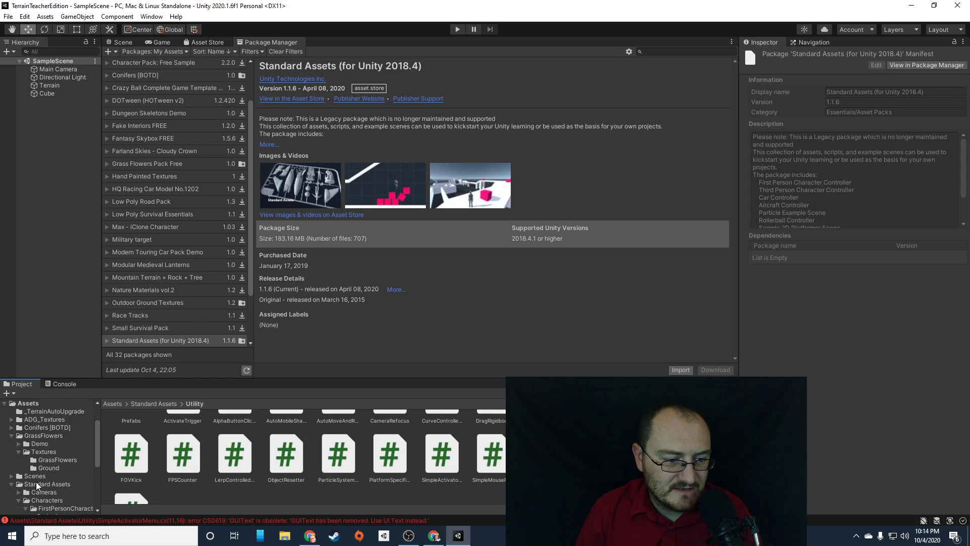
pyautogui.click(47, 423)
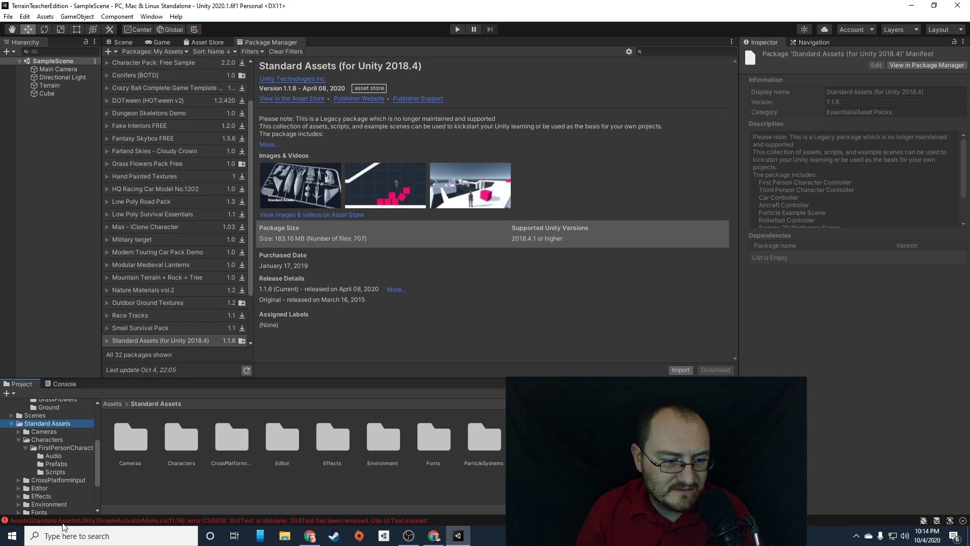
pyautogui.scroll(-3)
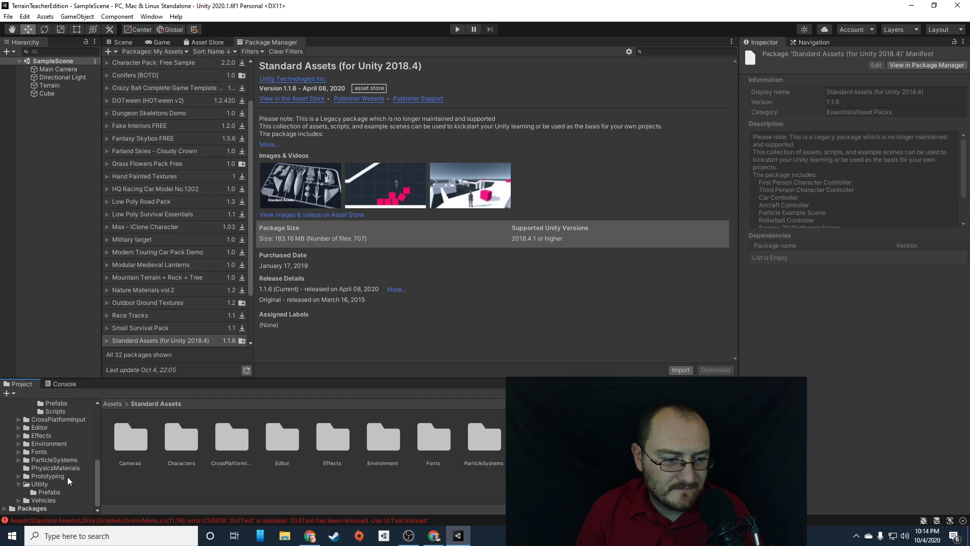
pyautogui.click(40, 483)
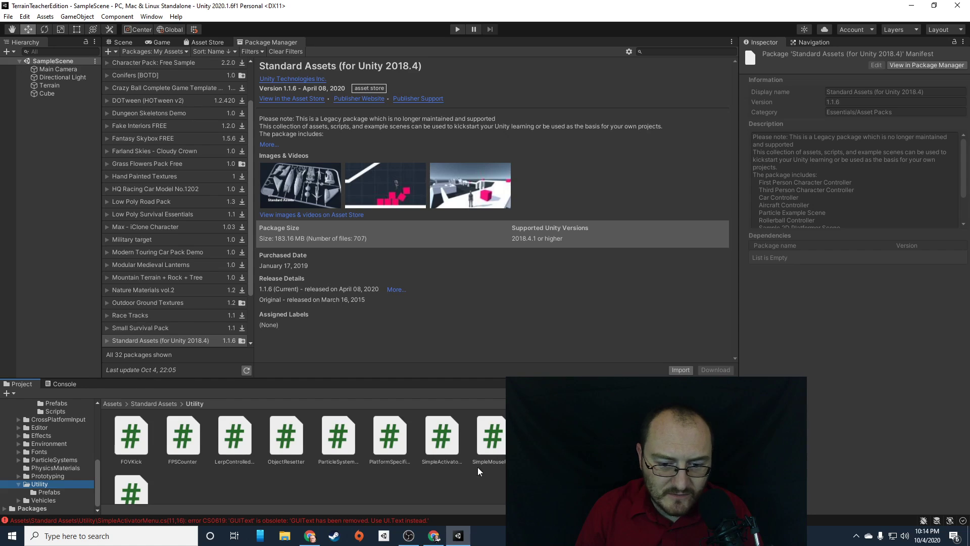
# Step: Permanently delete SimpleActivatorMenu.cs to clear the obsolete GUIText error
pyautogui.click(441, 437)
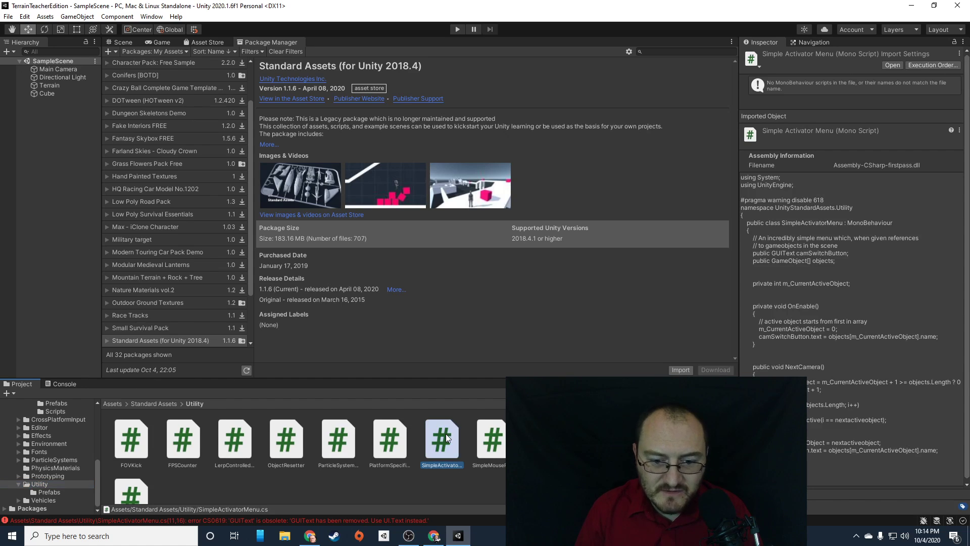
pyautogui.rightClick(441, 439)
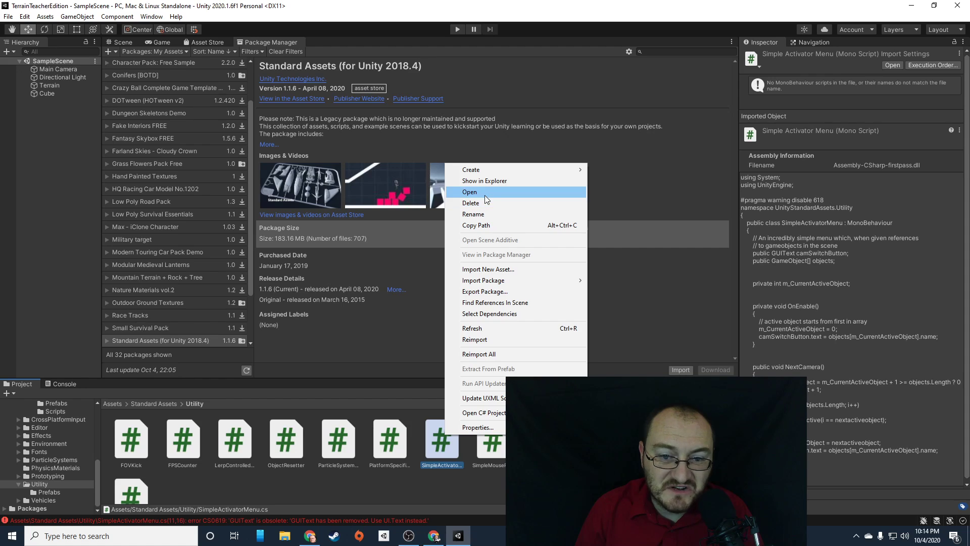
pyautogui.click(470, 202)
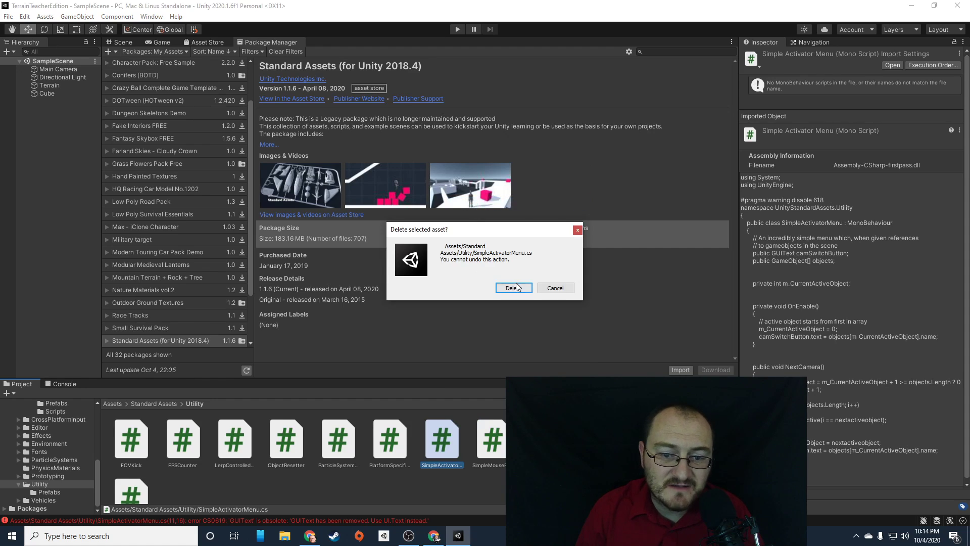
pyautogui.click(512, 288)
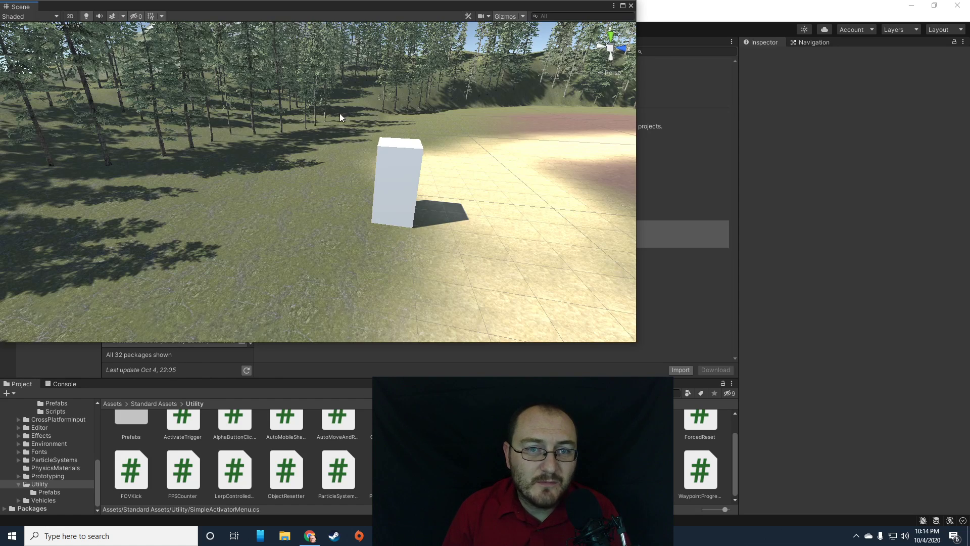
pyautogui.moveTo(60, 470)
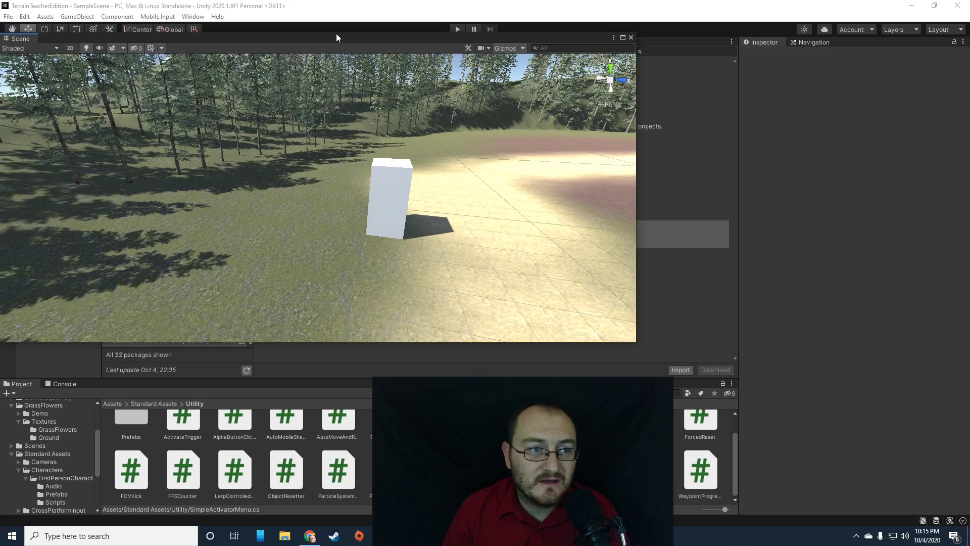
# Step: Dock the floating Scene window back beside the Game tab in the main editor area
pyautogui.click(231, 41)
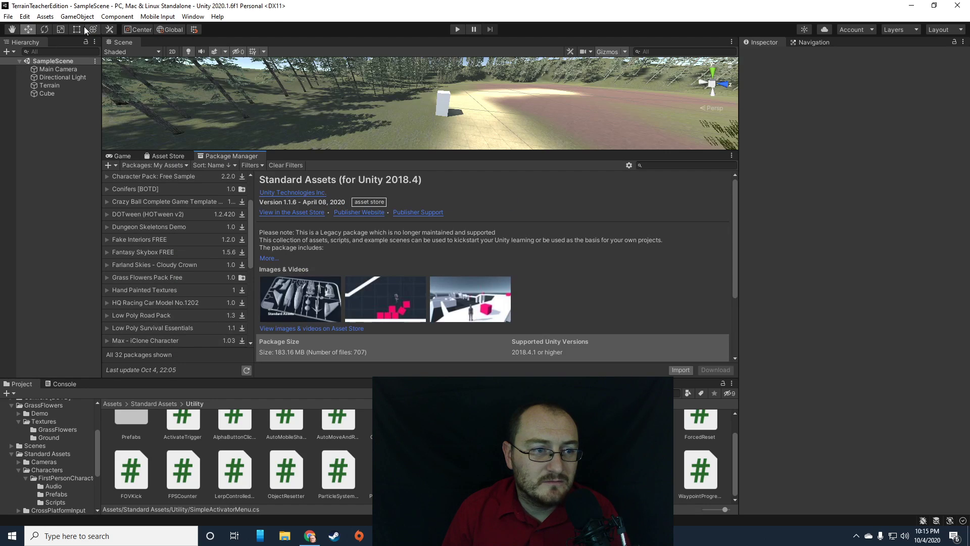
pyautogui.click(146, 155)
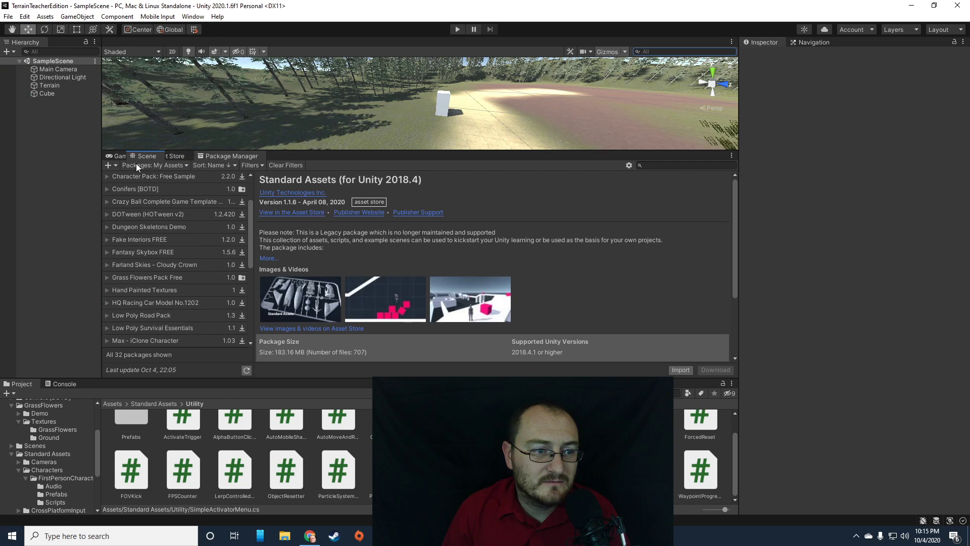
pyautogui.click(146, 156)
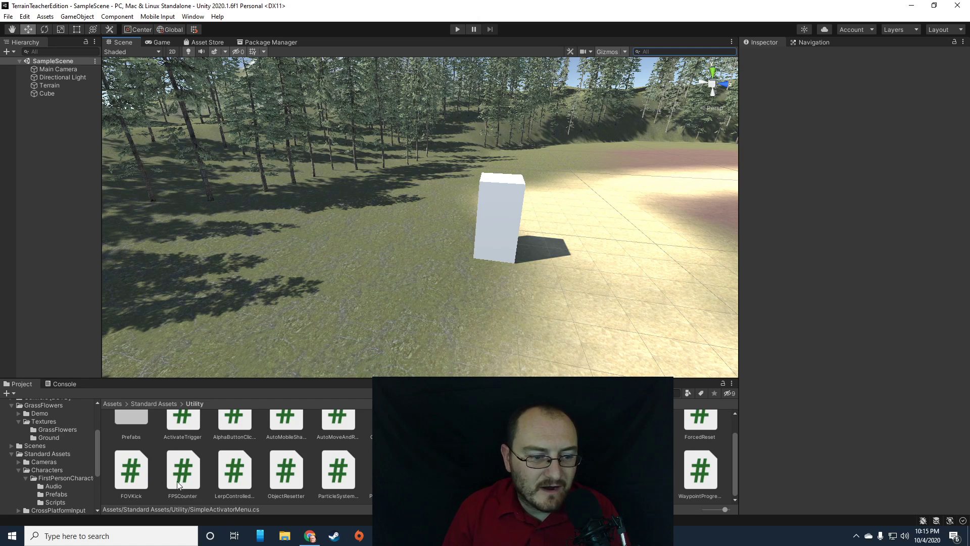
# Step: Open the Characters folder under Standard Assets in the Project panel
pyautogui.scroll(-3)
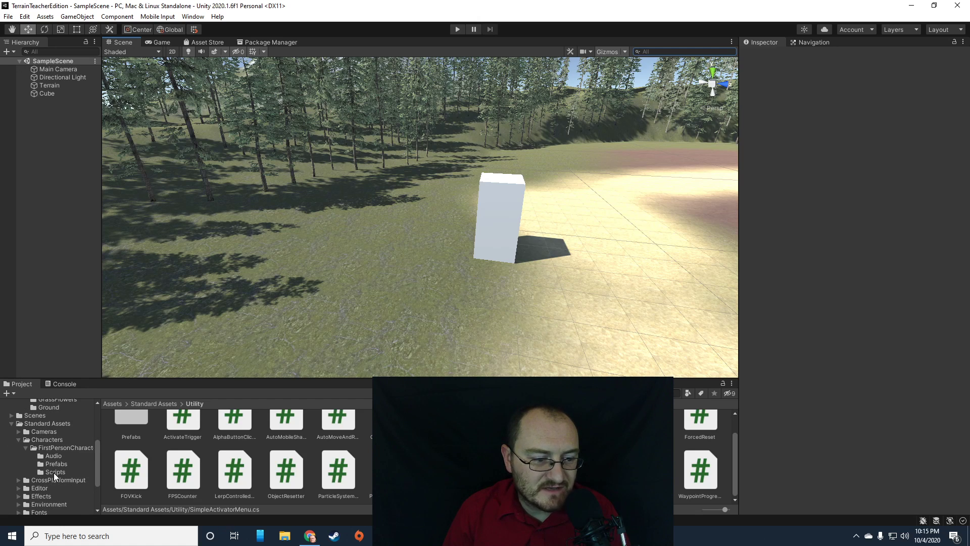
pyautogui.click(45, 408)
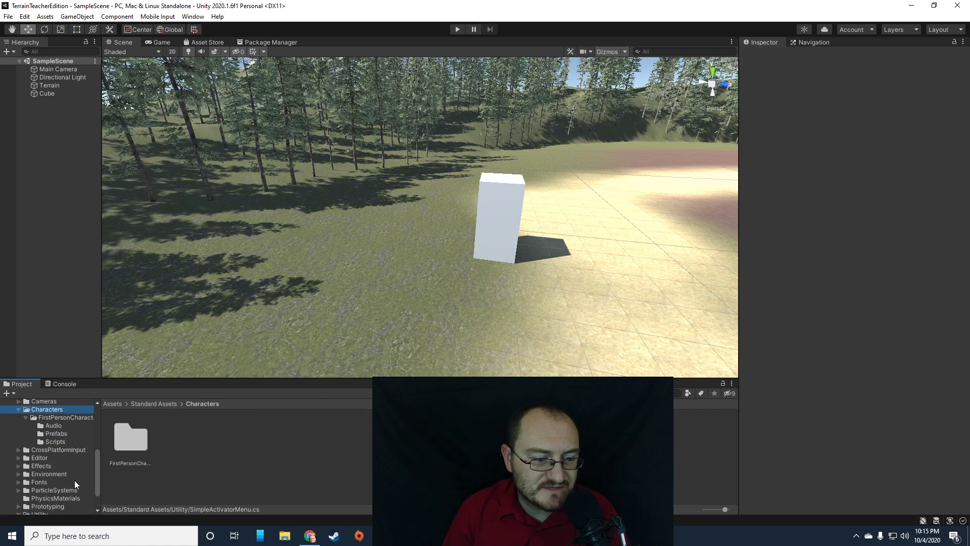
# Step: Place the FPSController prefab in the scene, delete the Cube and select the Main Camera for removal
pyautogui.click(65, 417)
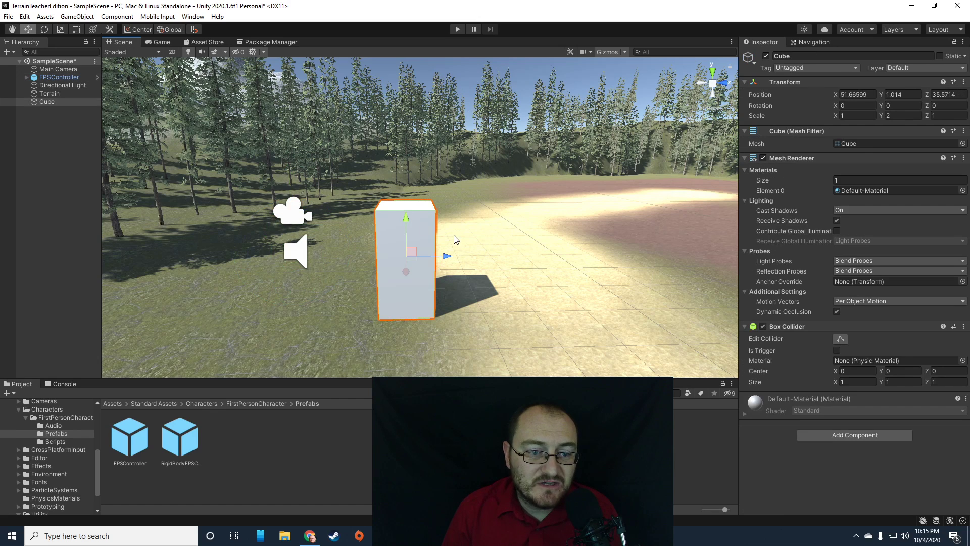
pyautogui.press('delete')
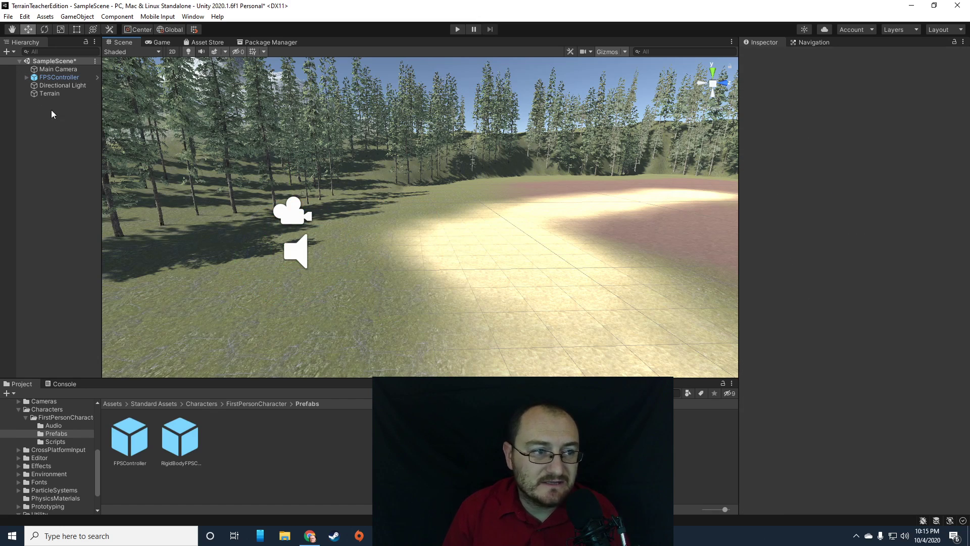
pyautogui.click(59, 69)
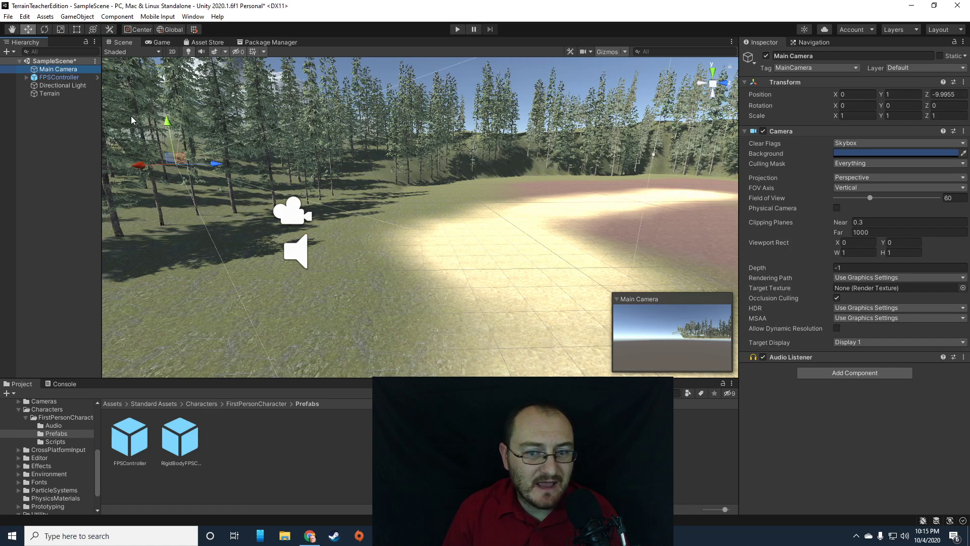
pyautogui.moveTo(292, 222)
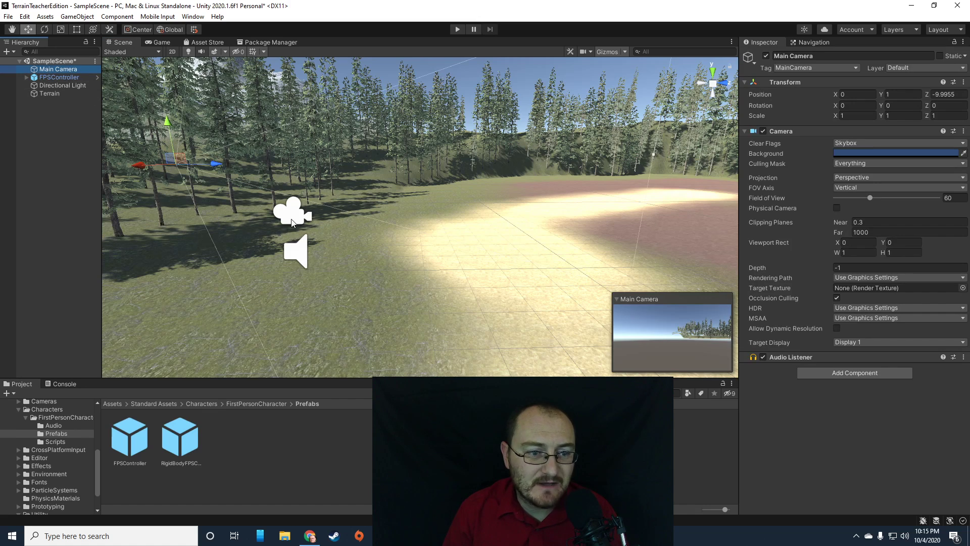
pyautogui.moveTo(166, 180)
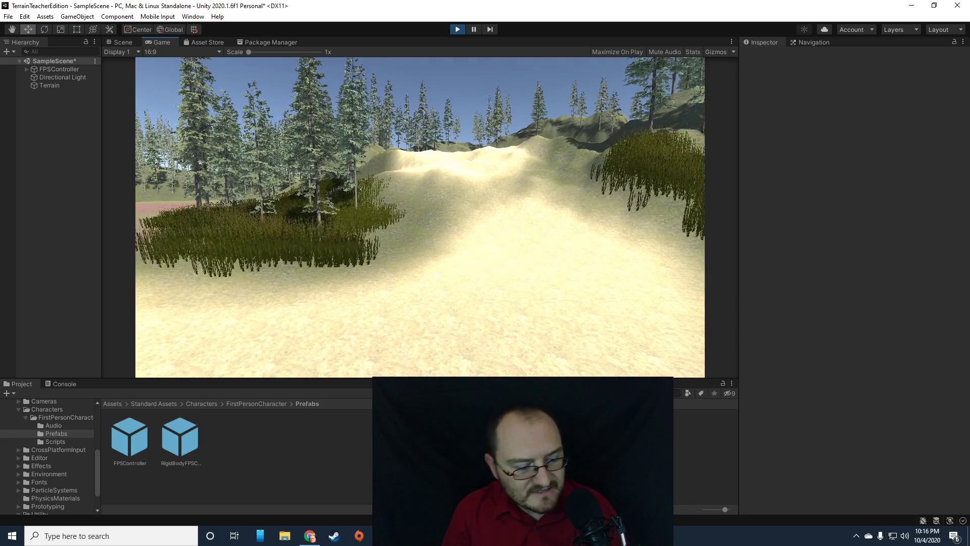
# Step: Stop Play mode to return to editing the first-person scene
pyautogui.click(123, 42)
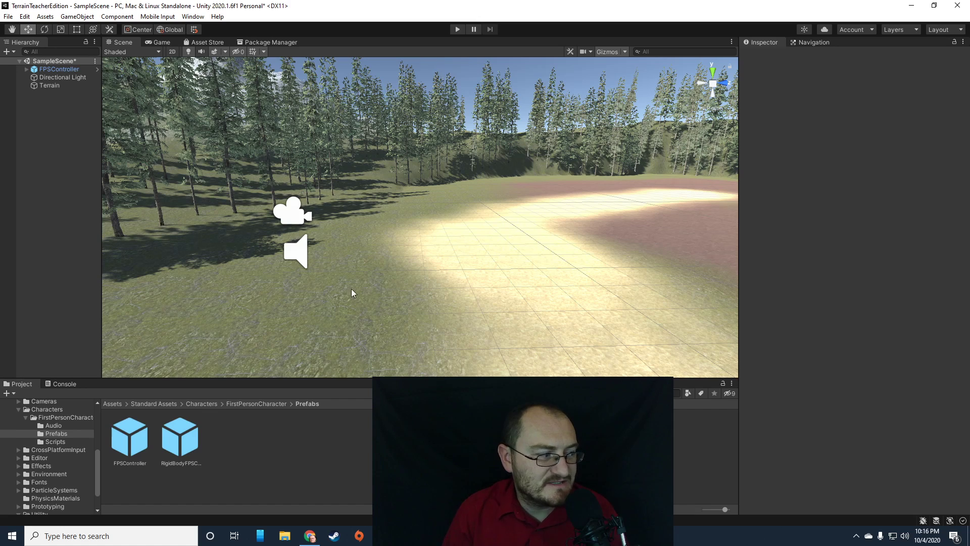
pyautogui.click(58, 68)
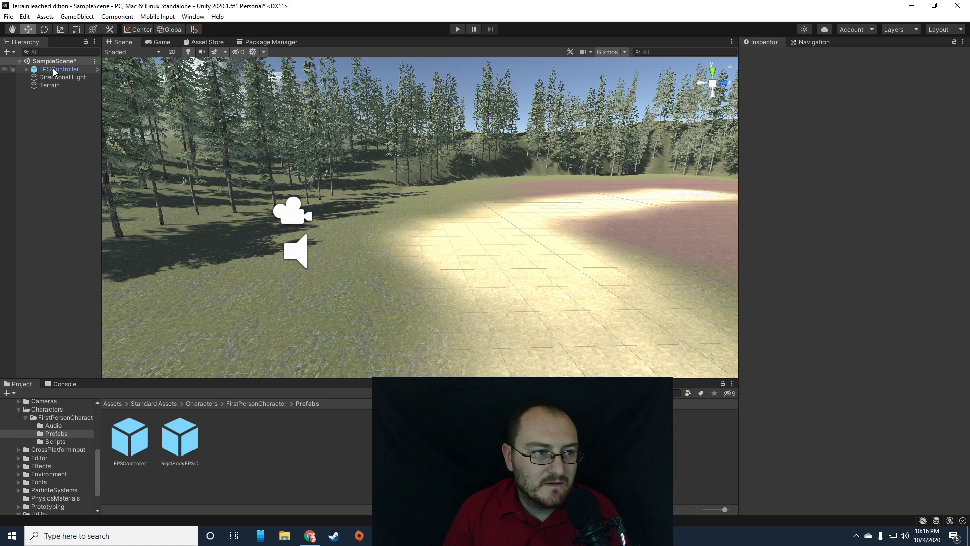
pyautogui.click(59, 68)
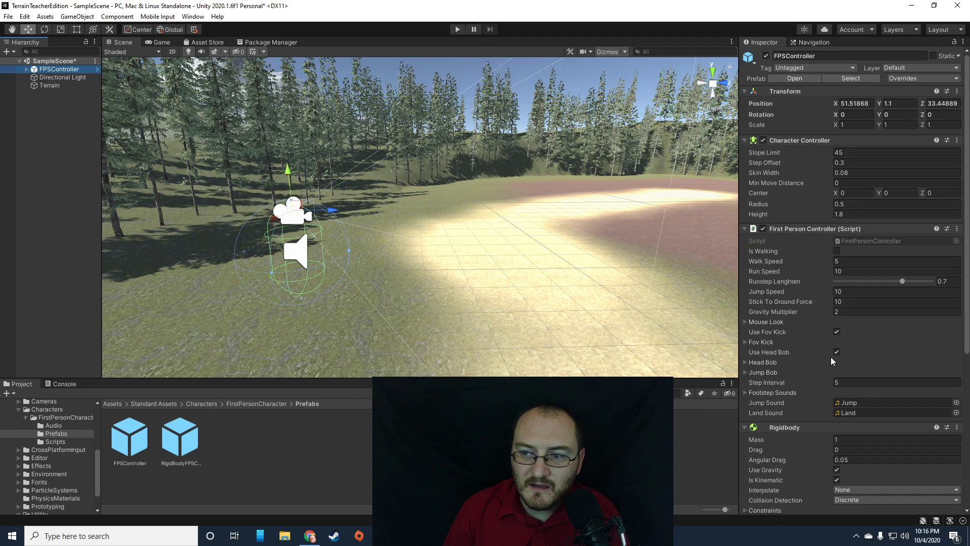
pyautogui.scroll(-3)
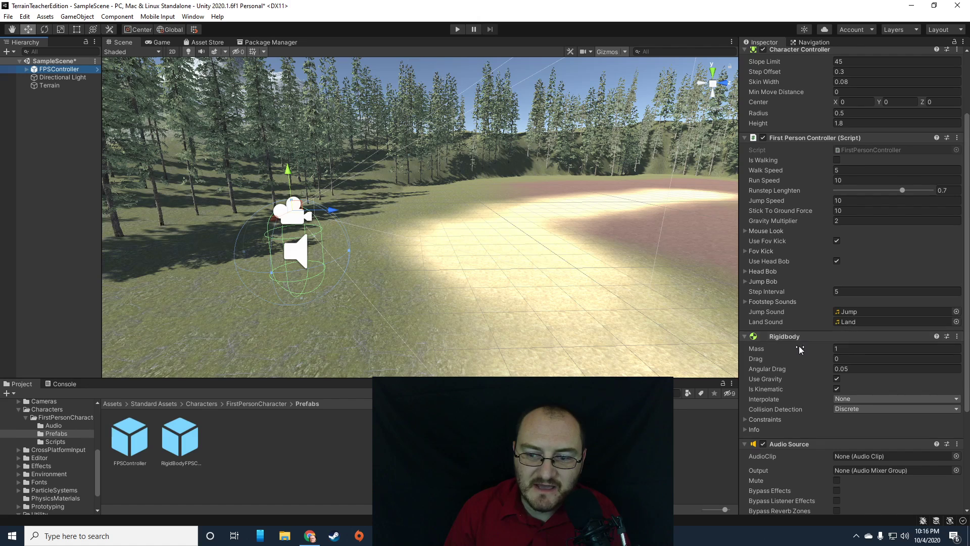
pyautogui.scroll(-3)
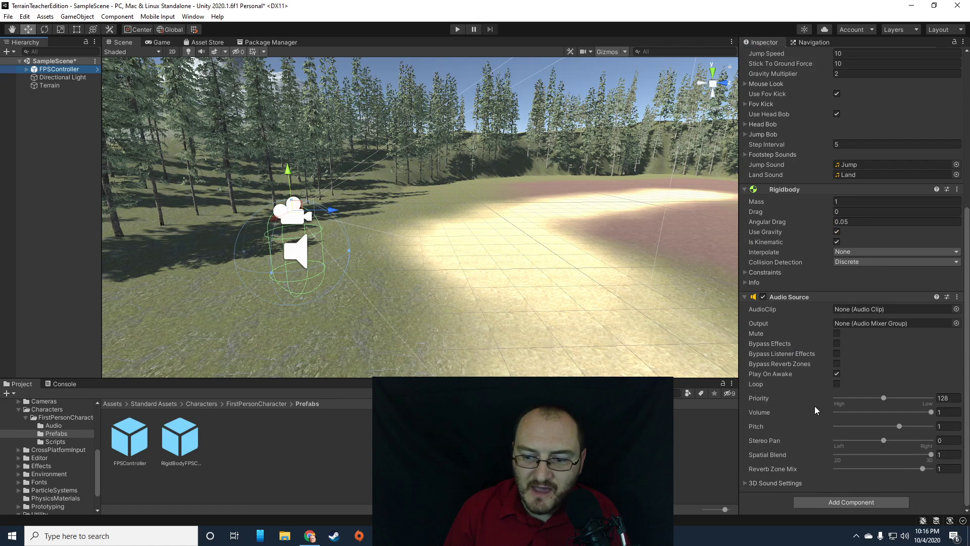
pyautogui.moveTo(744, 486)
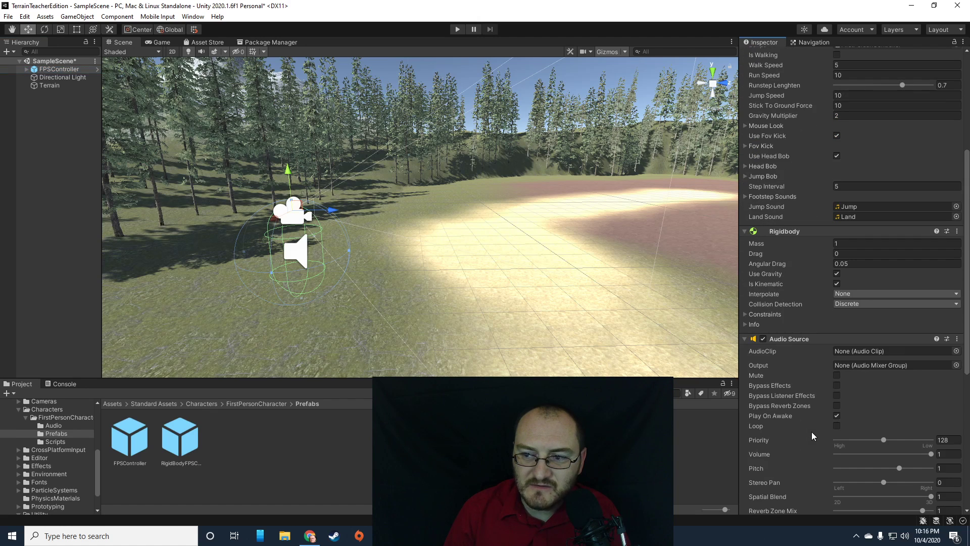
pyautogui.scroll(3)
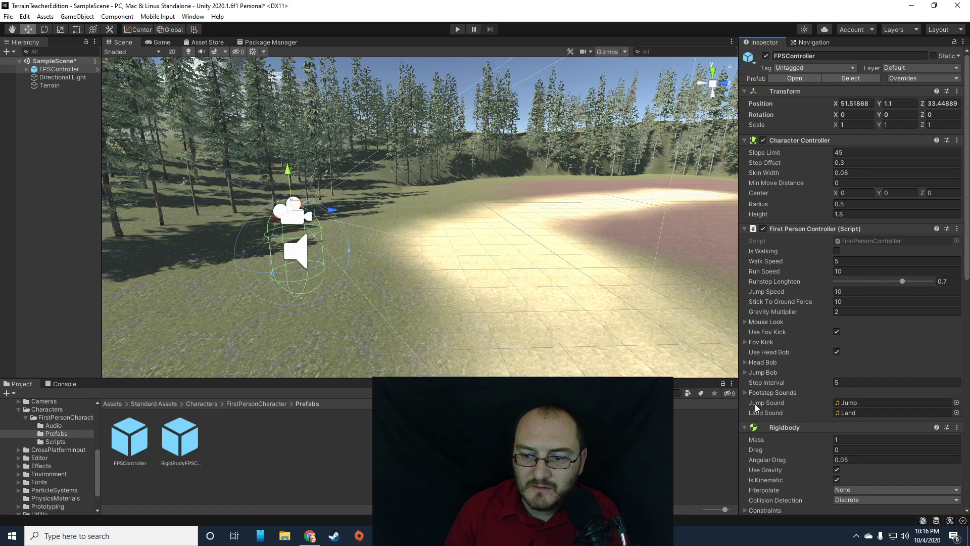
pyautogui.scroll(-3)
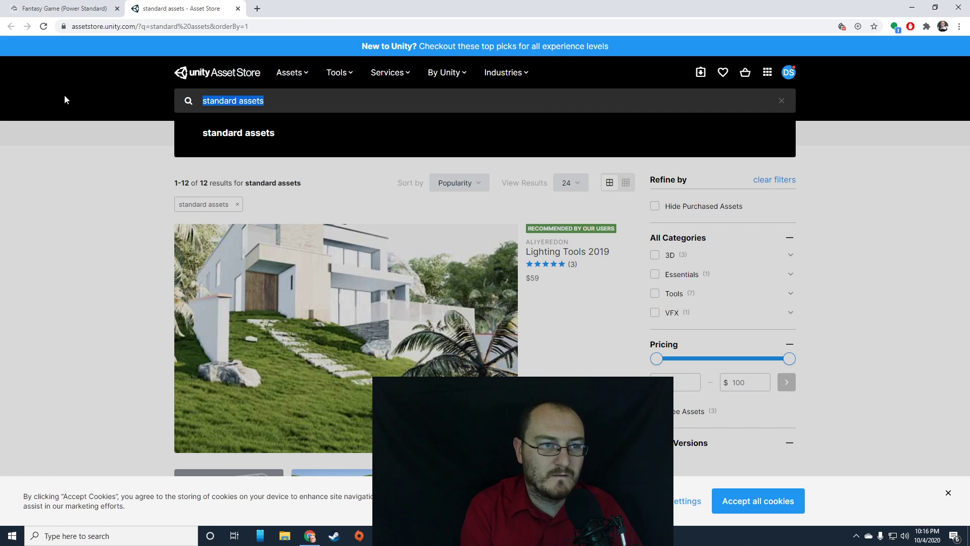
# Step: Search the Asset Store for 'walking sound' effects filtered to Free Assets only
pyautogui.click(781, 100)
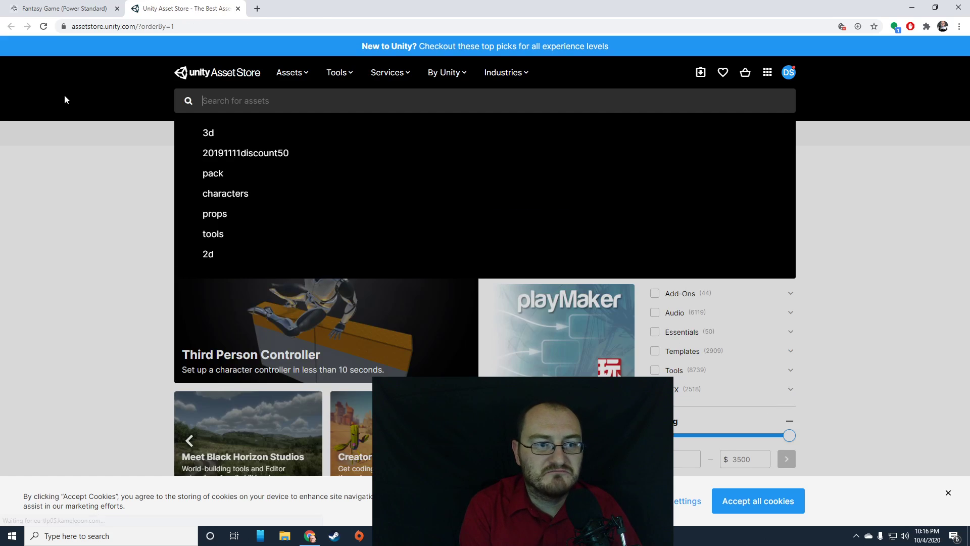
pyautogui.write('walking s')
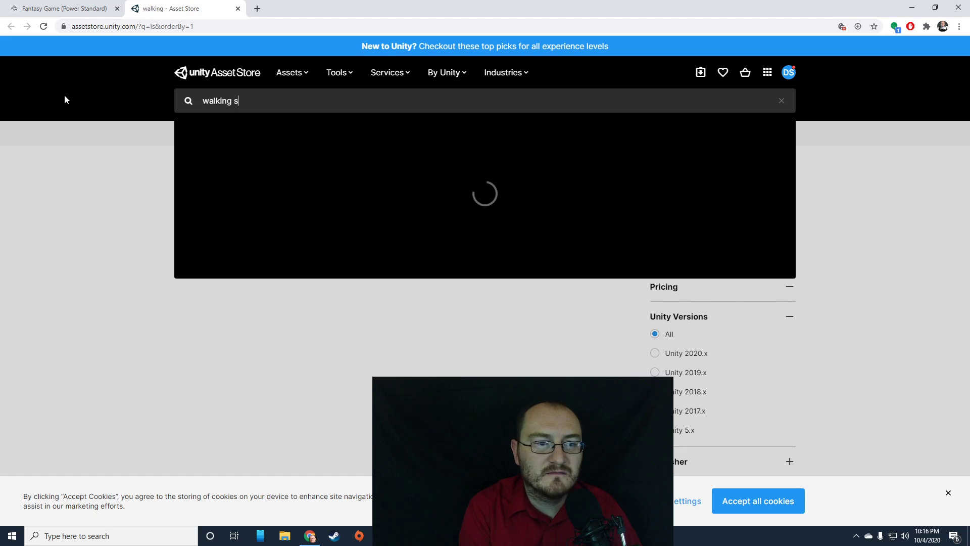
pyautogui.write('ound effects')
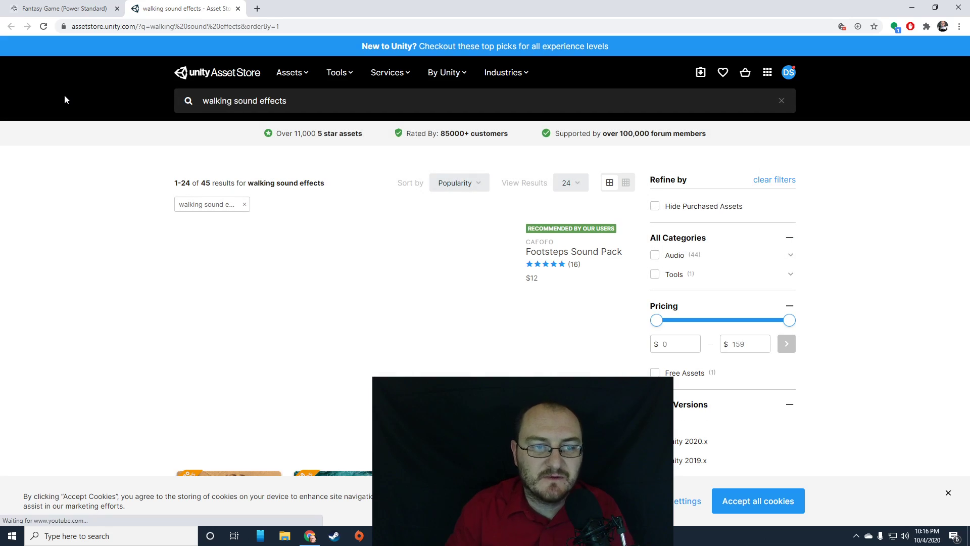
pyautogui.scroll(-3)
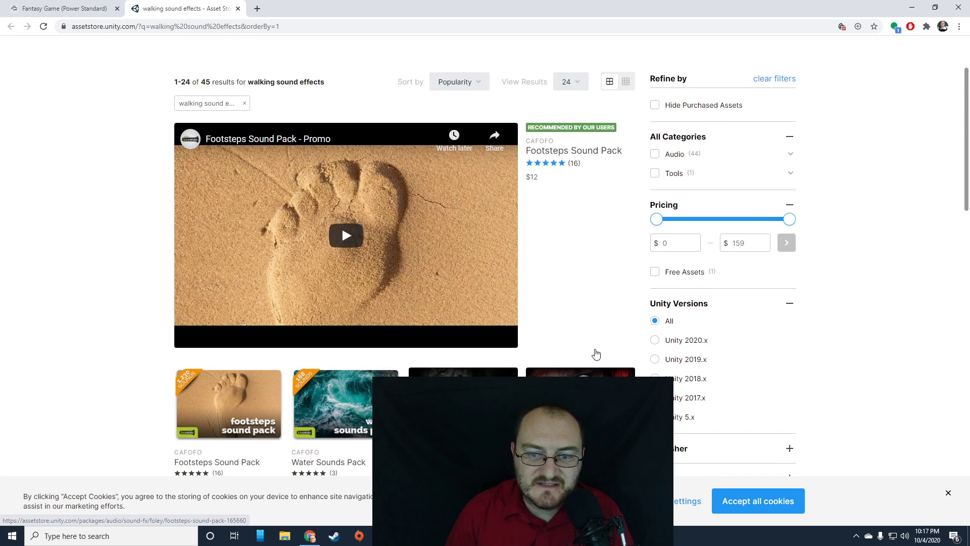
pyautogui.click(655, 271)
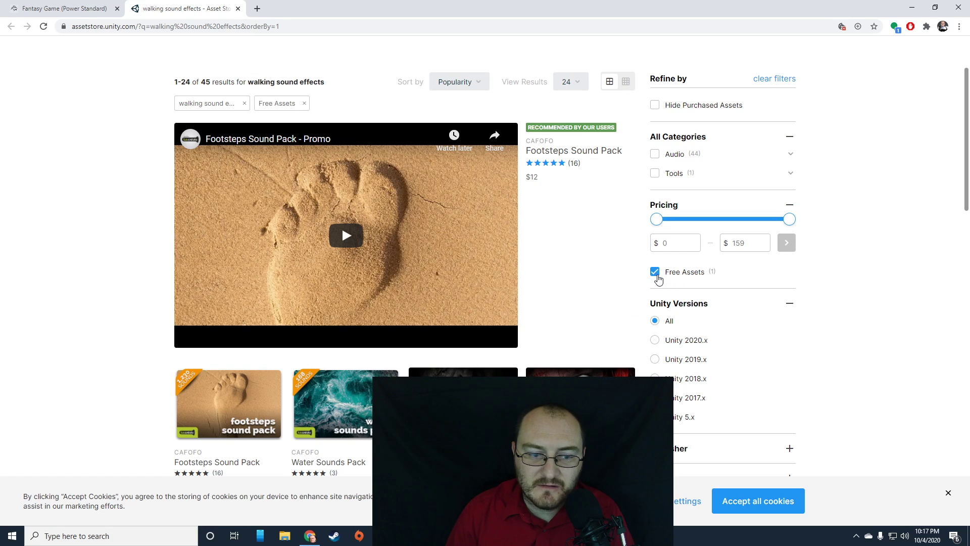
# Step: View the Real Footsteps package page and read through its description
pyautogui.click(654, 272)
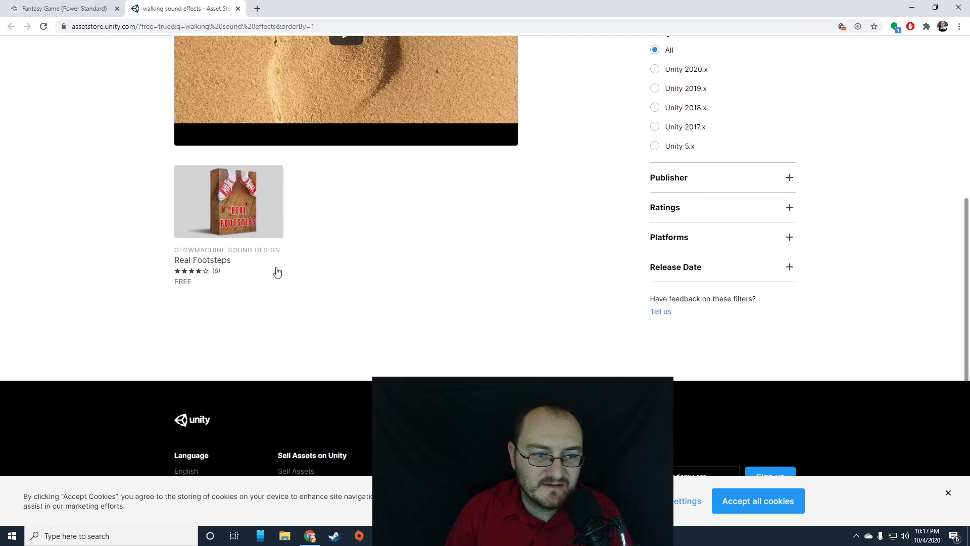
pyautogui.moveTo(229, 201)
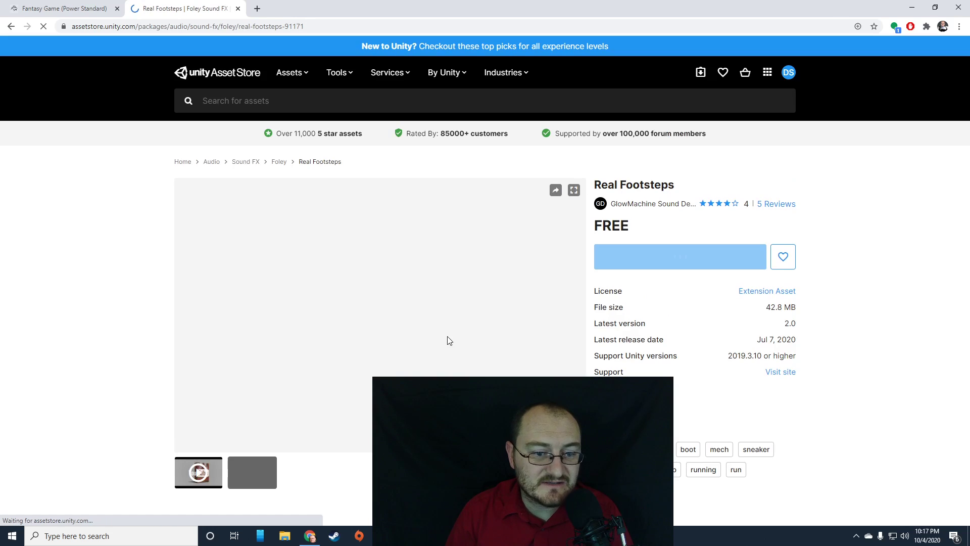
pyautogui.scroll(-3)
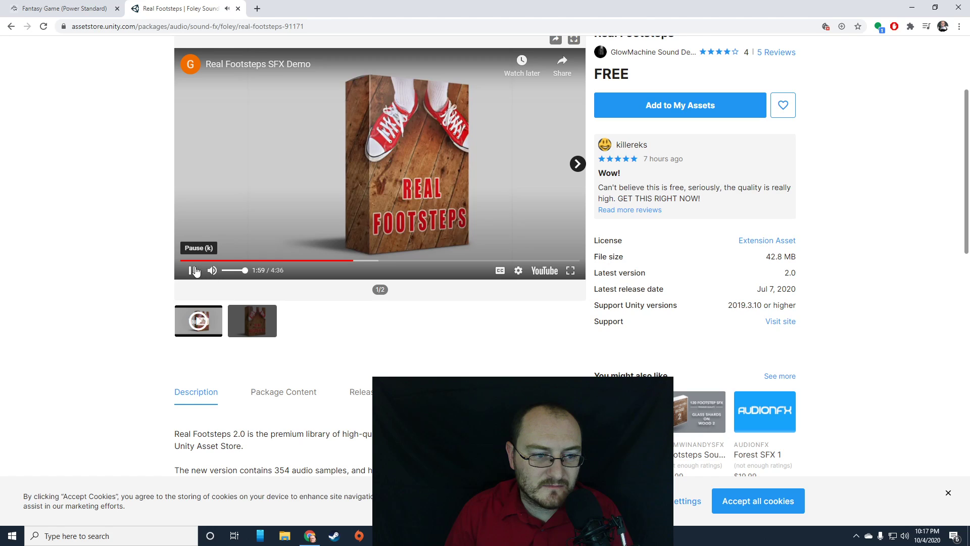
pyautogui.scroll(-3)
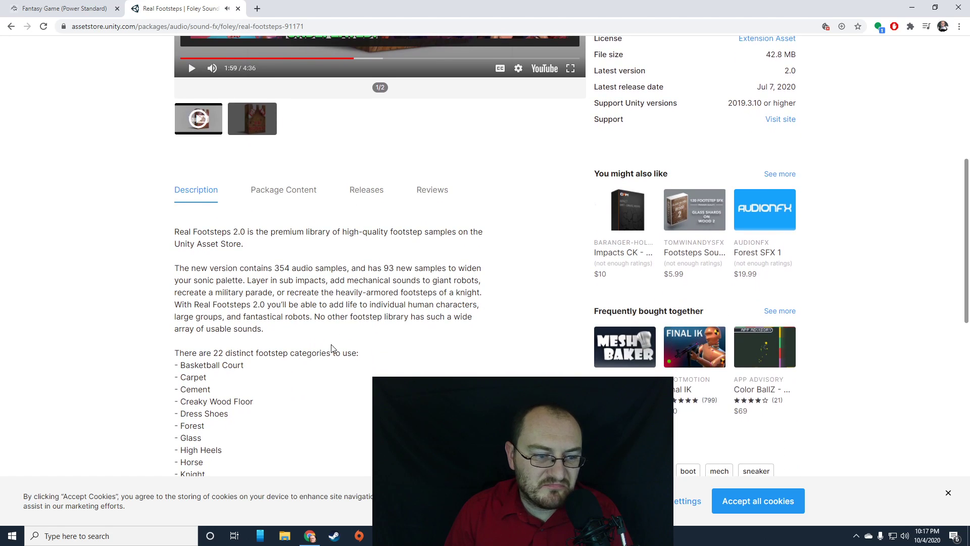
pyautogui.scroll(-3)
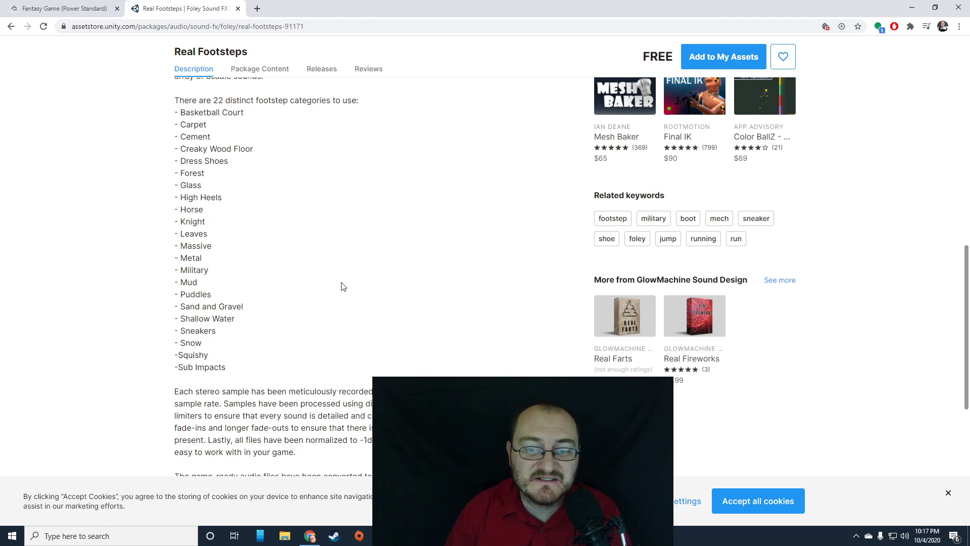
pyautogui.scroll(3)
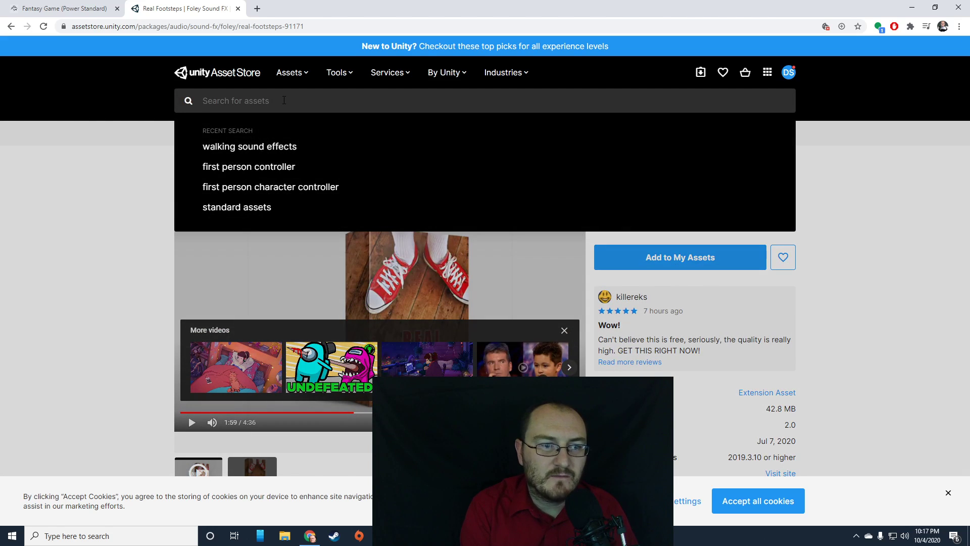
# Step: Search 'fantasy skybox' filtered to Free Assets, listing five packs including Fantasy Skybox FREE
pyautogui.write('fantasy skybox')
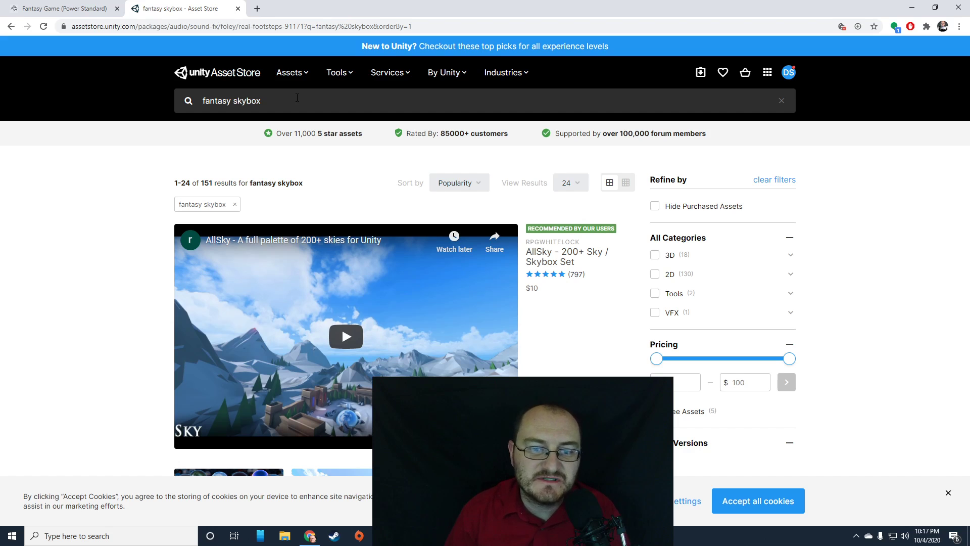
pyautogui.click(653, 259)
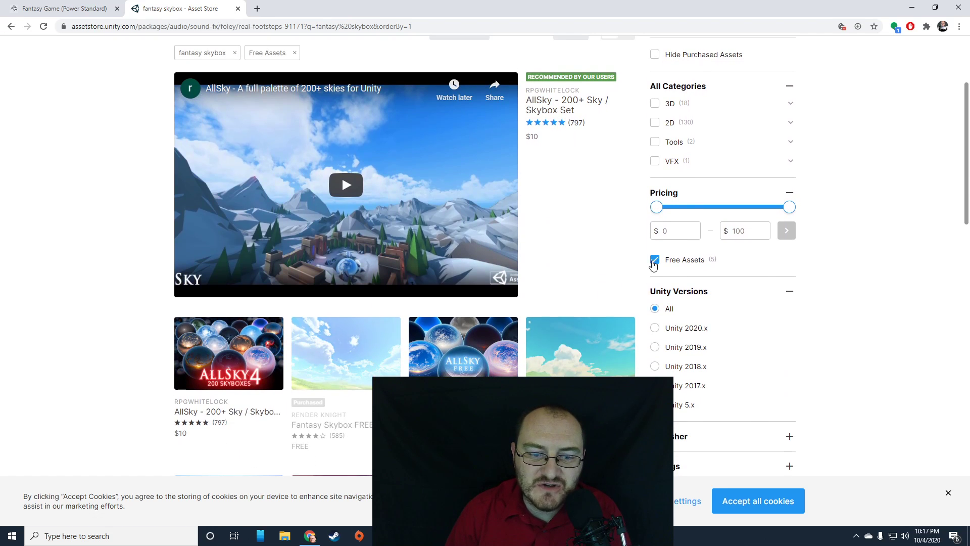
pyautogui.click(654, 259)
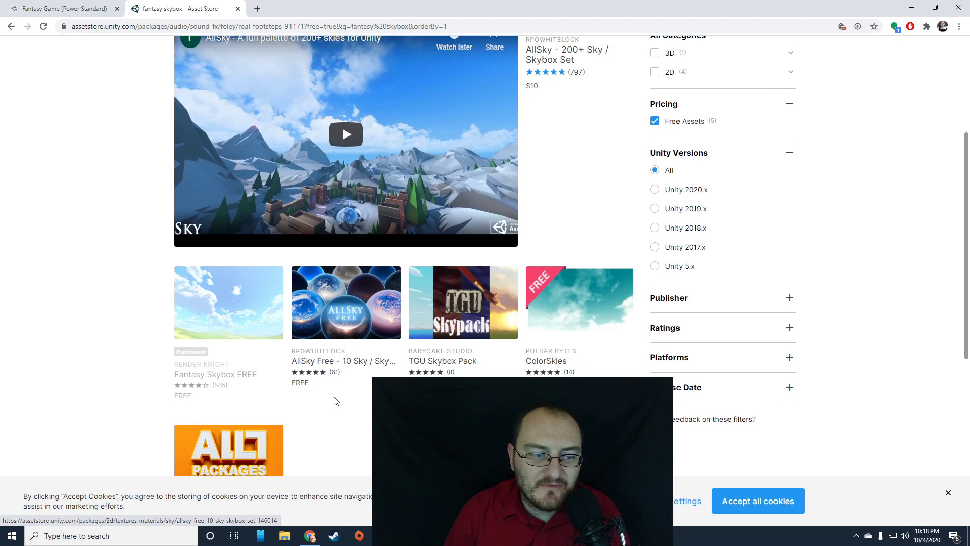
pyautogui.moveTo(247, 365)
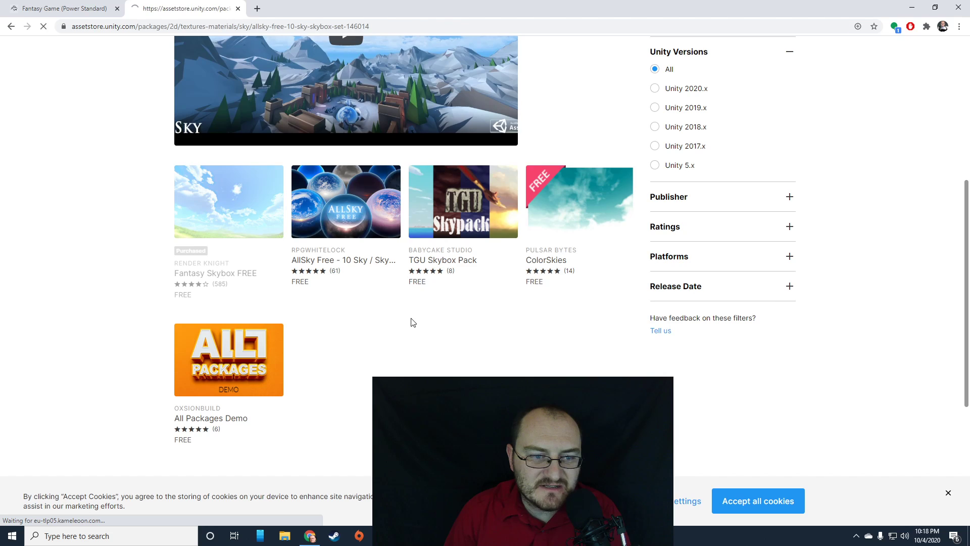
pyautogui.click(346, 201)
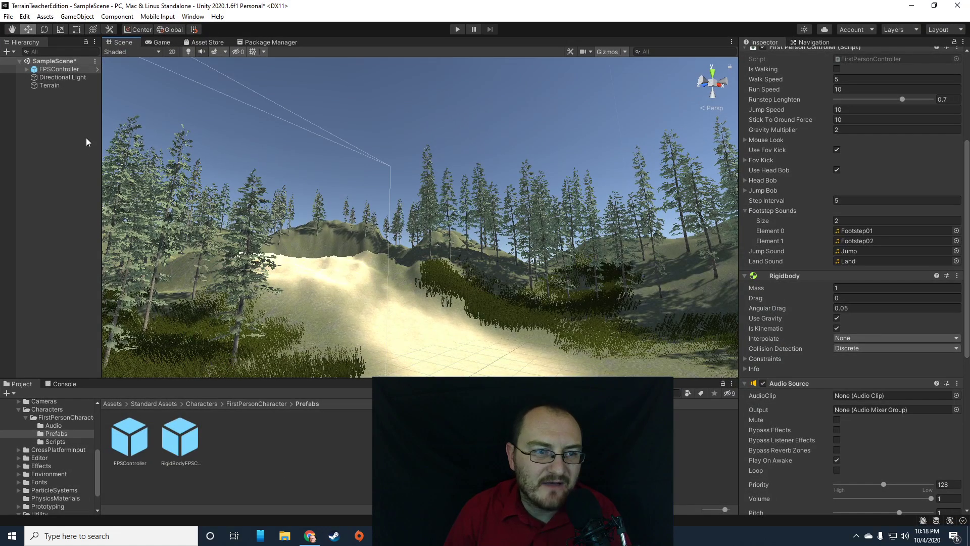
# Step: In Package Manager's My Assets, select Fantasy Skybox FREE and download it
pyautogui.click(272, 42)
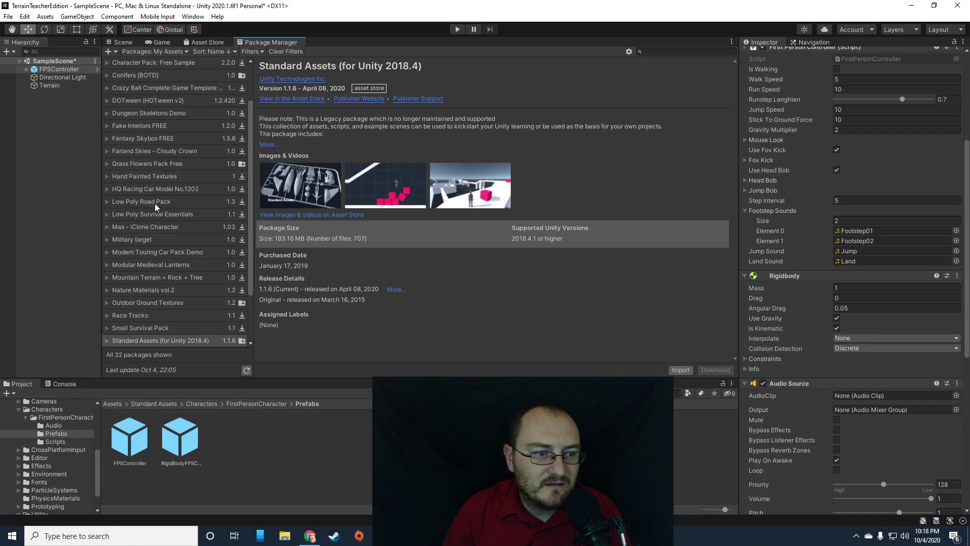
pyautogui.scroll(3)
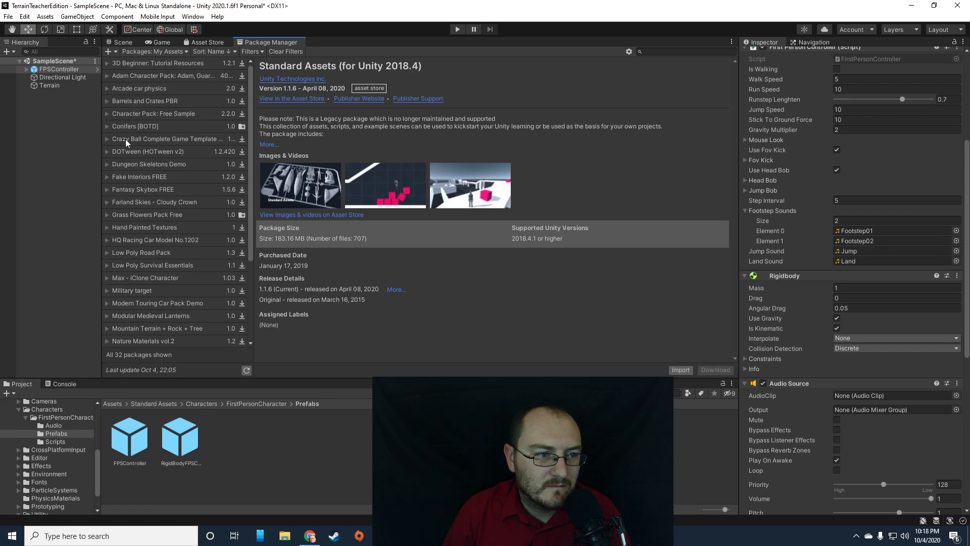
pyautogui.click(143, 189)
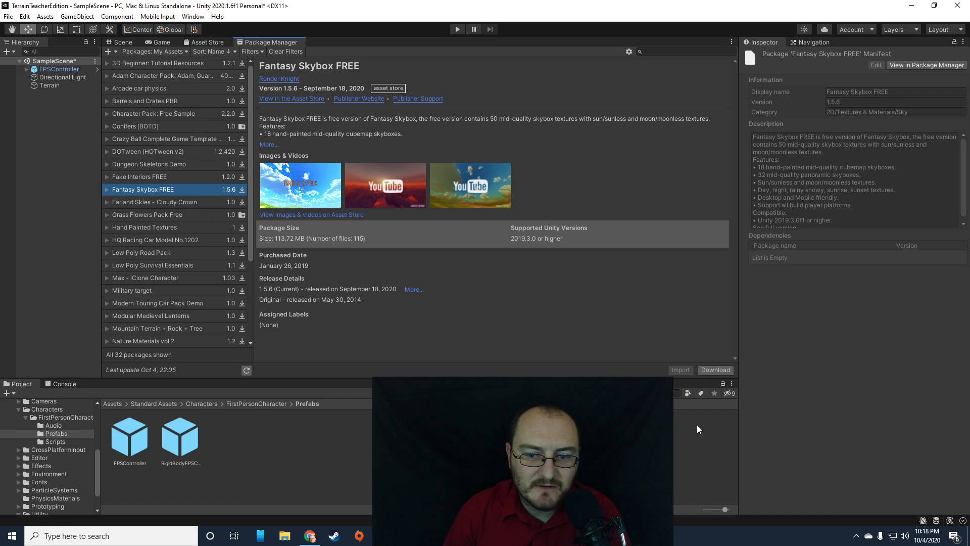
pyautogui.click(716, 369)
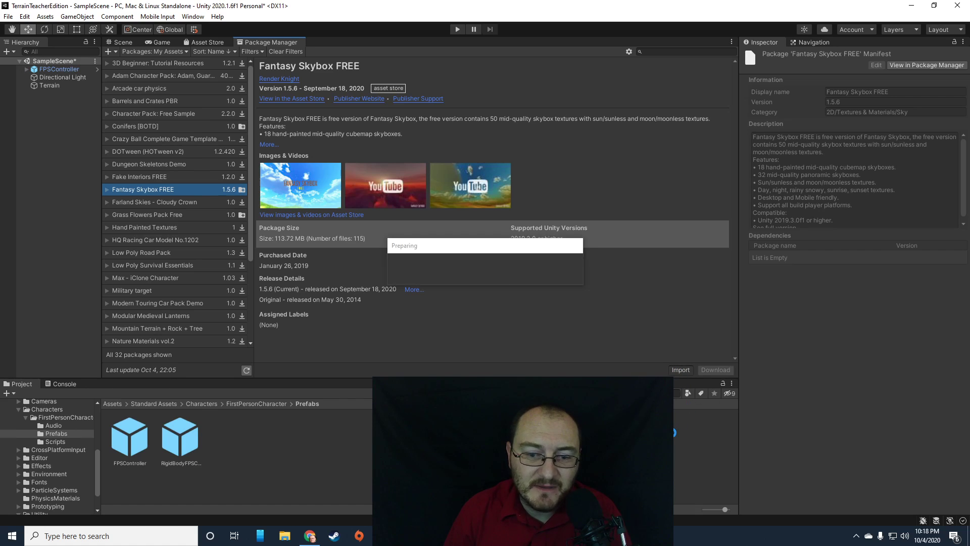
# Step: Review the Fantasy Skybox FREE file list and import all its materials and textures
pyautogui.click(679, 370)
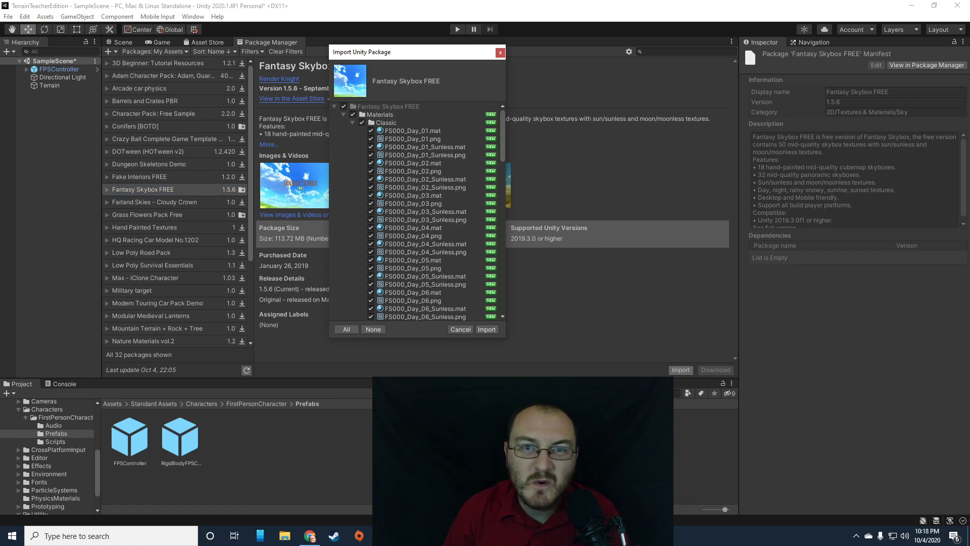
pyautogui.scroll(-3)
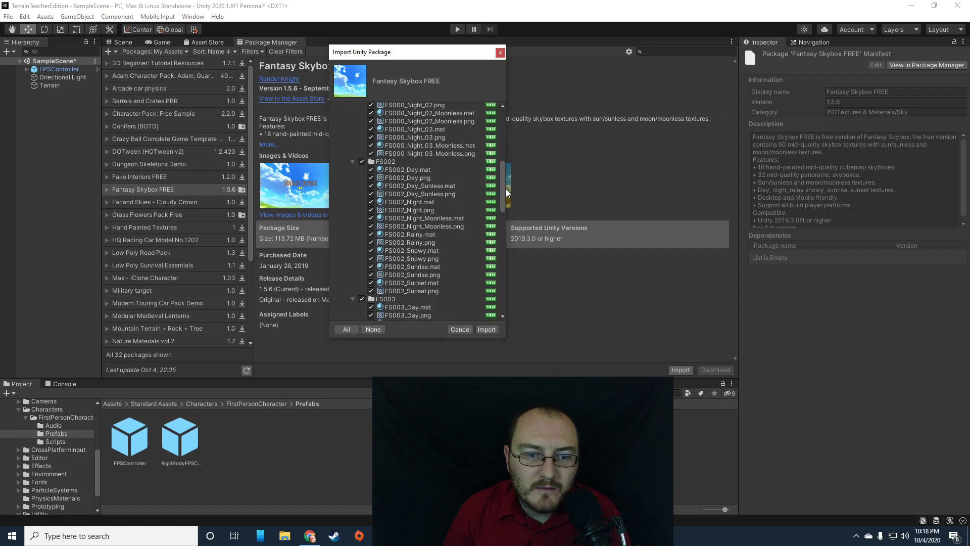
pyautogui.scroll(3)
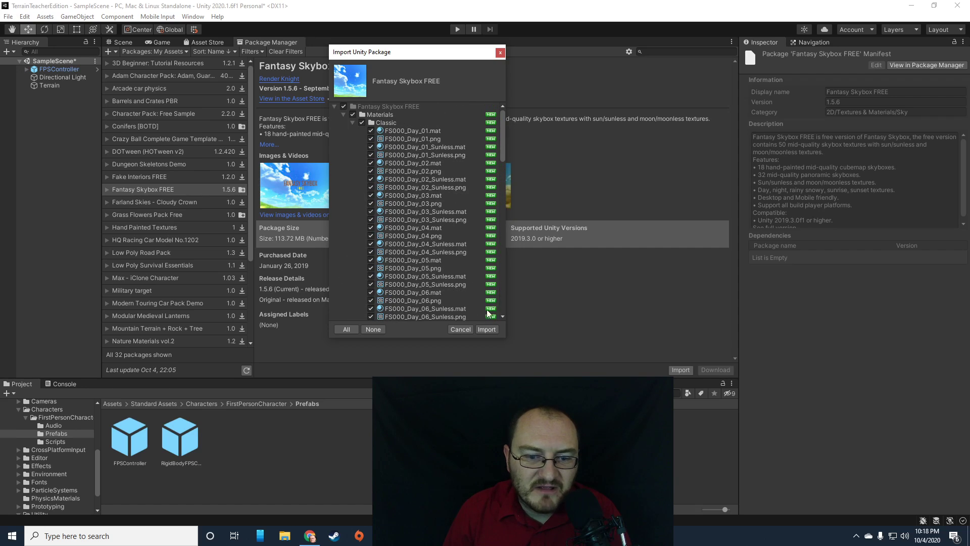
pyautogui.click(487, 329)
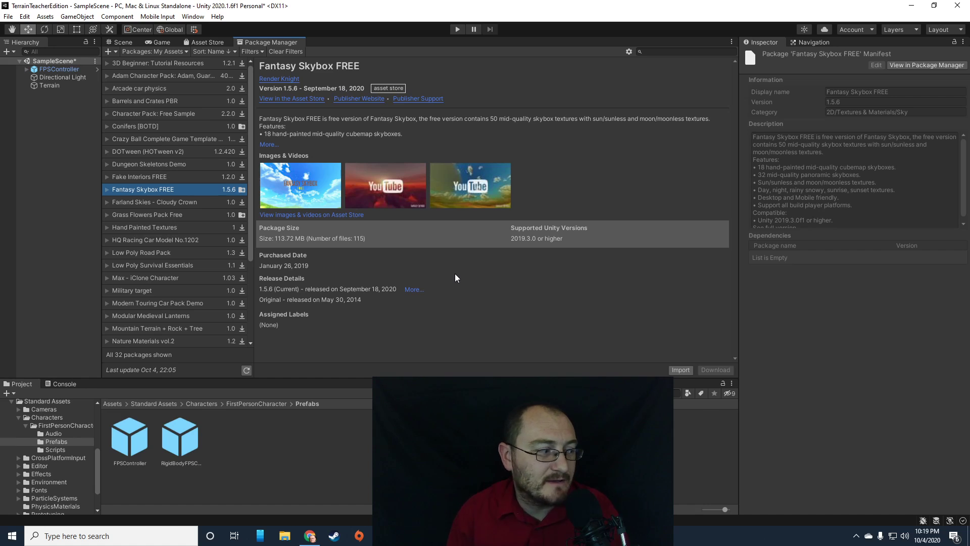
pyautogui.moveTo(181, 64)
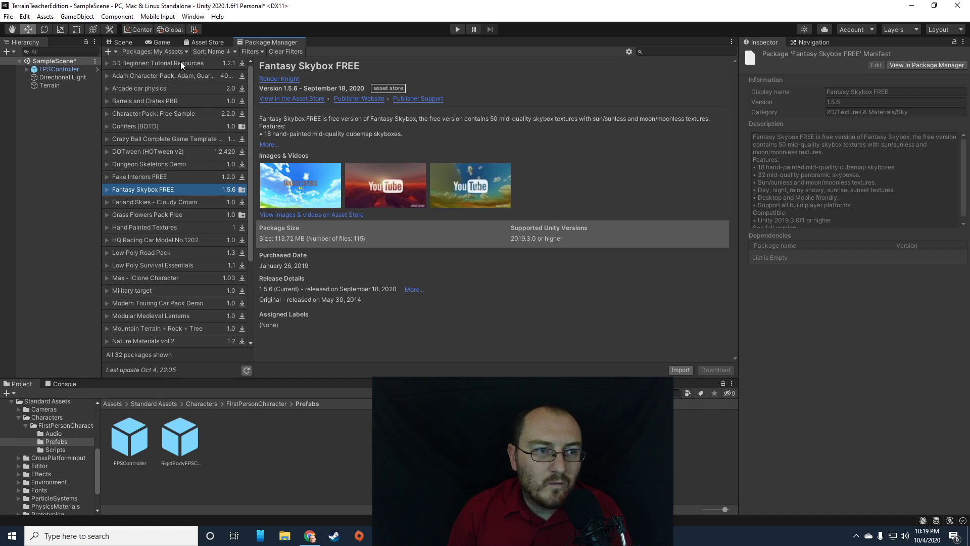
pyautogui.moveTo(192, 16)
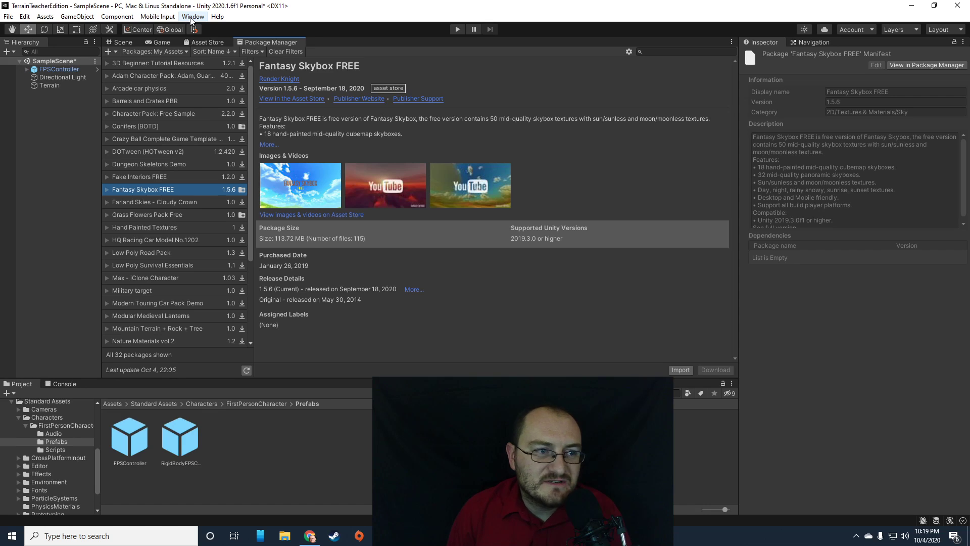
# Step: Show the Window menu to look for the lighting settings
pyautogui.click(192, 16)
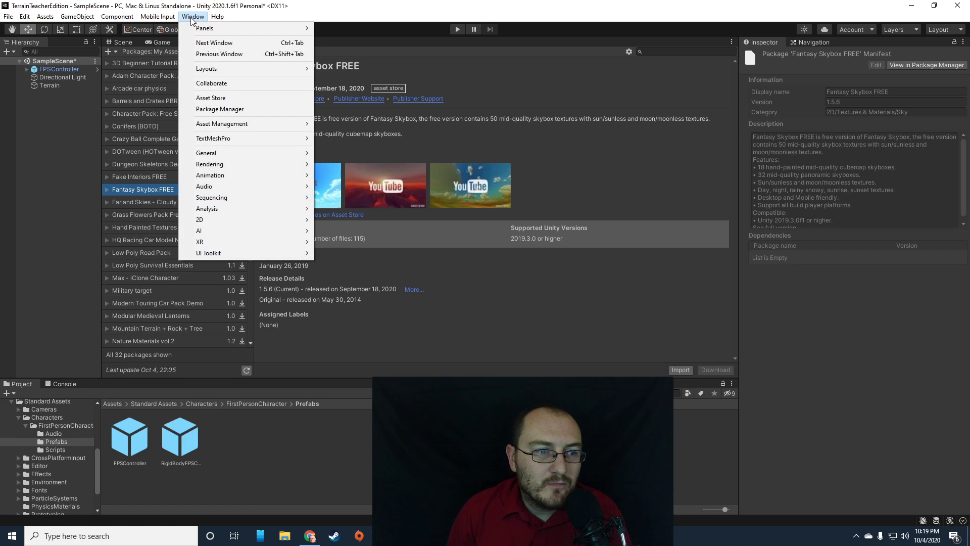
pyautogui.moveTo(223, 152)
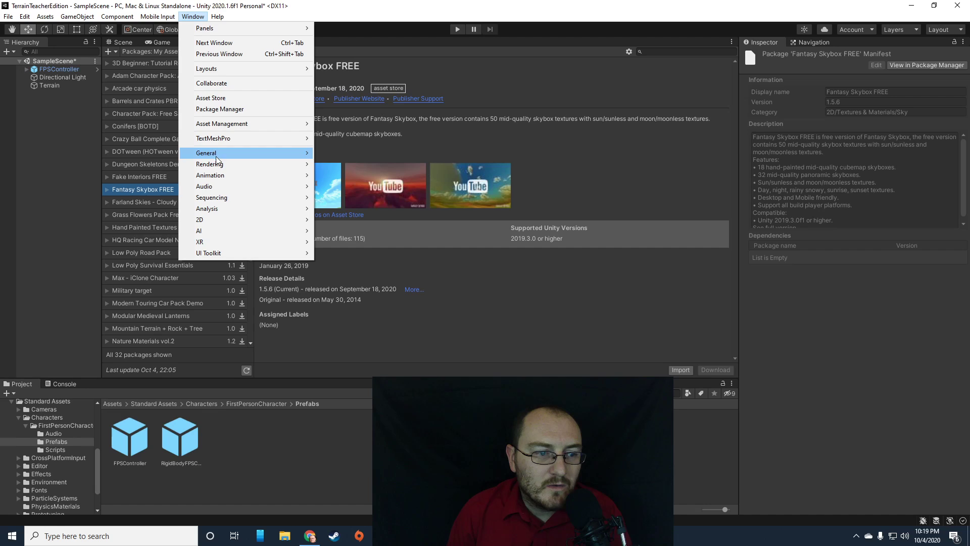
pyautogui.moveTo(221, 252)
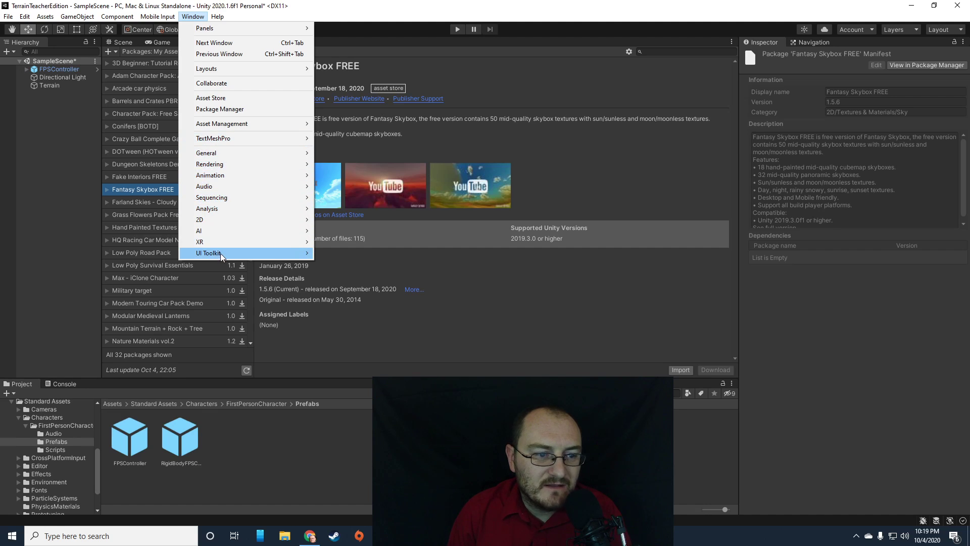
pyautogui.moveTo(219, 152)
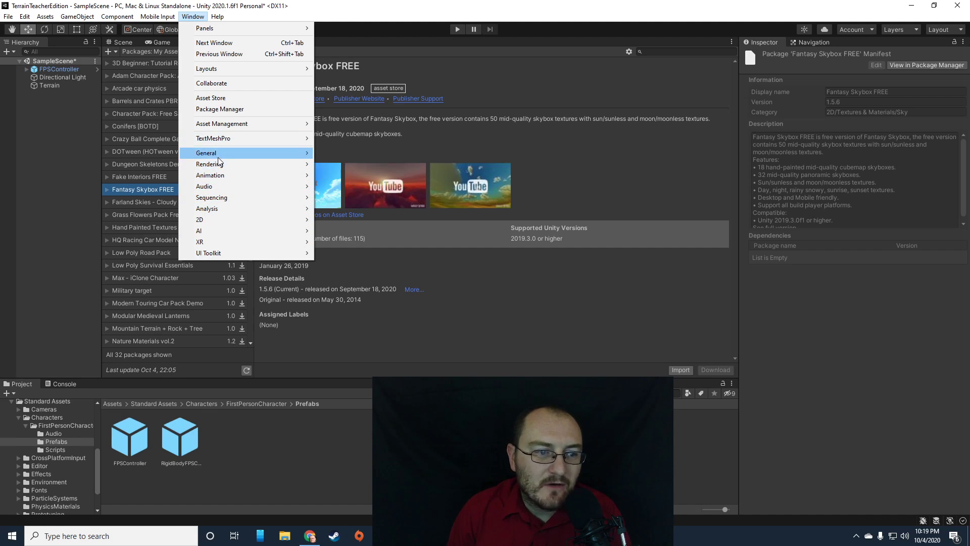
pyautogui.moveTo(210, 163)
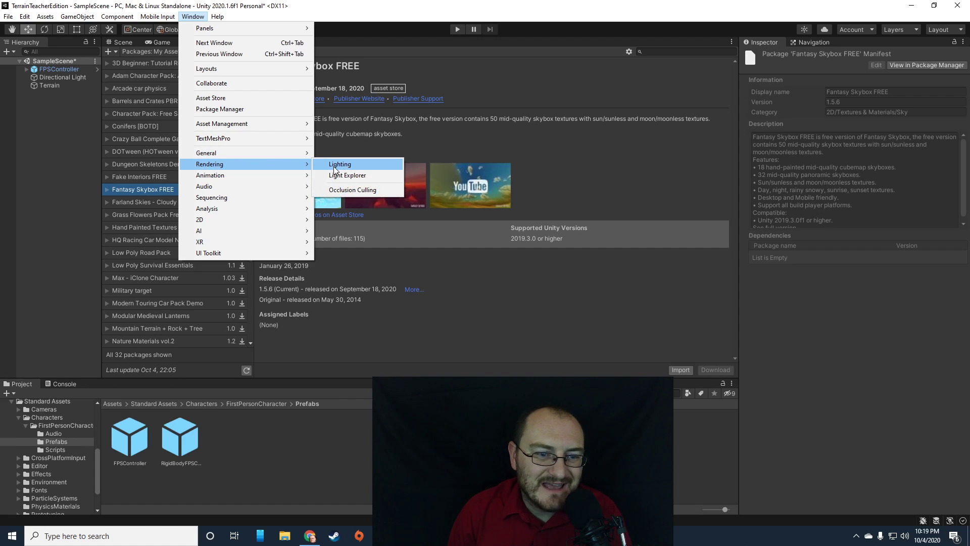
# Step: Launch the Lighting settings window via Window > Rendering > Lighting
pyautogui.click(340, 163)
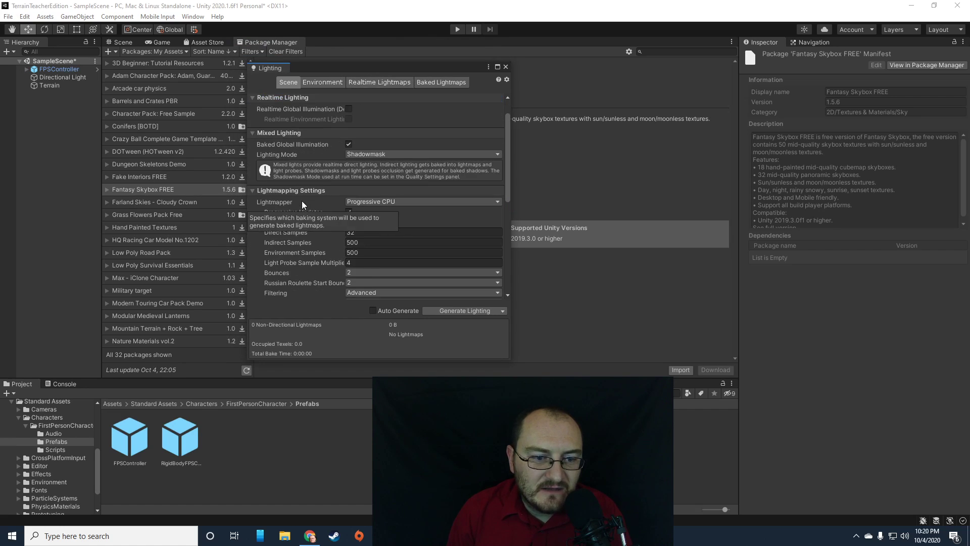
# Step: Switch the Lighting window to its Environment settings, where the skybox is Default-Skybox
pyautogui.scroll(-3)
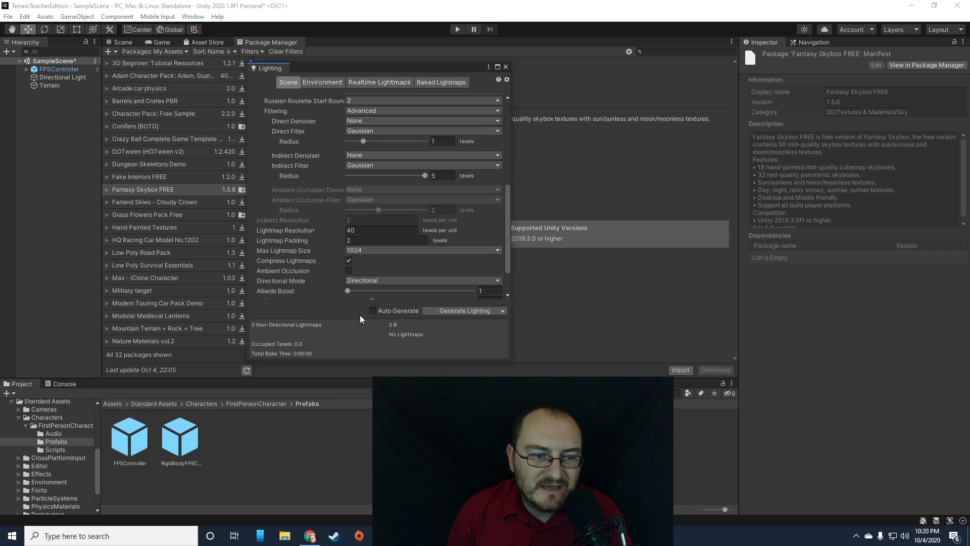
pyautogui.scroll(-3)
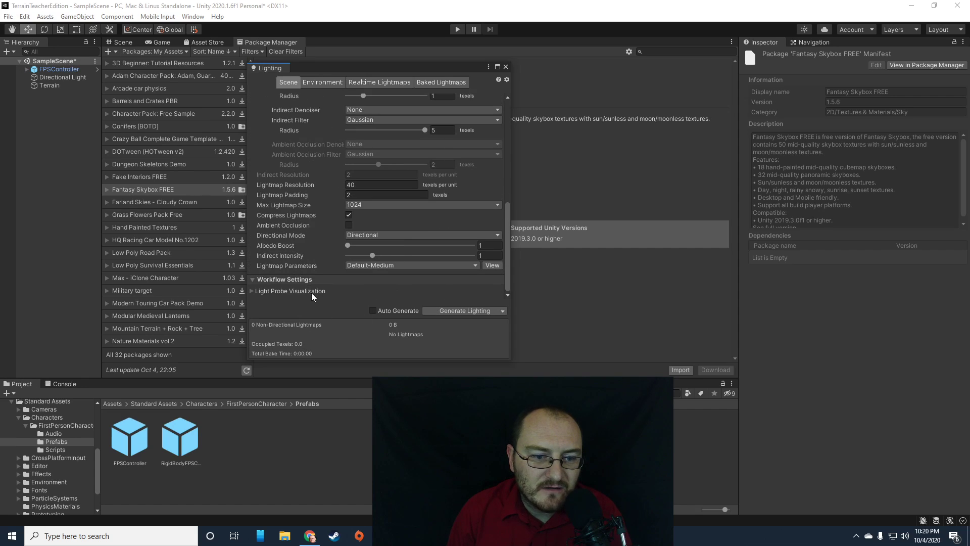
pyautogui.click(321, 82)
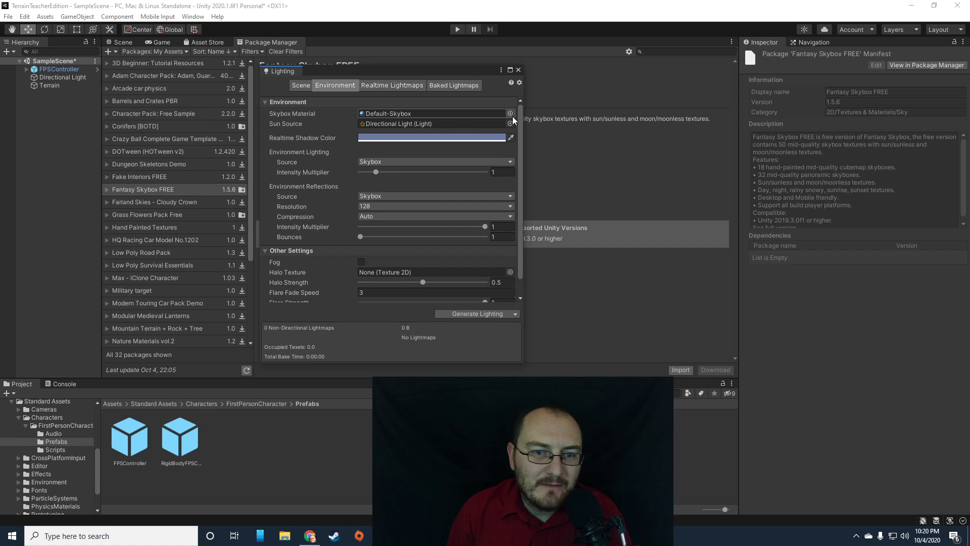
# Step: Browse the Skybox Material picker through the FS000/FS002/FS003 Fantasy Skybox materials and choose a daytime sky
pyautogui.click(511, 113)
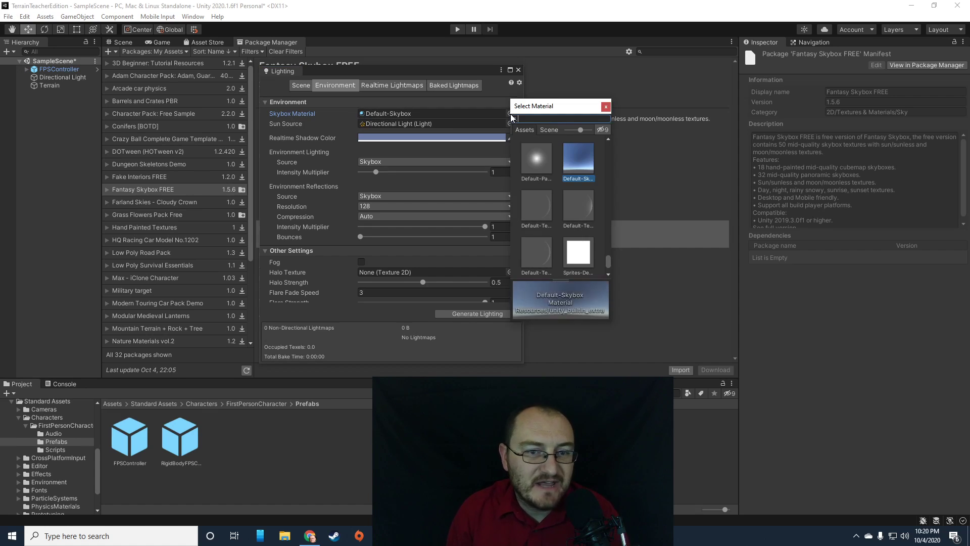
pyautogui.scroll(-3)
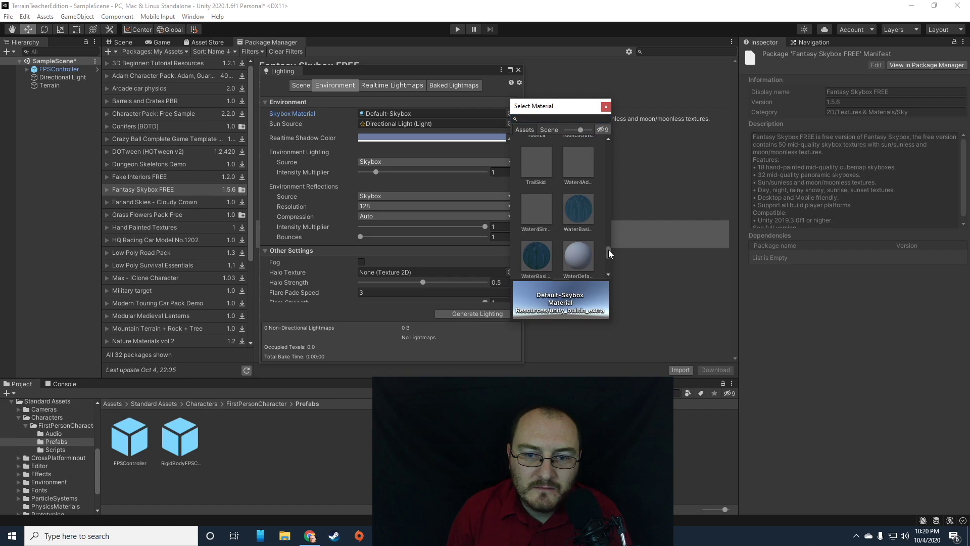
pyautogui.scroll(3)
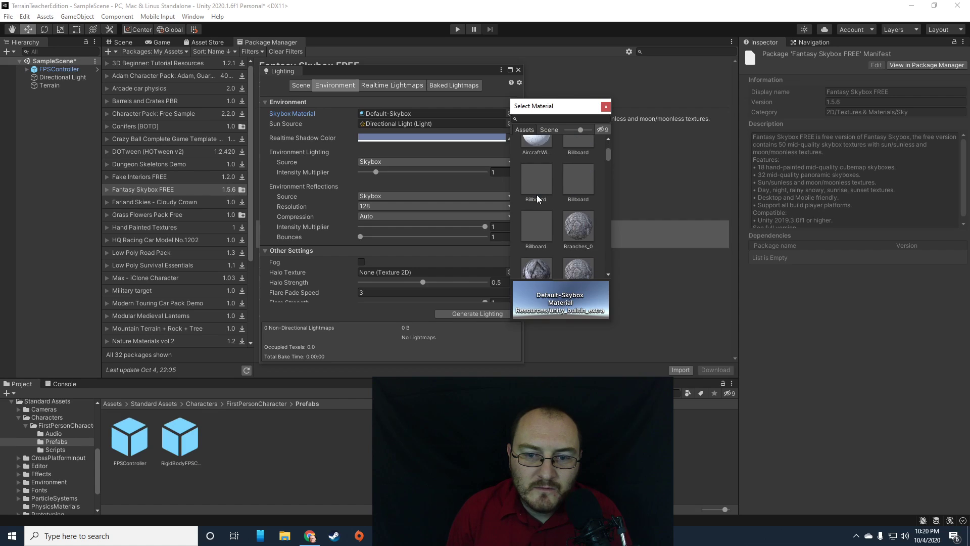
pyautogui.scroll(-3)
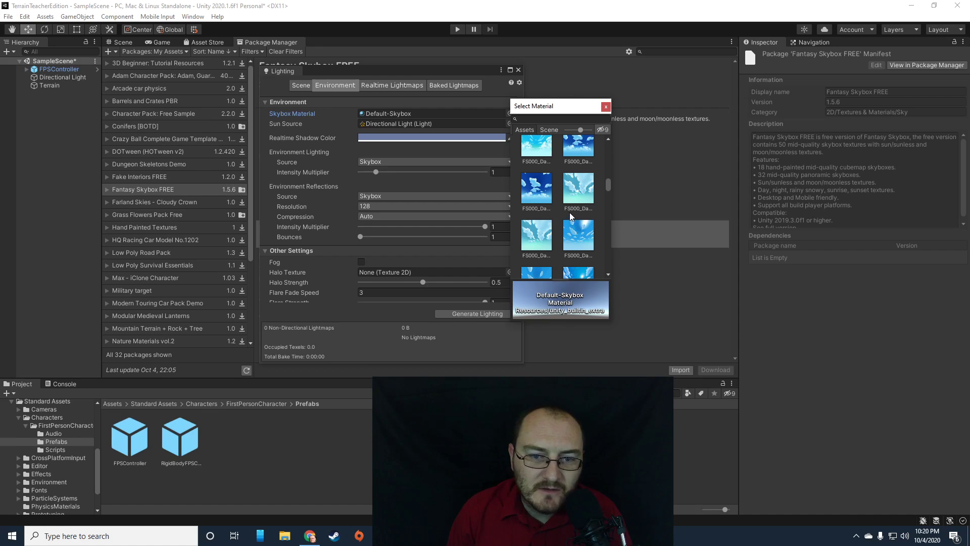
pyautogui.scroll(3)
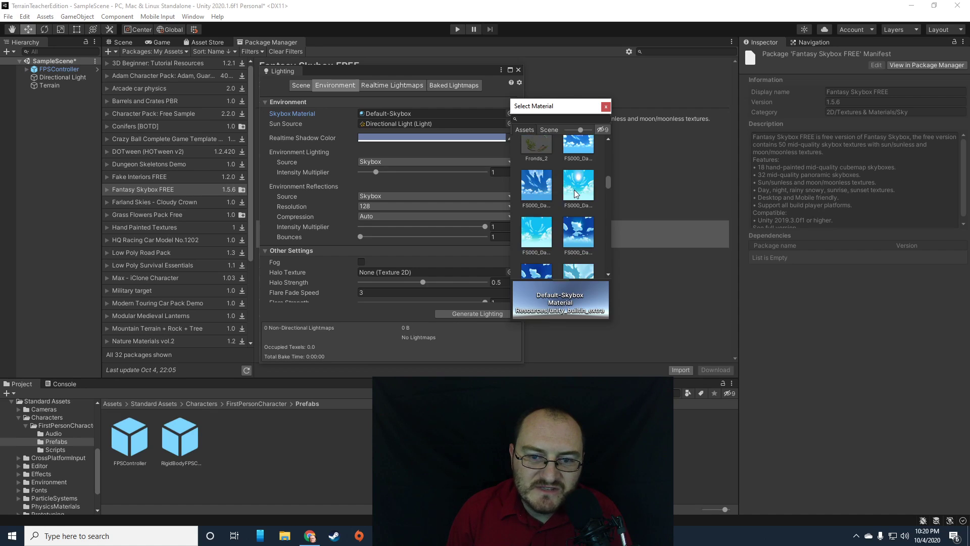
pyautogui.scroll(-3)
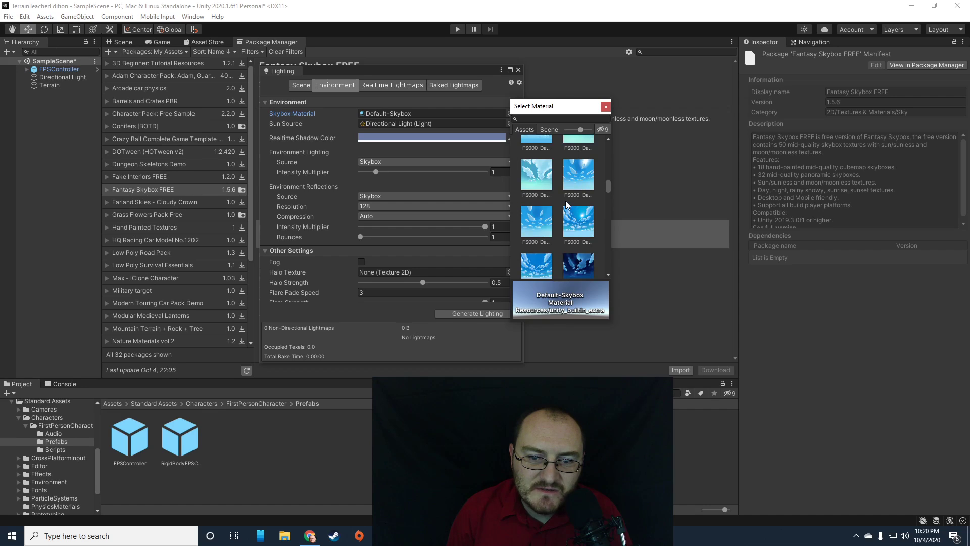
pyautogui.scroll(-3)
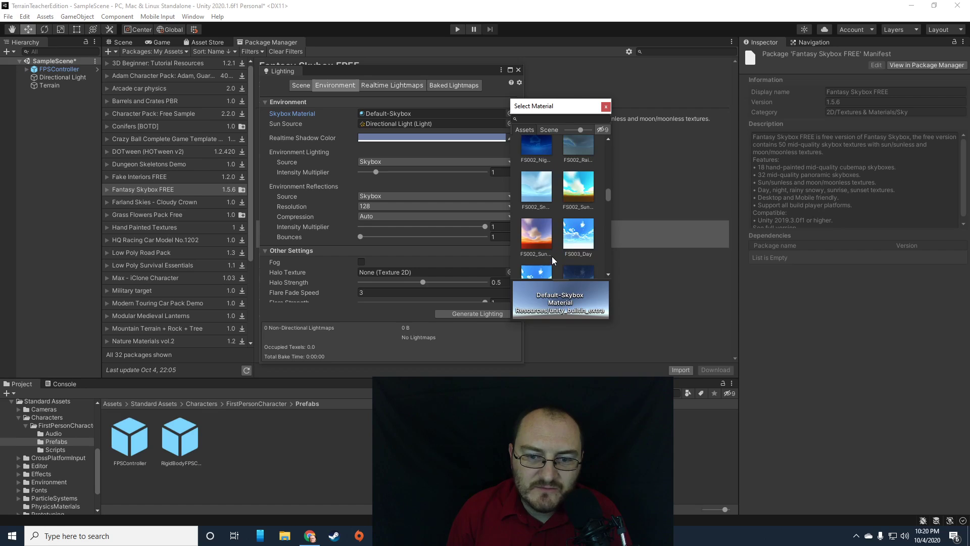
pyautogui.scroll(-3)
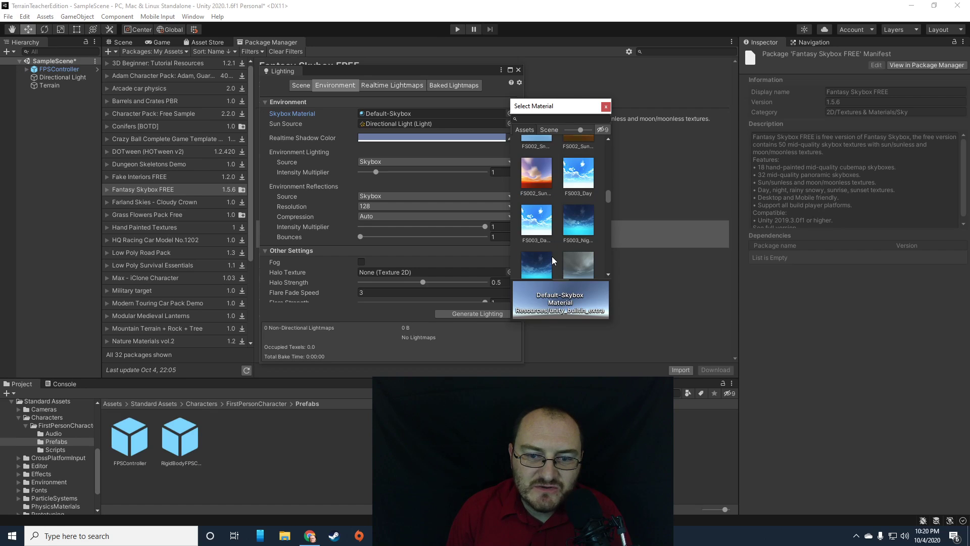
pyautogui.scroll(-3)
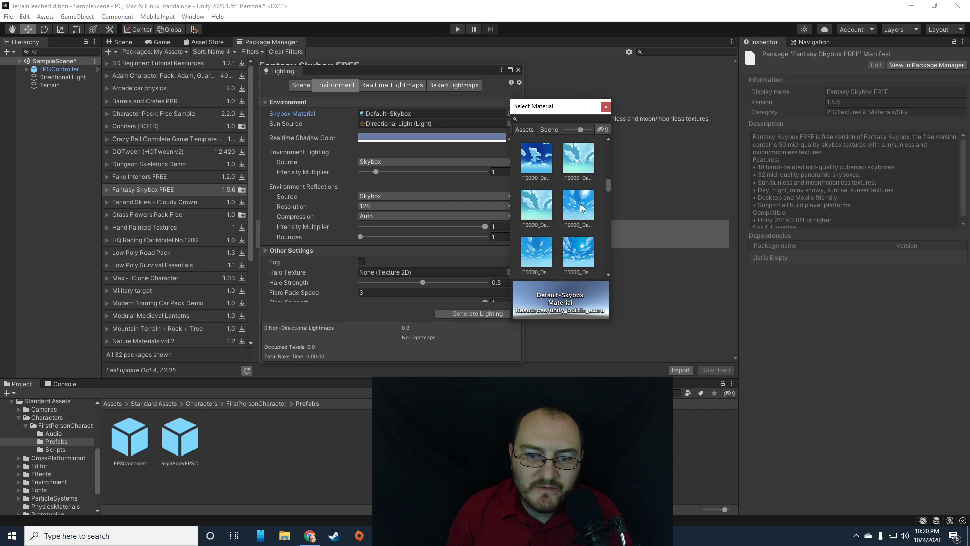
pyautogui.click(577, 206)
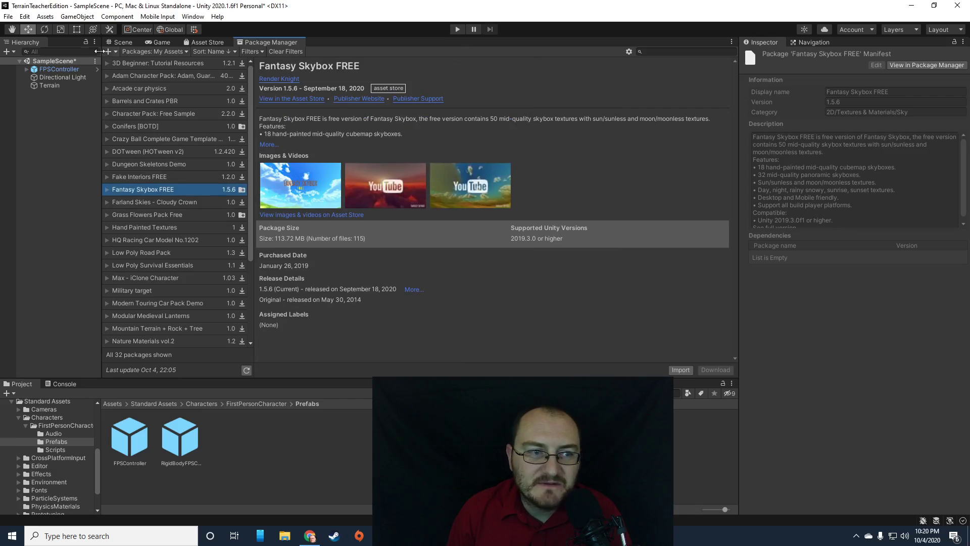
pyautogui.click(122, 42)
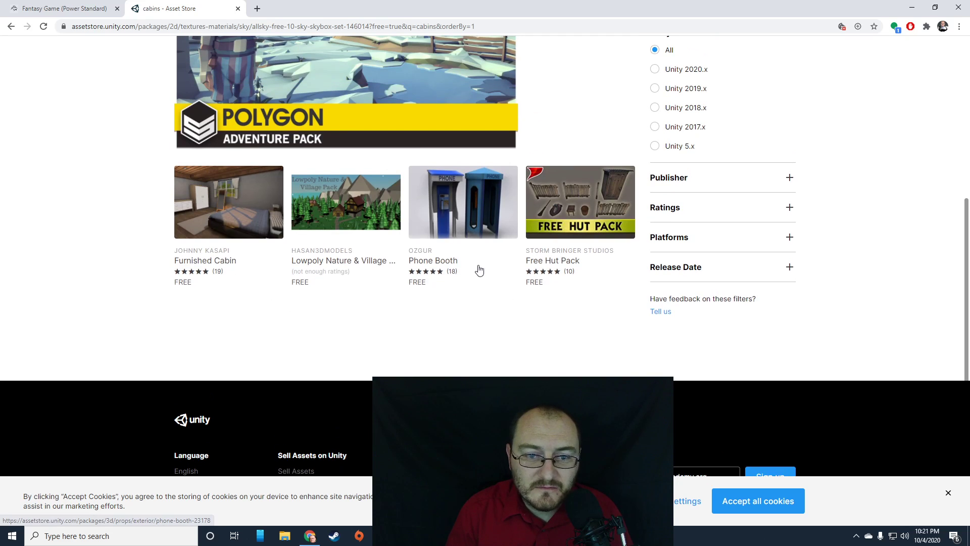
pyautogui.moveTo(598, 343)
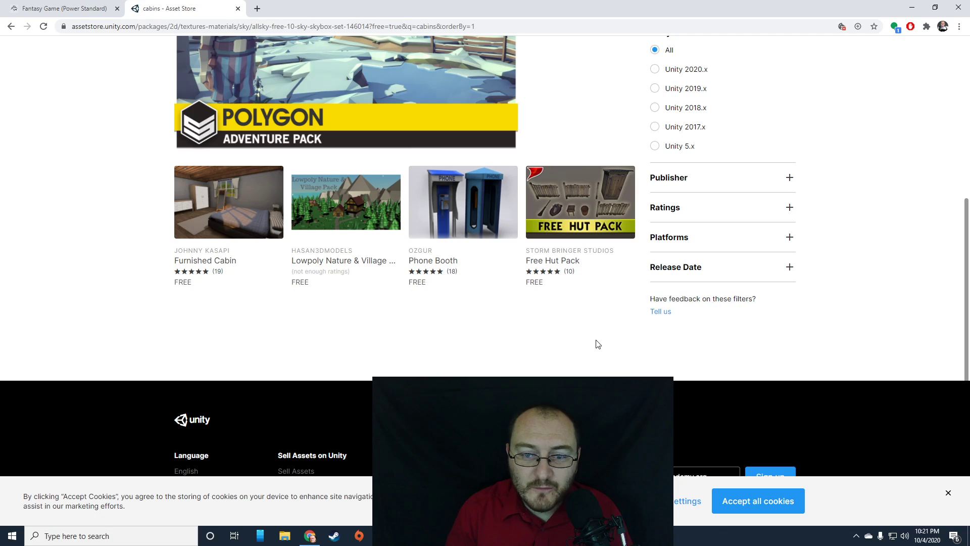
pyautogui.moveTo(575, 285)
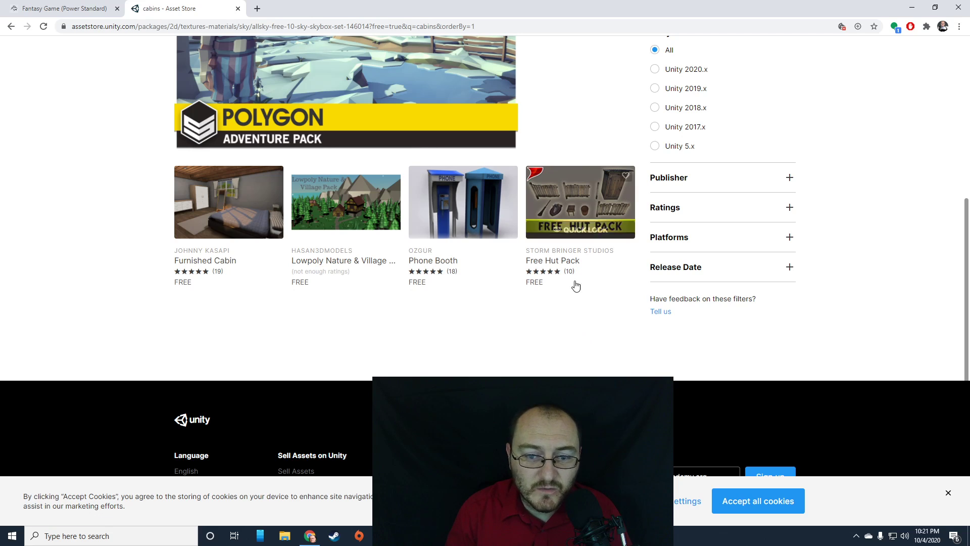
pyautogui.moveTo(208, 263)
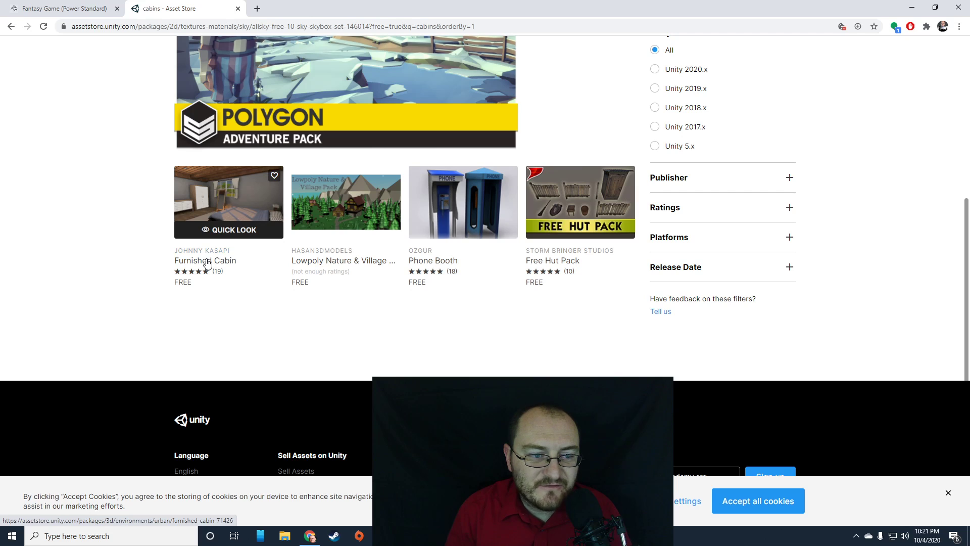
pyautogui.click(205, 261)
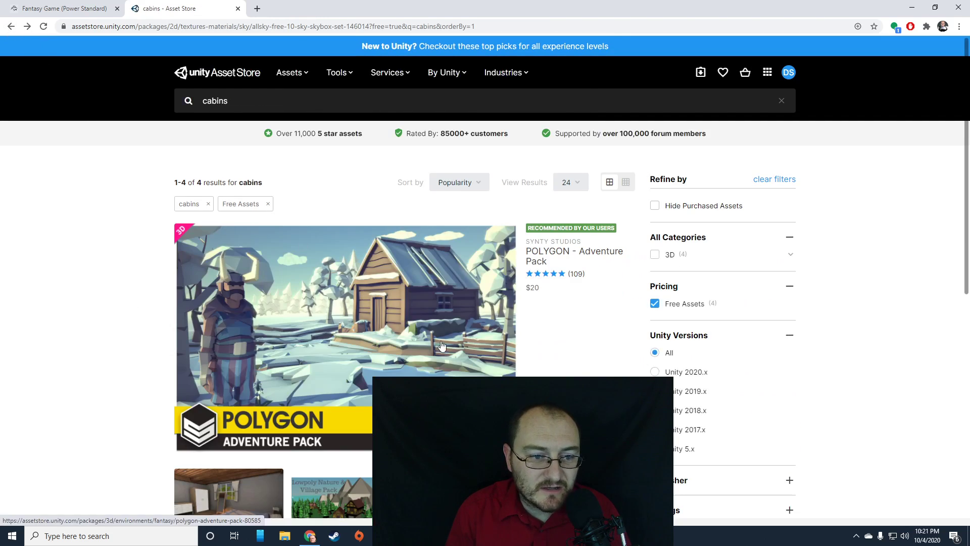
# Step: Review the Free Hut Pack's asset page from the free 'cabins' results
pyautogui.scroll(-3)
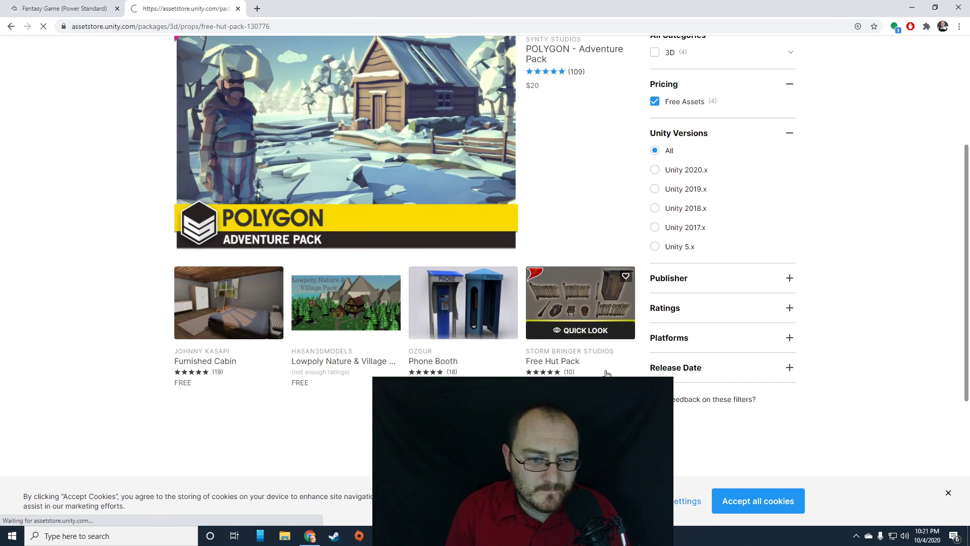
pyautogui.click(579, 302)
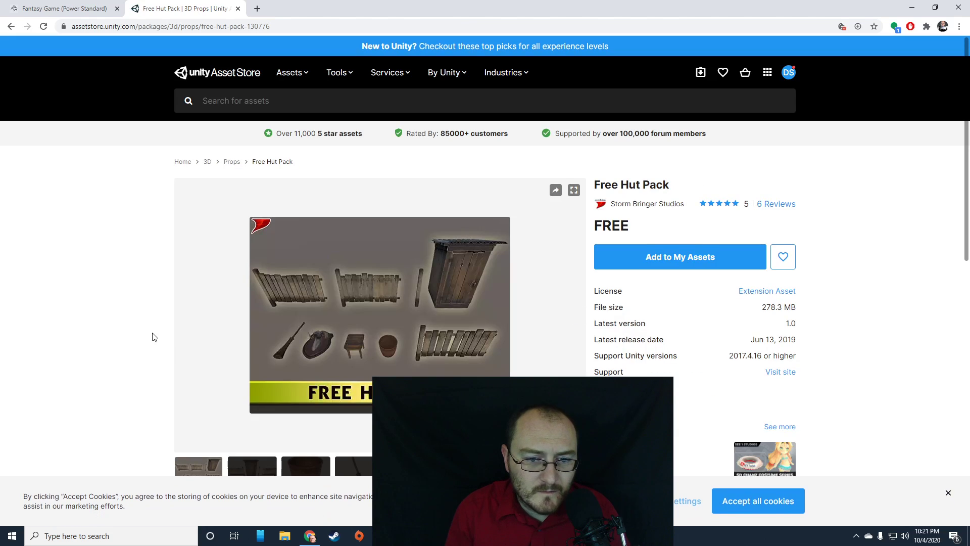
pyautogui.scroll(-3)
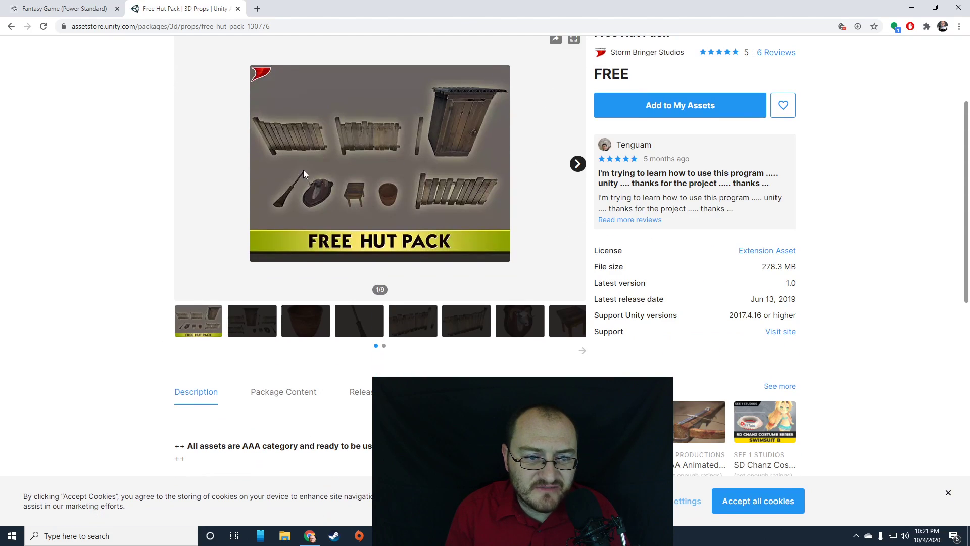
pyautogui.moveTo(344, 370)
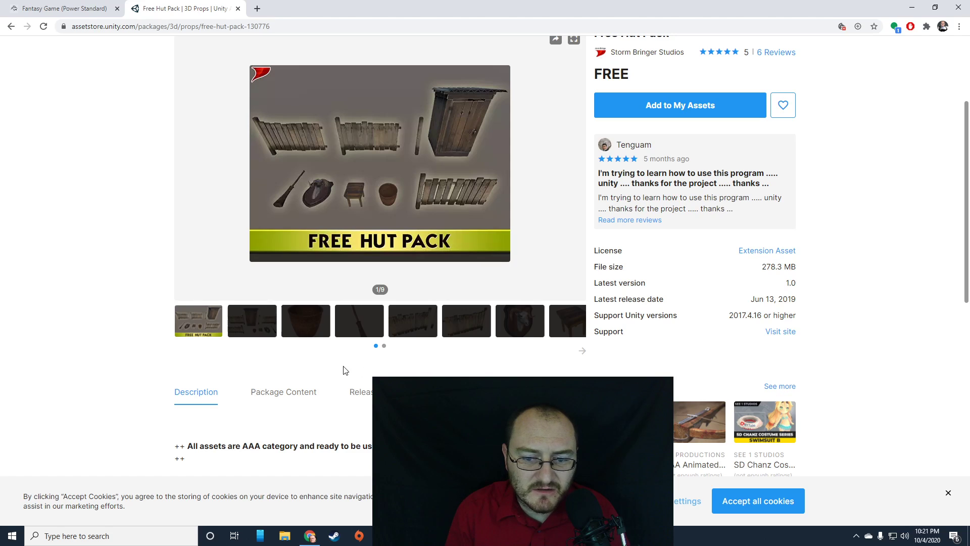
pyautogui.scroll(-3)
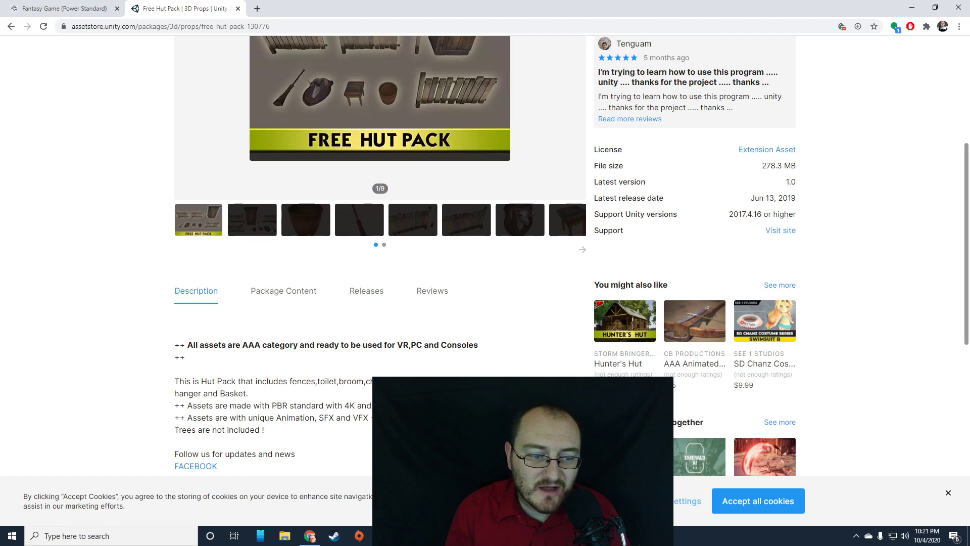
pyautogui.scroll(3)
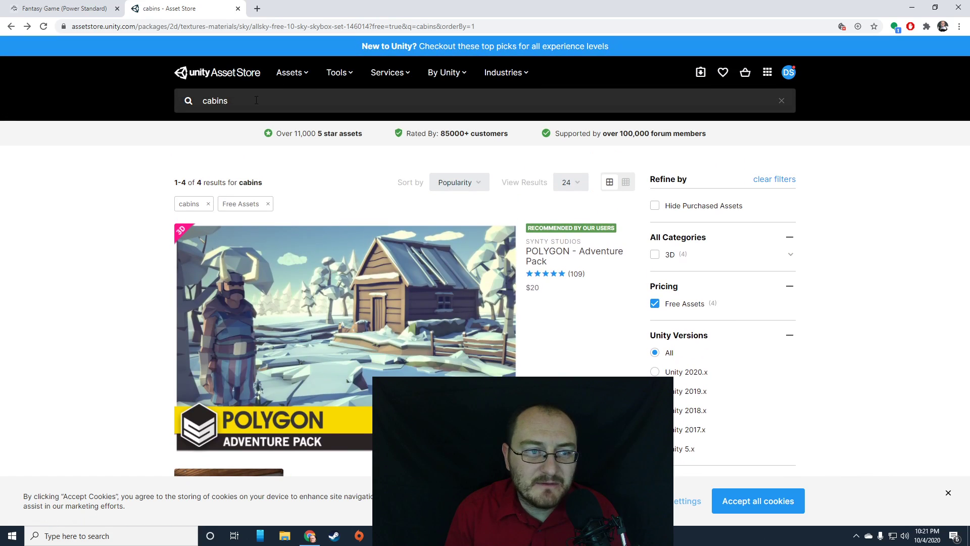
# Step: Search 'shack' with no free results, then search 'house' to list 93 free results
pyautogui.write('shacks')
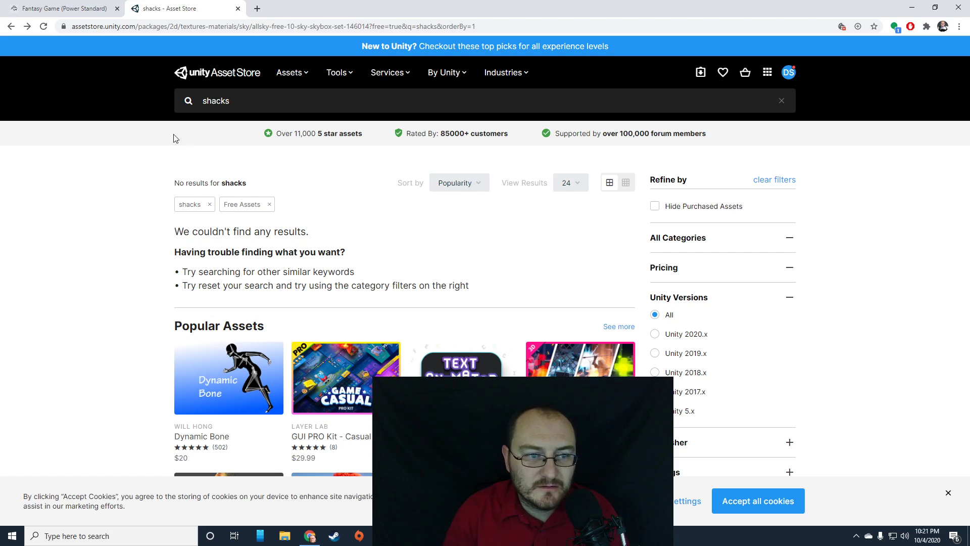
pyautogui.press('Backspace')
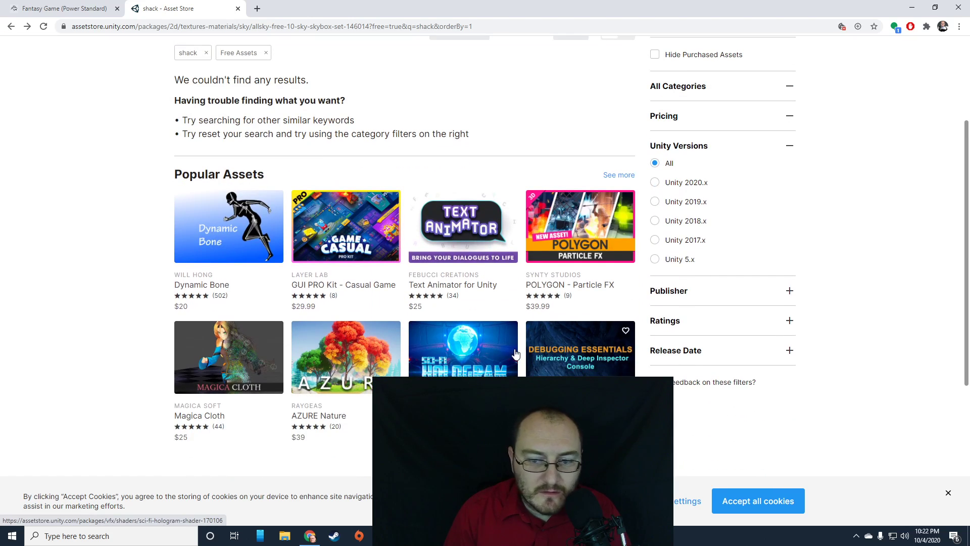
pyautogui.scroll(3)
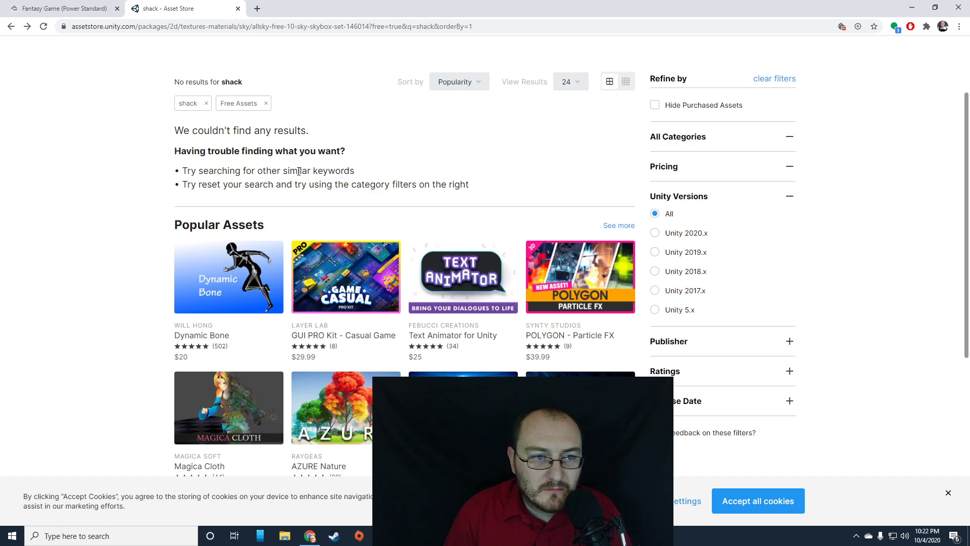
pyautogui.click(433, 100)
pyautogui.write('house')
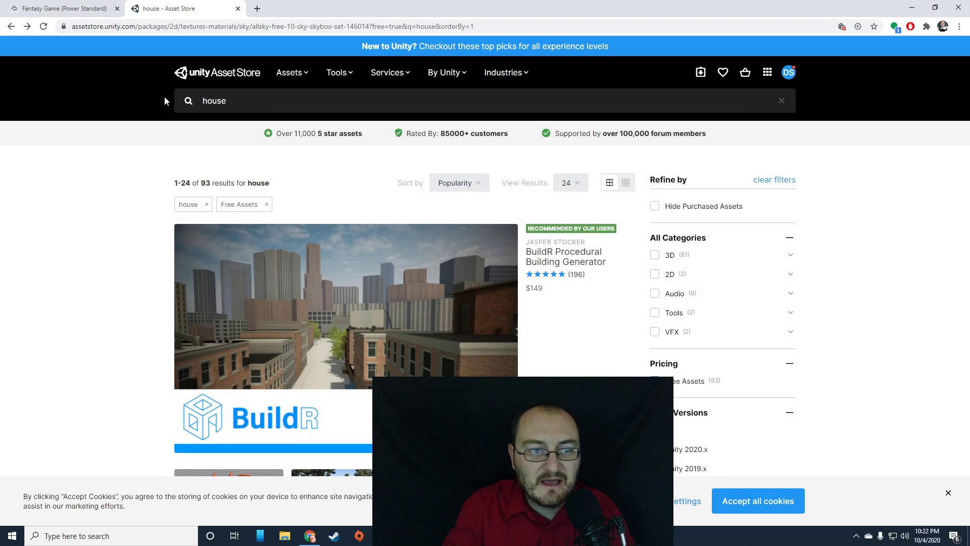
# Step: Browse the free house results past Village Houses Pack and open the Medieval fantasy house tile
pyautogui.scroll(-3)
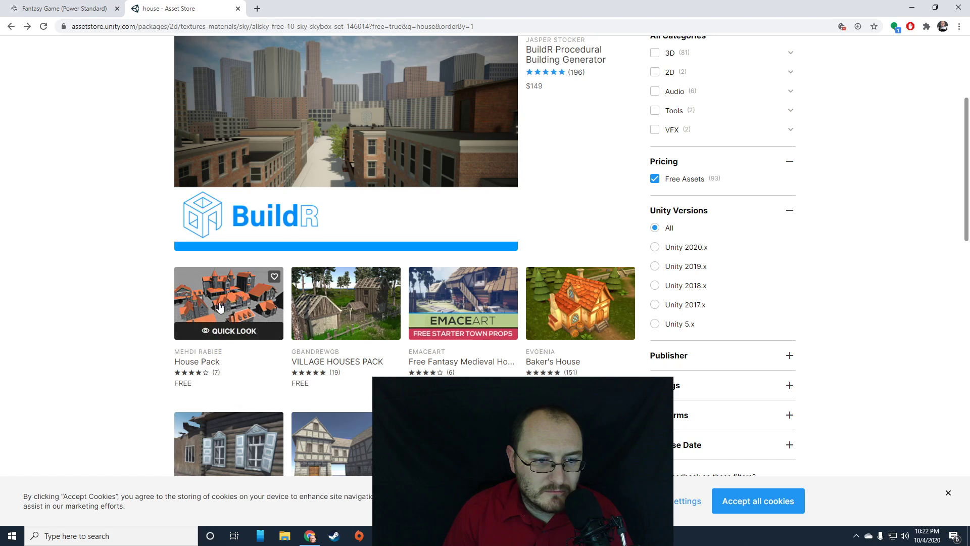
pyautogui.moveTo(367, 396)
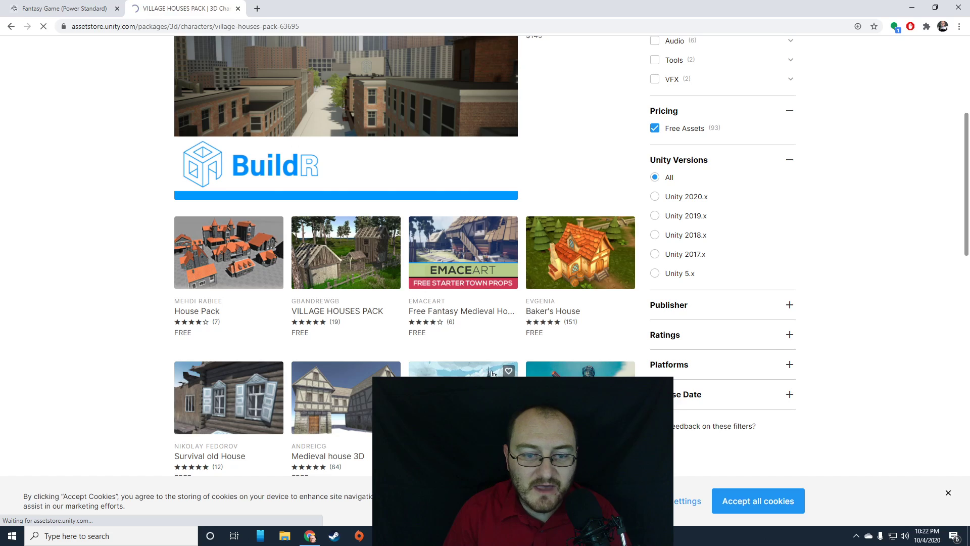
pyautogui.click(346, 253)
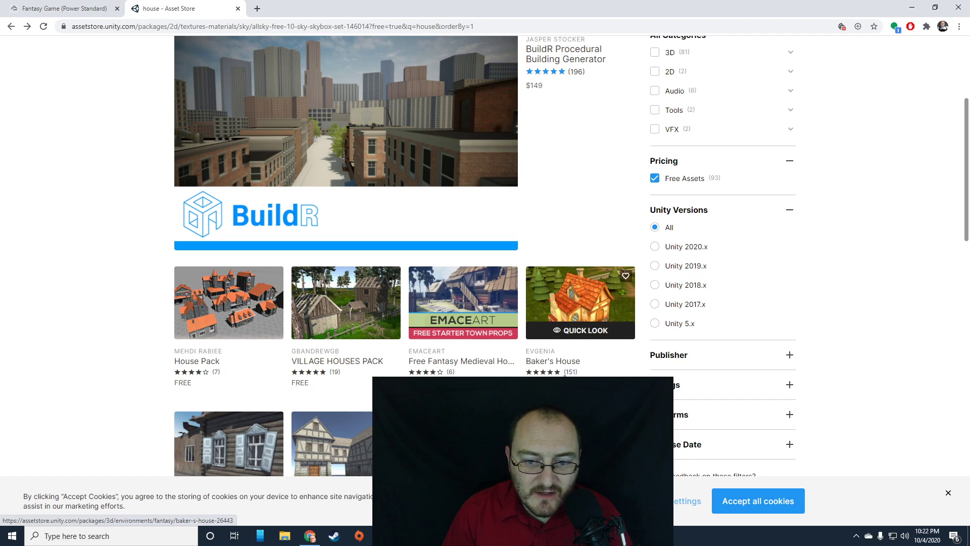
pyautogui.scroll(-3)
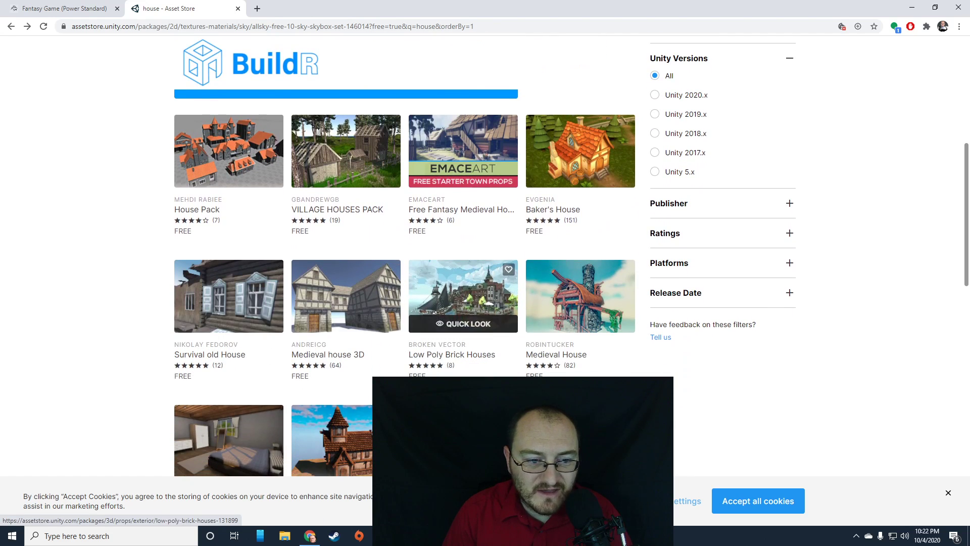
pyautogui.scroll(-3)
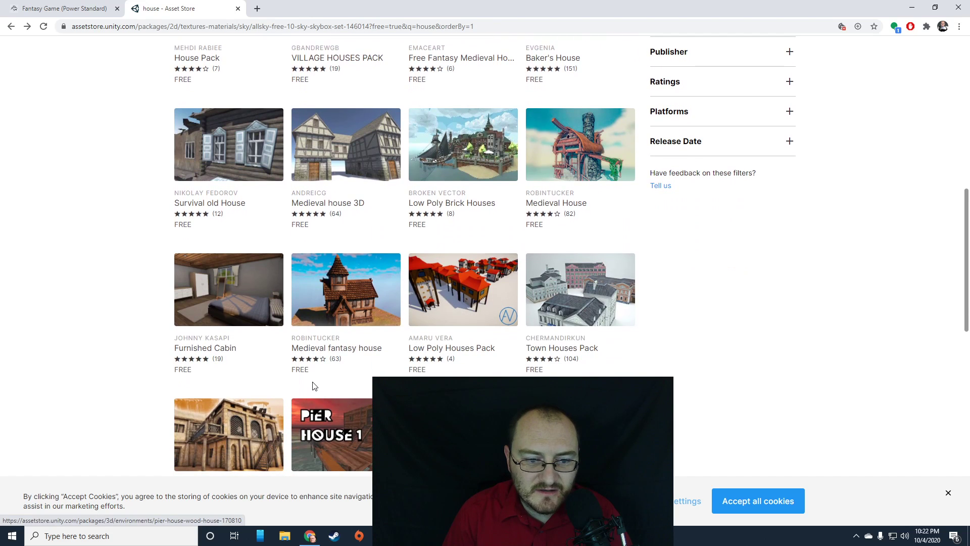
pyautogui.scroll(-3)
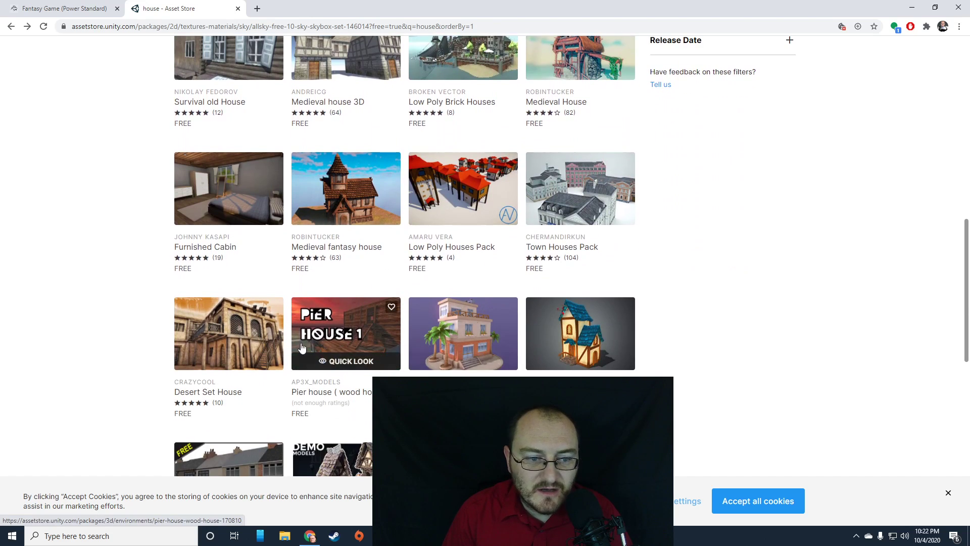
pyautogui.click(346, 189)
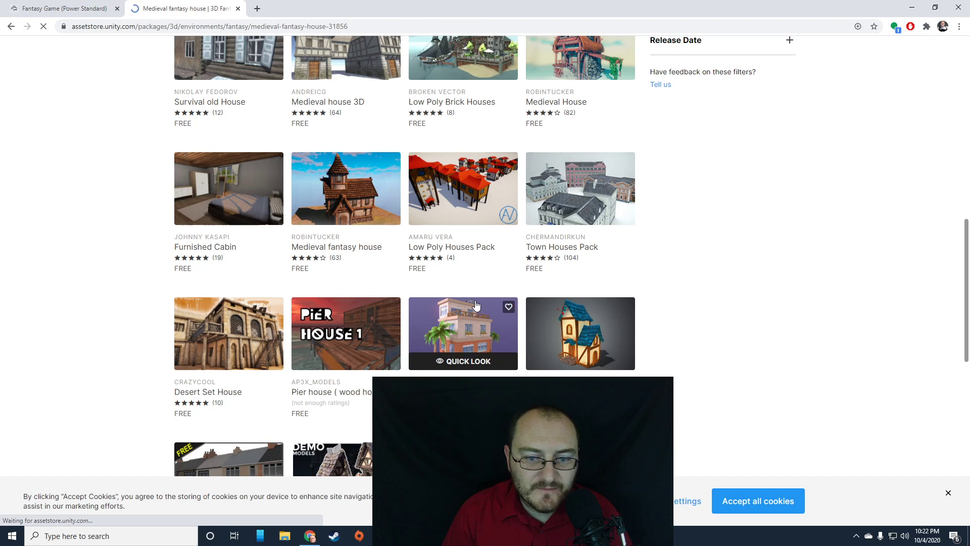
pyautogui.moveTo(470, 339)
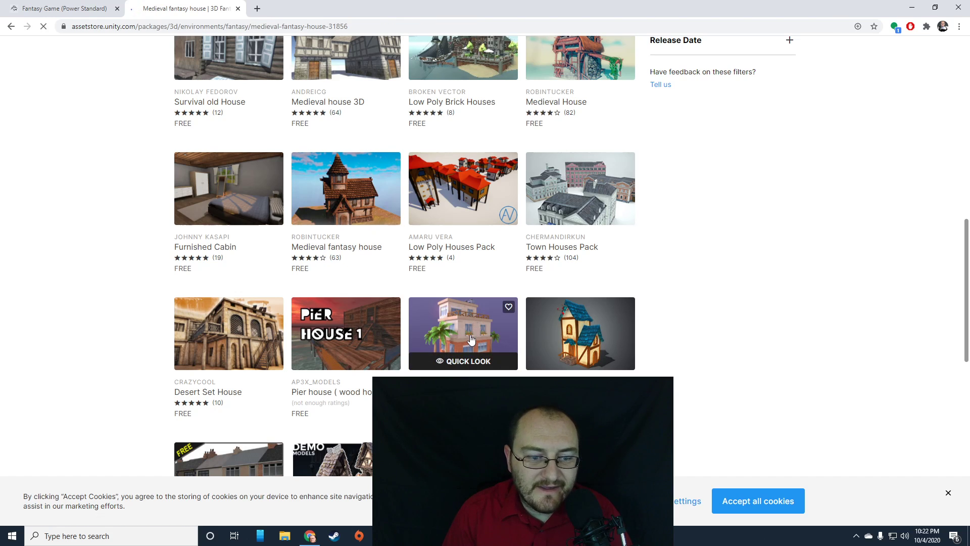
# Step: Add the Medieval fantasy house to My Assets and let the browser open it in the Unity editor
pyautogui.click(346, 189)
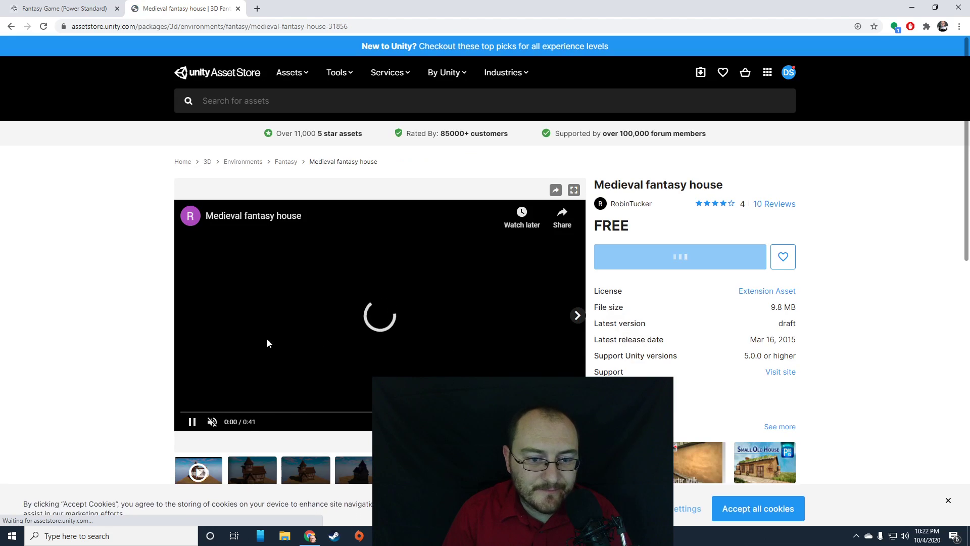
pyautogui.scroll(-3)
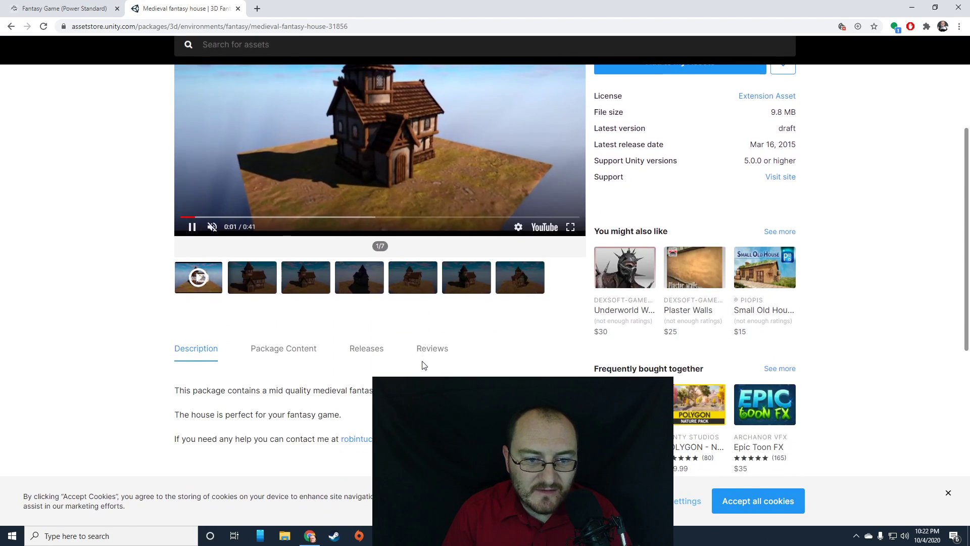
pyautogui.scroll(3)
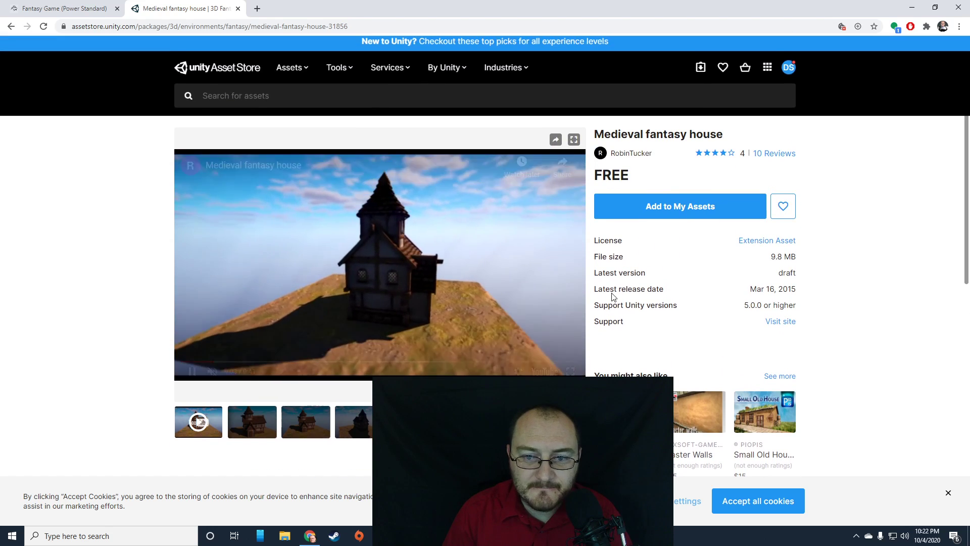
pyautogui.click(679, 206)
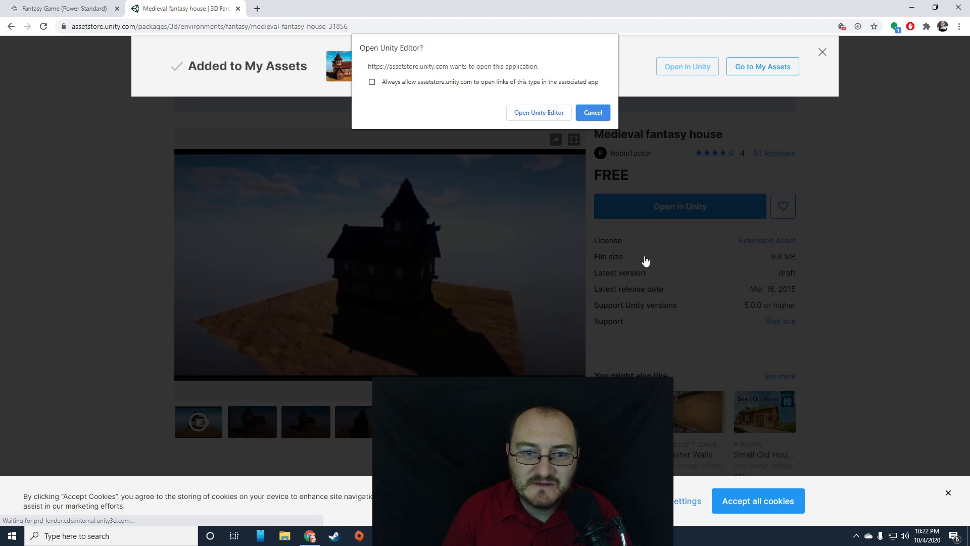
pyautogui.click(537, 112)
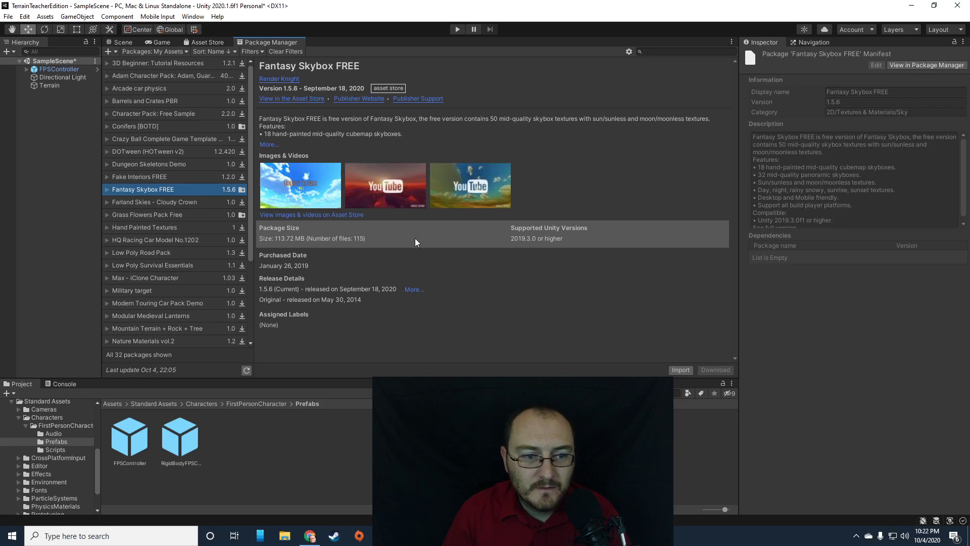
# Step: Download the Medieval fantasy house package in Package Manager and import all its files into Assets
pyautogui.click(145, 340)
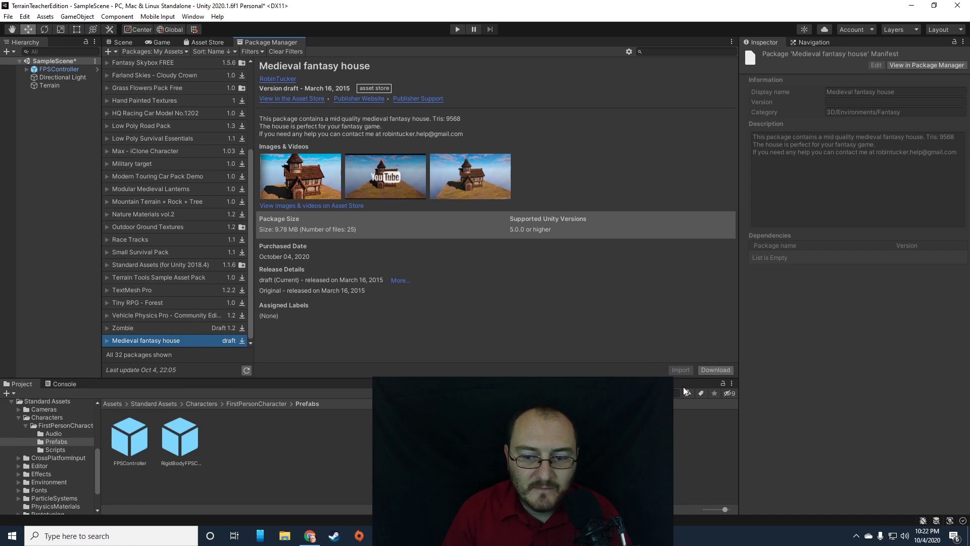
pyautogui.click(714, 370)
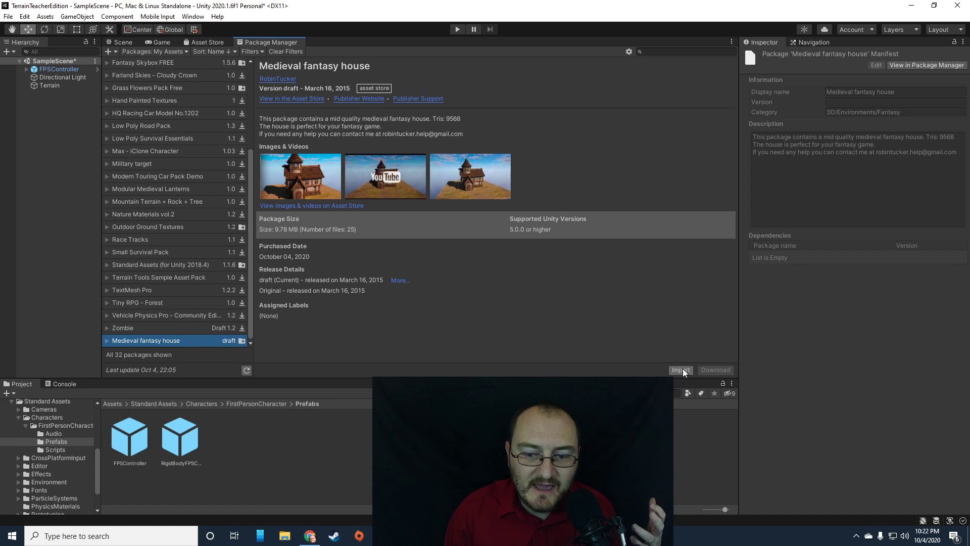
pyautogui.click(679, 370)
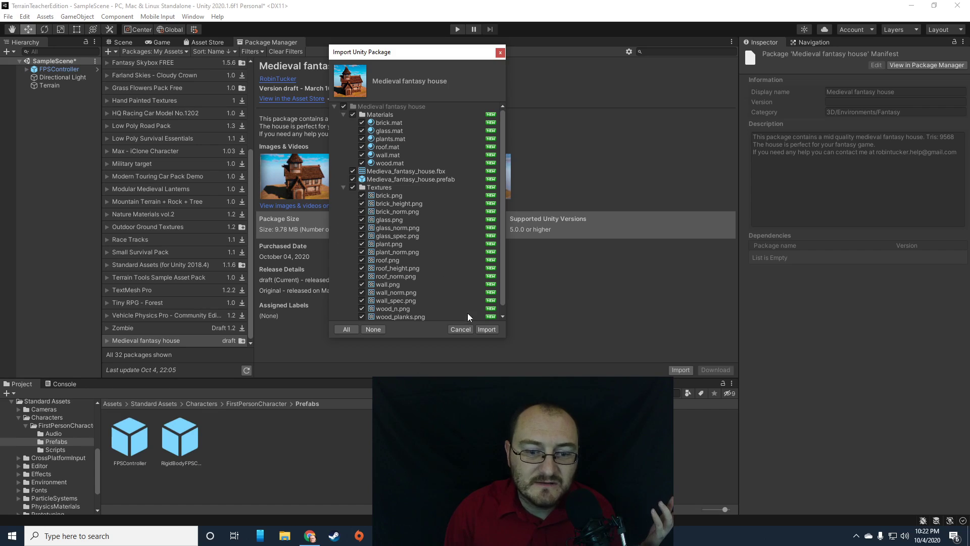
pyautogui.click(486, 328)
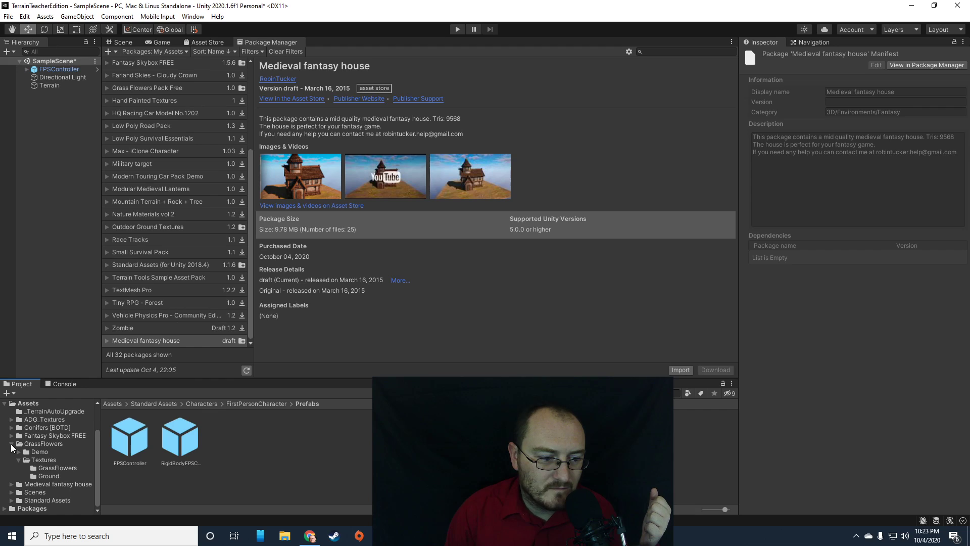
pyautogui.click(12, 443)
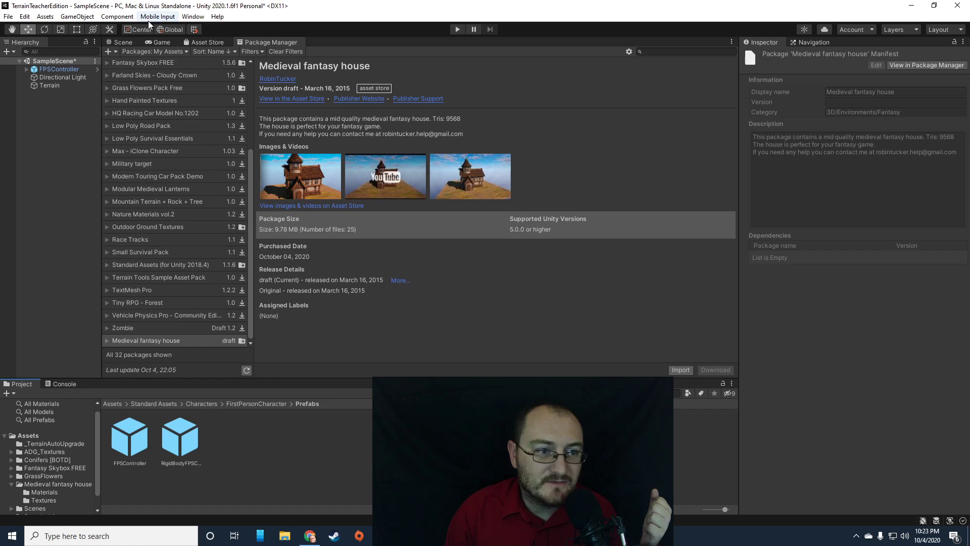
pyautogui.click(122, 42)
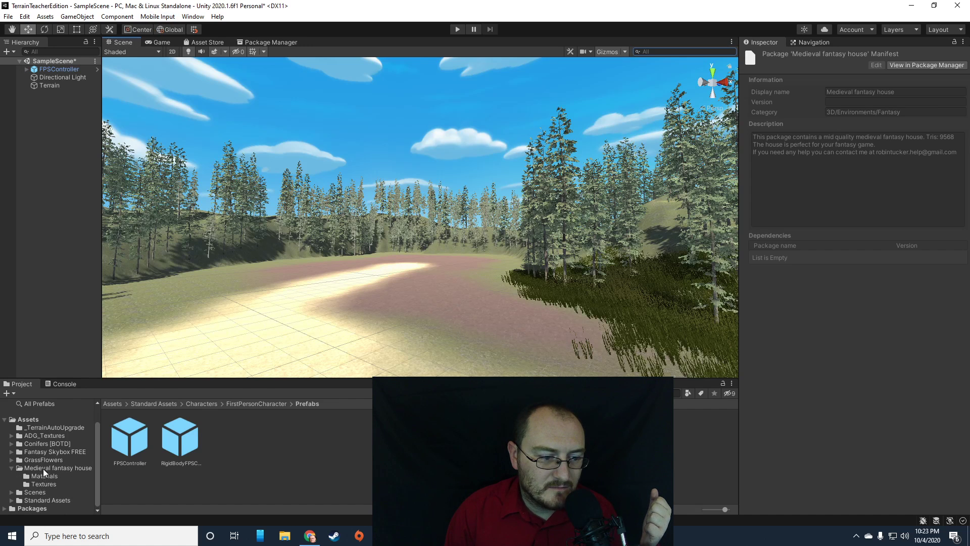
# Step: Drag the Medieval fantasy house prefab onto the terrain and run the game to view it
pyautogui.click(58, 468)
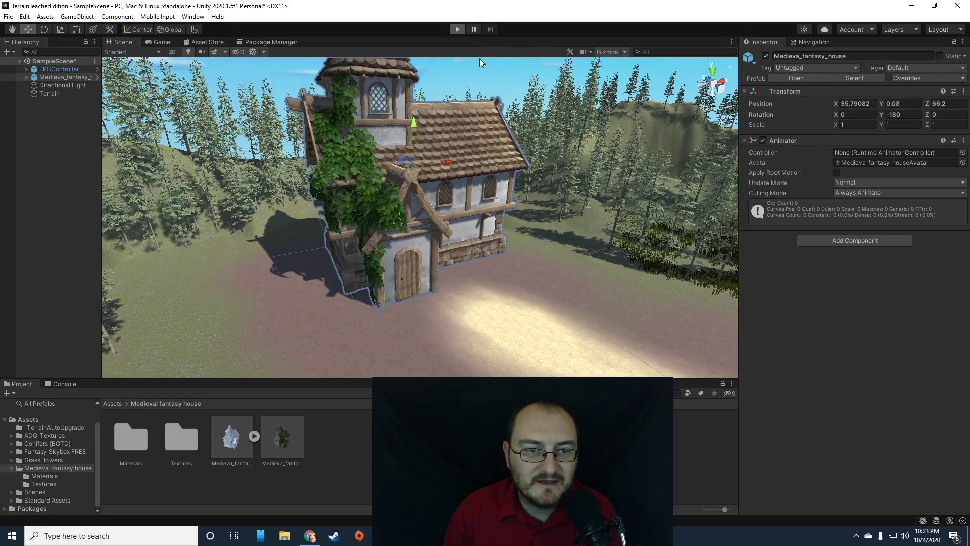
pyautogui.click(160, 42)
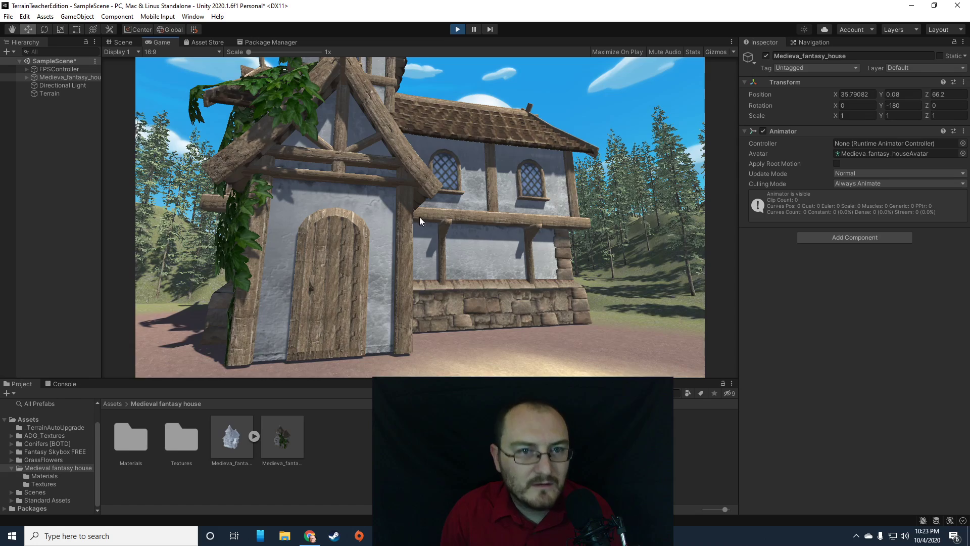
# Step: Exit Play mode to return to editing the terrain scene
pyautogui.click(123, 42)
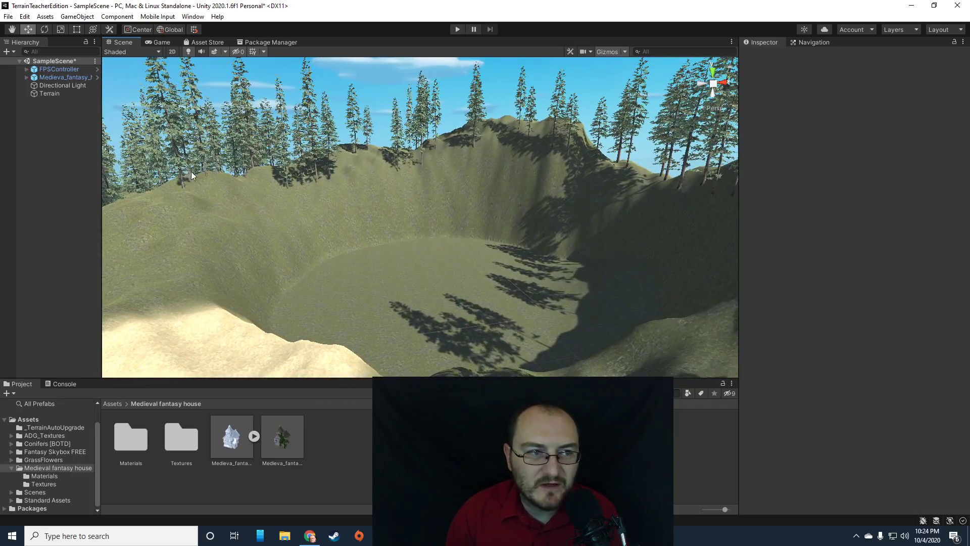
# Step: With Terrain selected, review the Paint Texture, Paint Trees, Paint Details and Neighbors tools
pyautogui.click(50, 93)
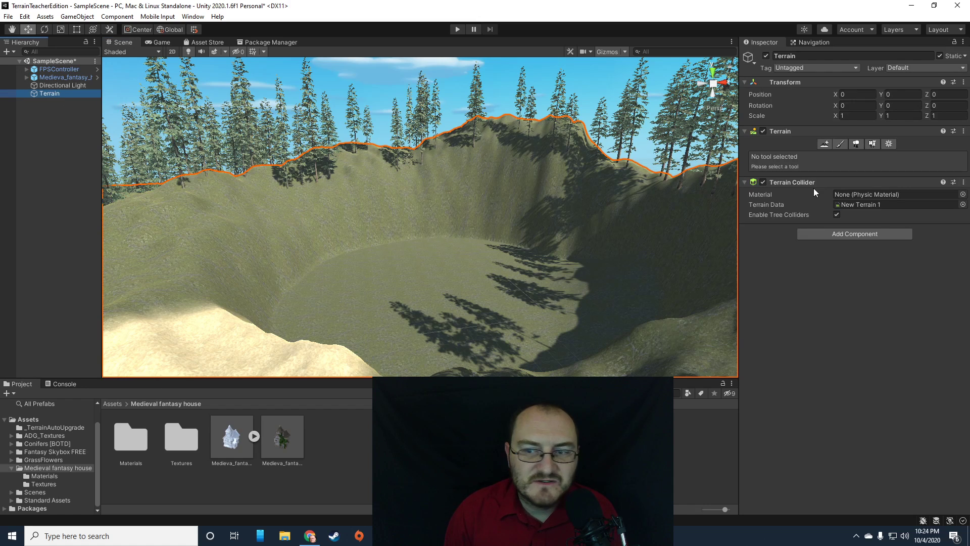
pyautogui.moveTo(889, 144)
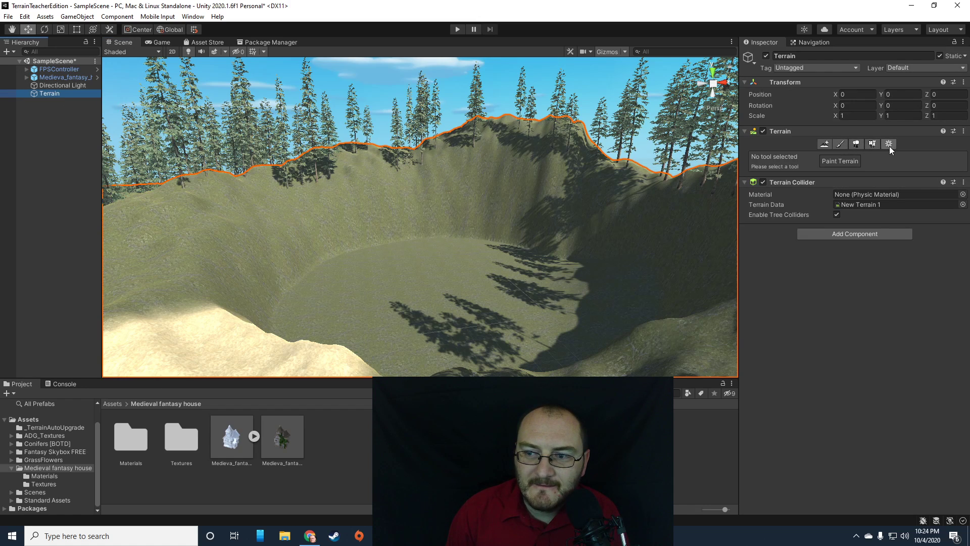
pyautogui.moveTo(872, 143)
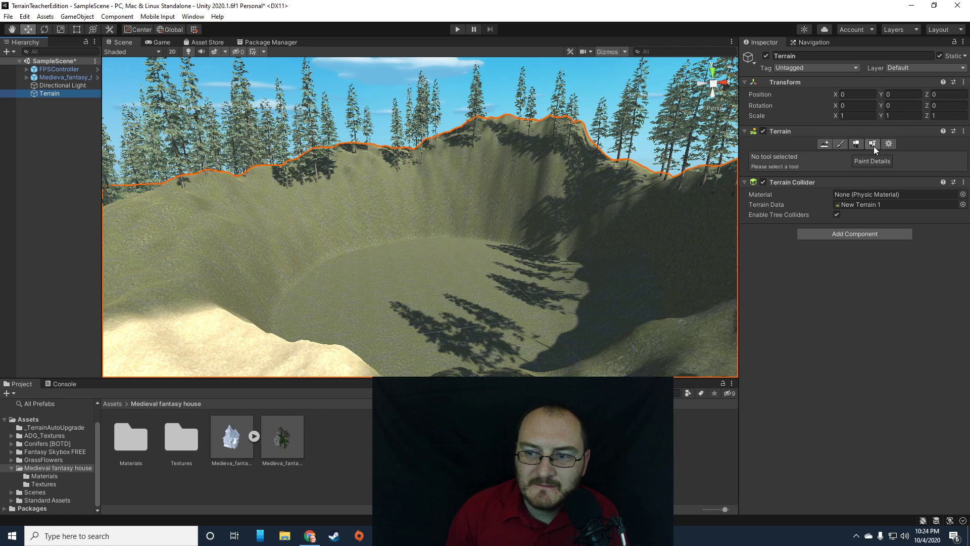
pyautogui.click(855, 79)
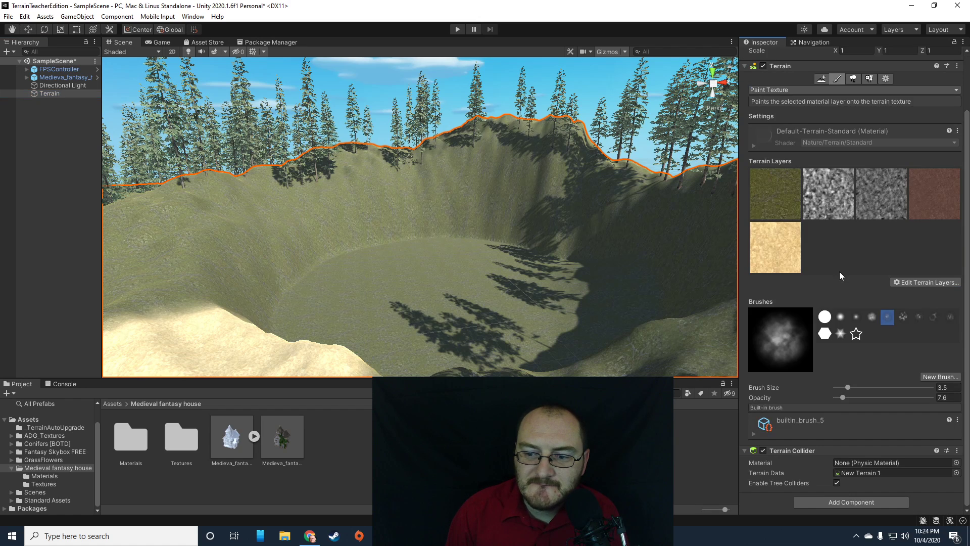
pyautogui.click(856, 143)
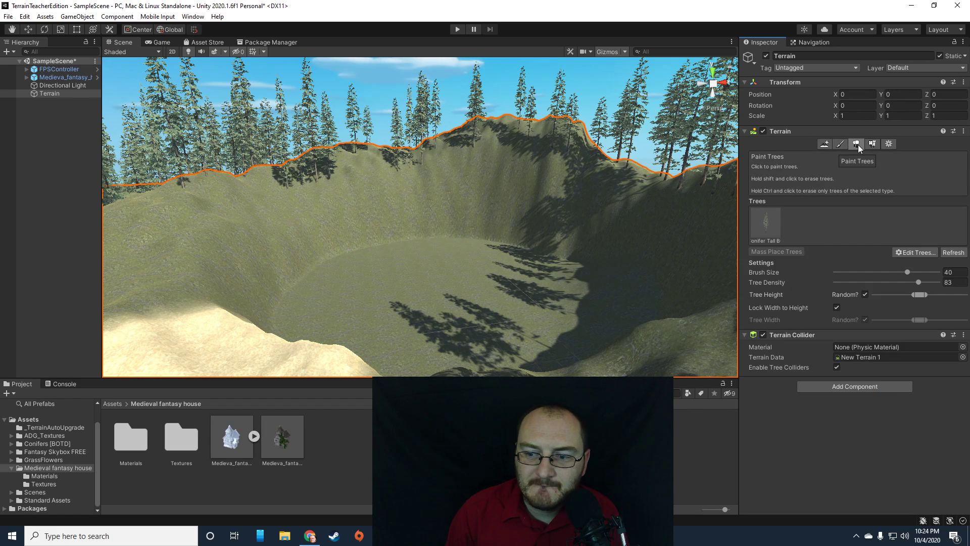
pyautogui.moveTo(871, 254)
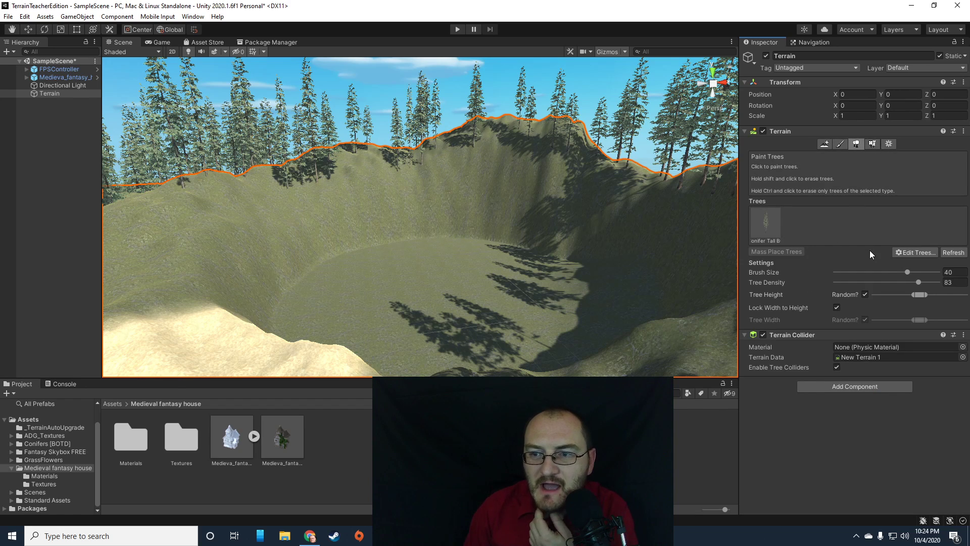
pyautogui.moveTo(836, 273)
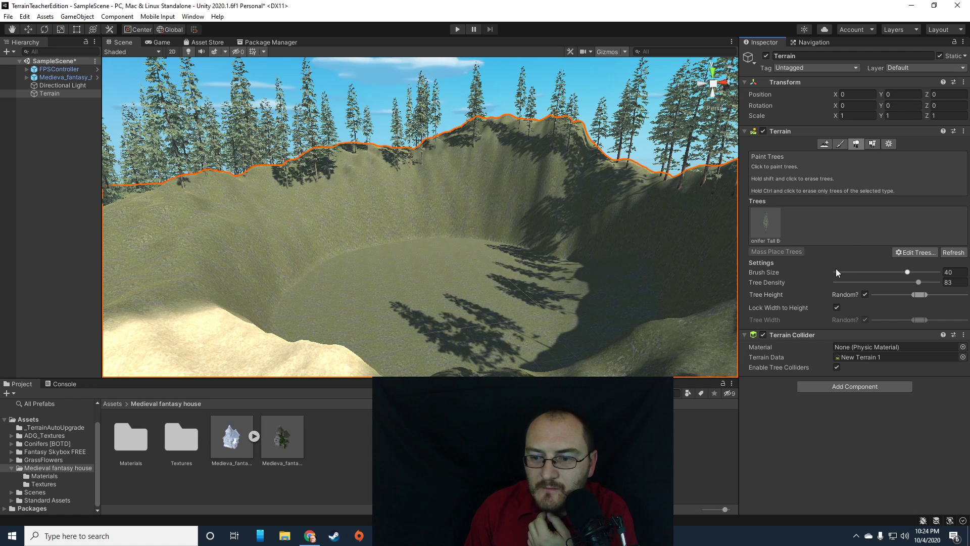
pyautogui.click(869, 143)
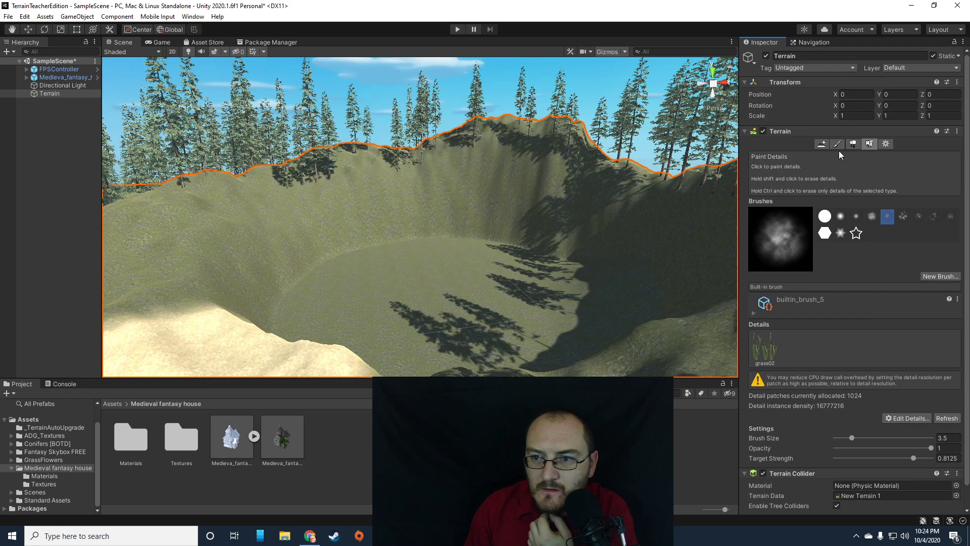
pyautogui.click(821, 144)
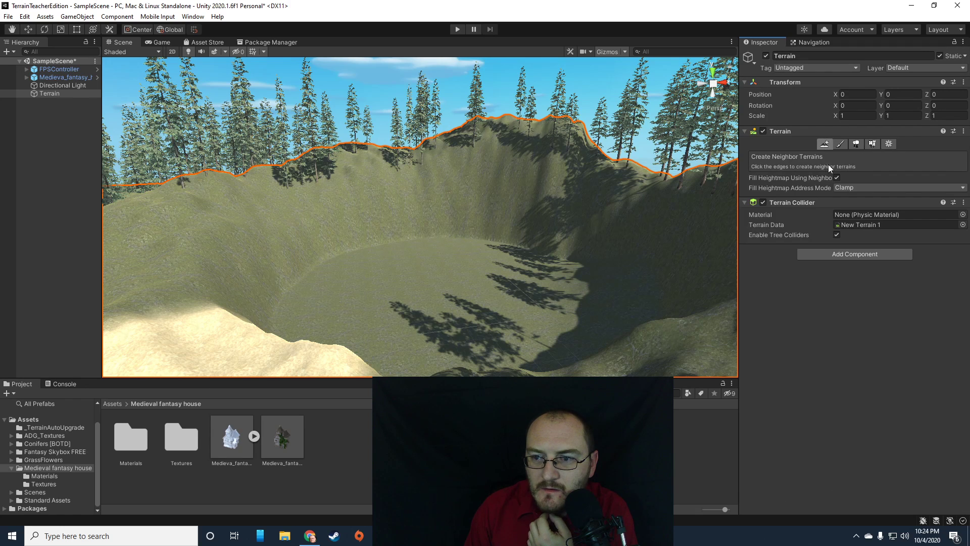
pyautogui.click(835, 143)
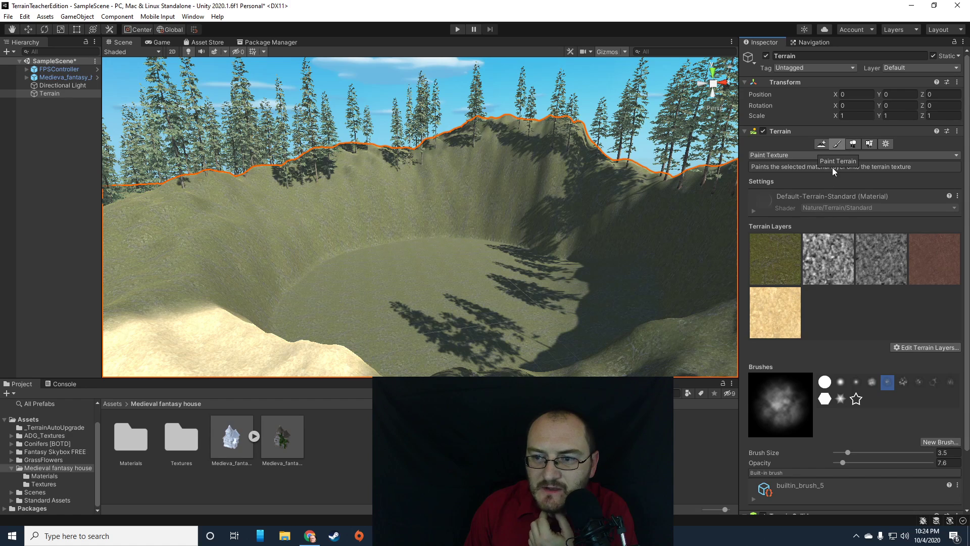
pyautogui.click(854, 154)
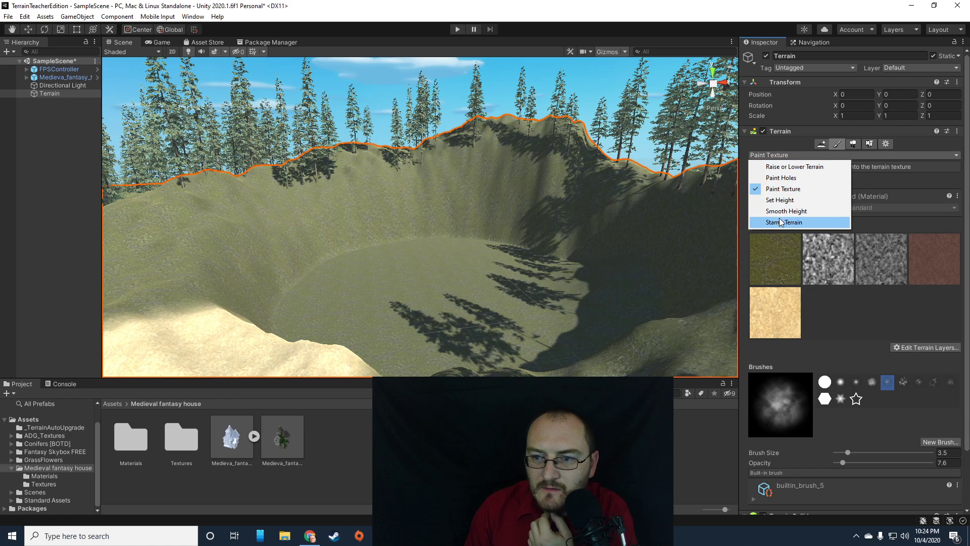
pyautogui.moveTo(825, 291)
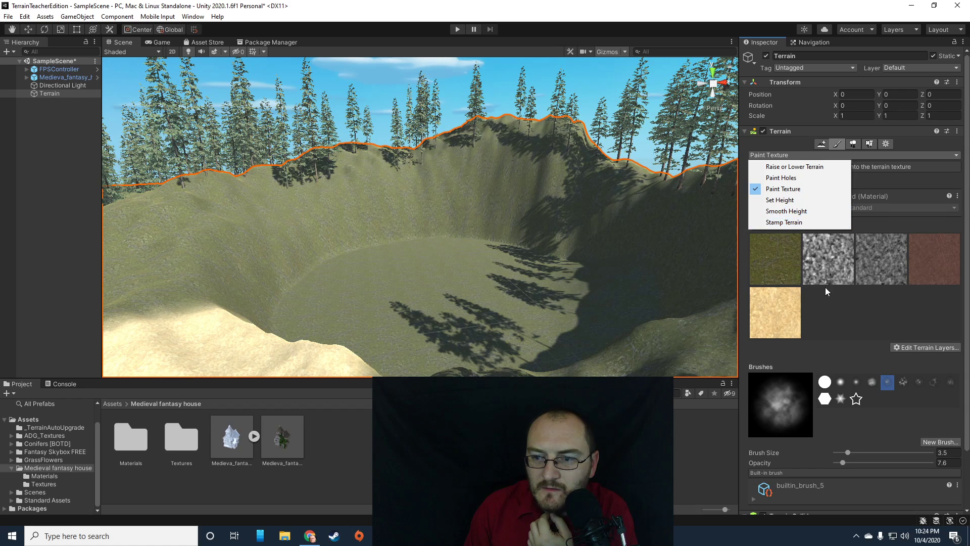
pyautogui.click(855, 143)
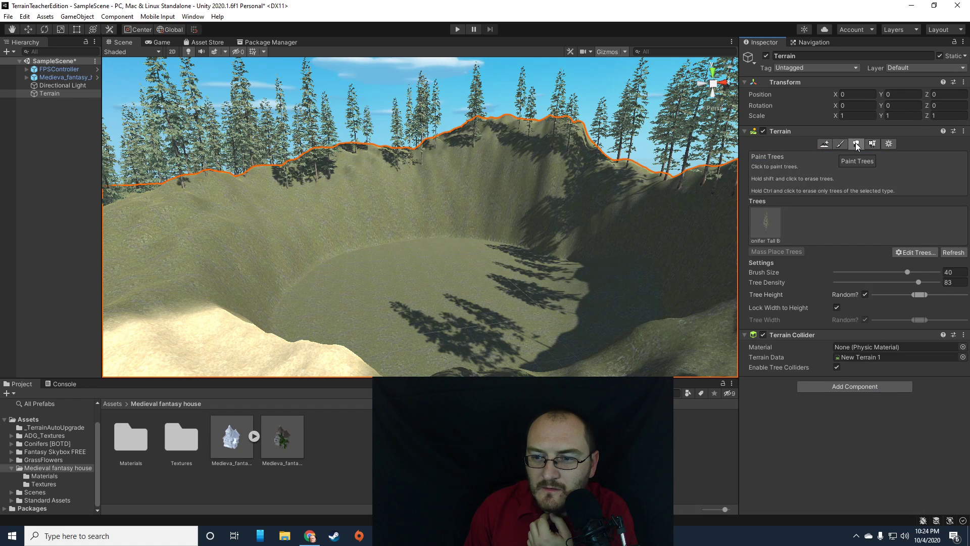
# Step: Review the Terrain Settings panel, including mesh and texture resolution
pyautogui.click(886, 144)
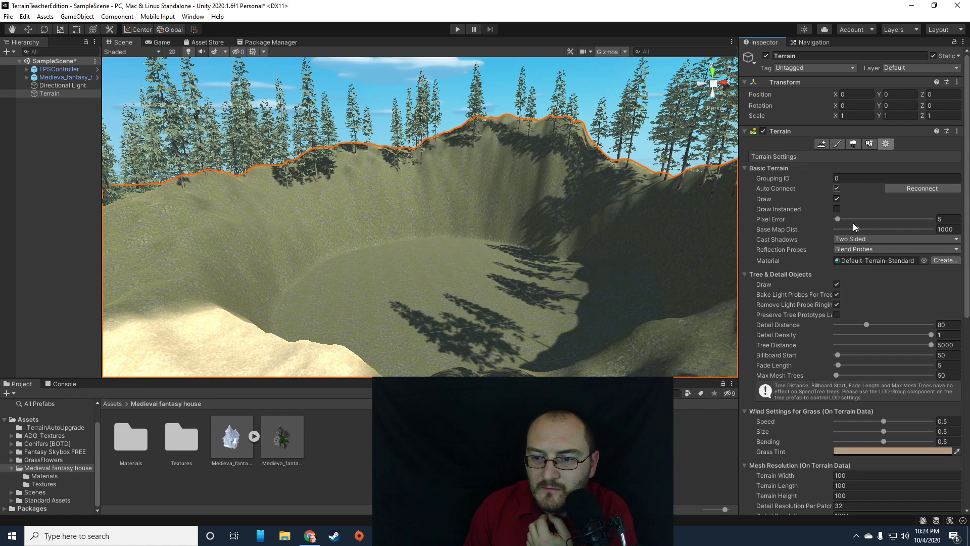
pyautogui.scroll(-3)
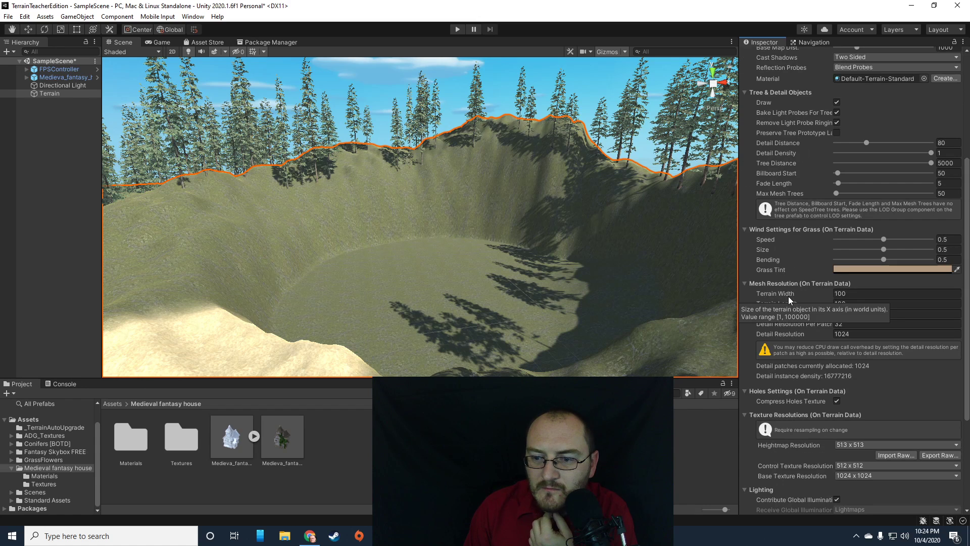
pyautogui.scroll(-3)
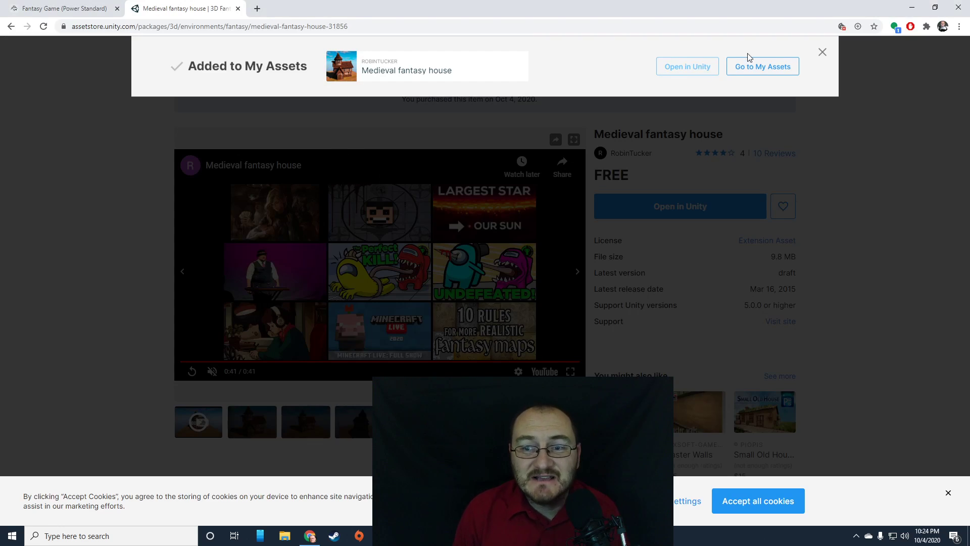
# Step: Search the Asset Store for 'water' and filter the results to Free Assets only
pyautogui.click(823, 52)
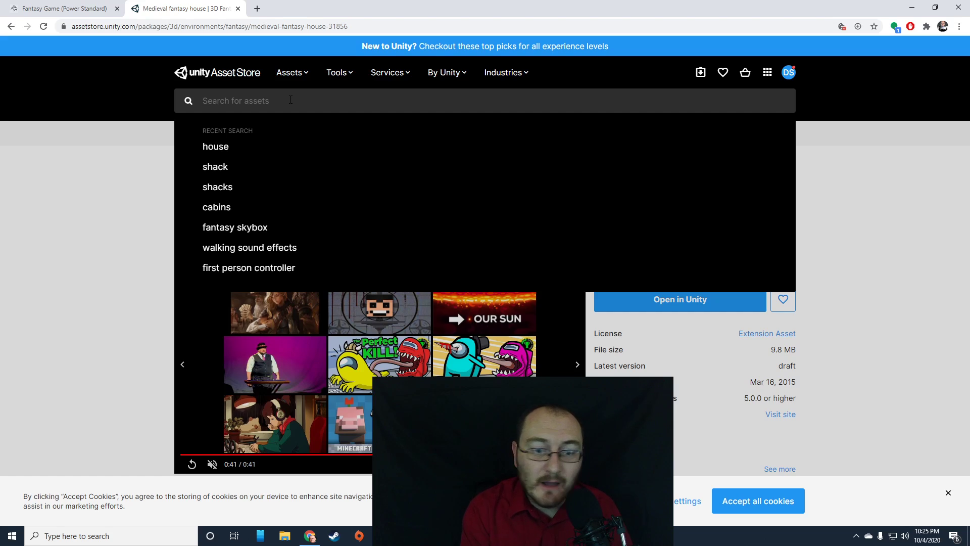
pyautogui.write('wa')
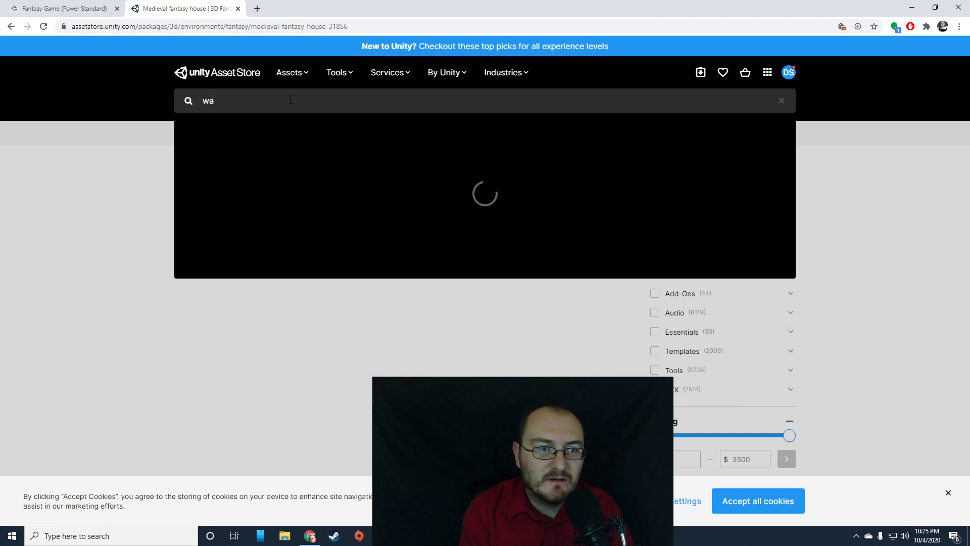
pyautogui.press('Return')
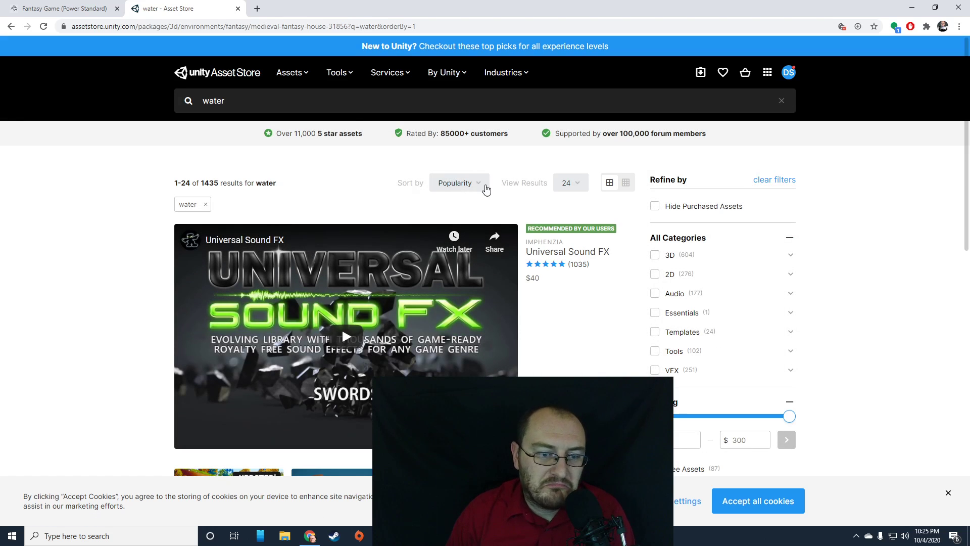
pyautogui.scroll(-3)
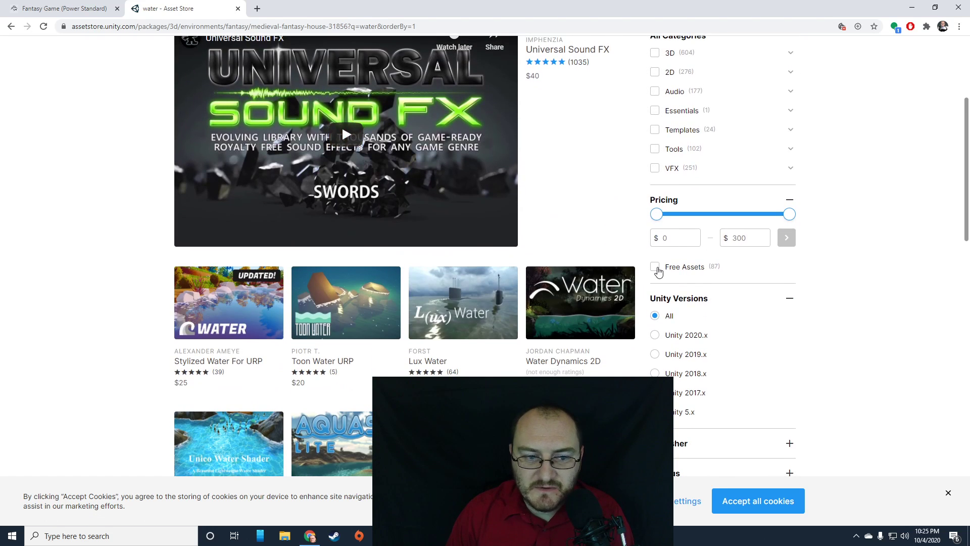
pyautogui.click(655, 266)
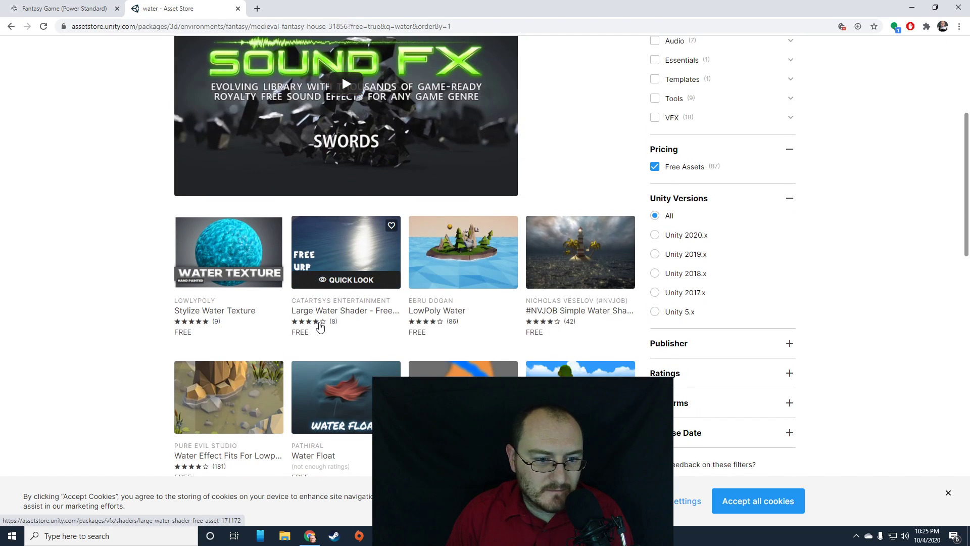
pyautogui.moveTo(373, 351)
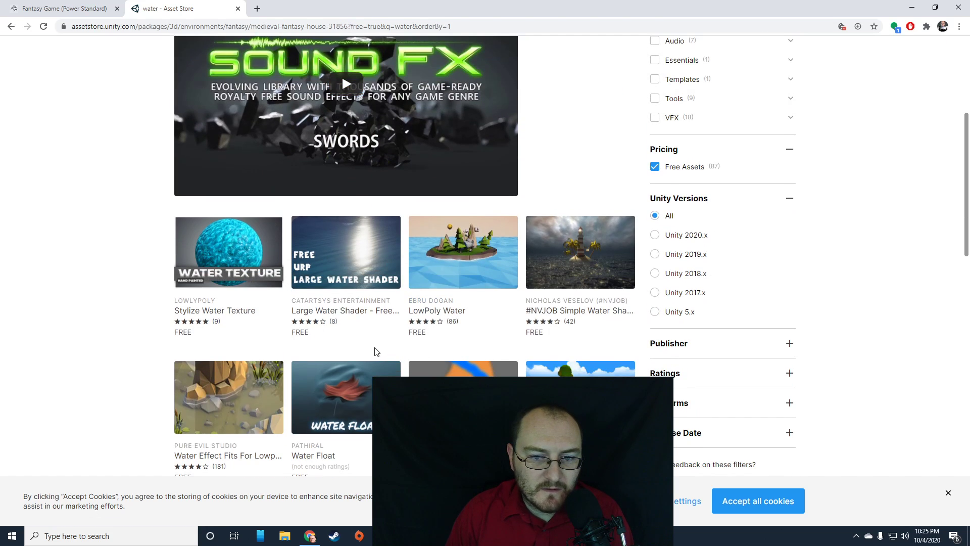
# Step: Browse the free water results and open the Traditional water well asset page
pyautogui.scroll(-3)
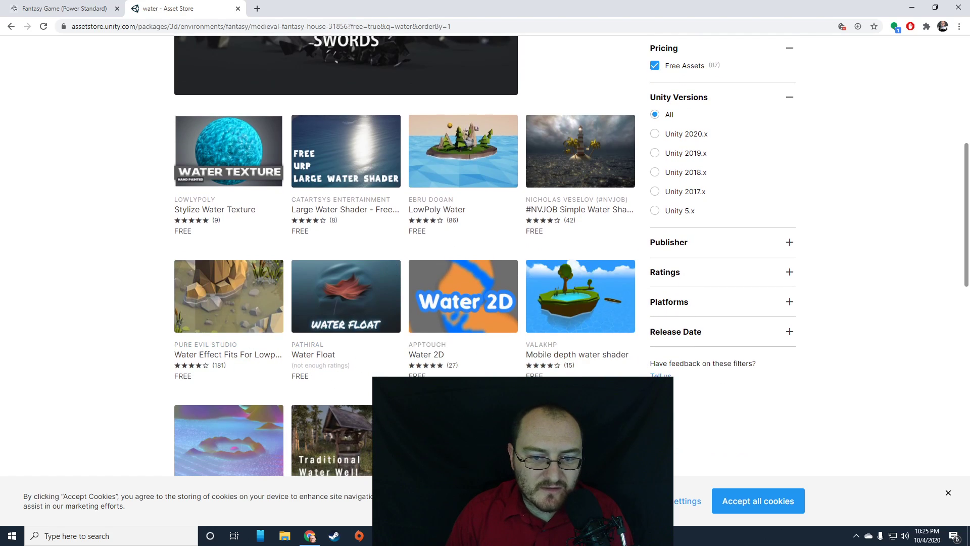
pyautogui.scroll(-3)
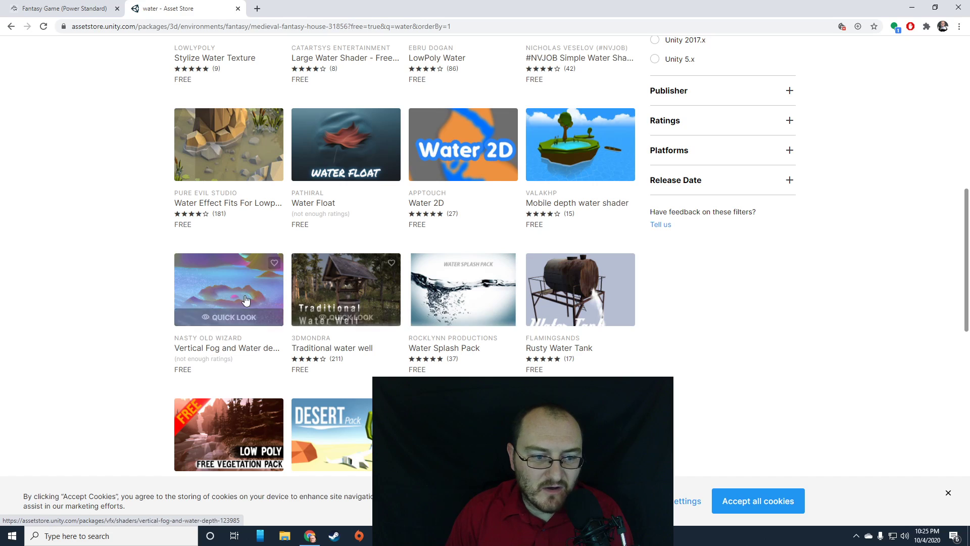
pyautogui.moveTo(462, 289)
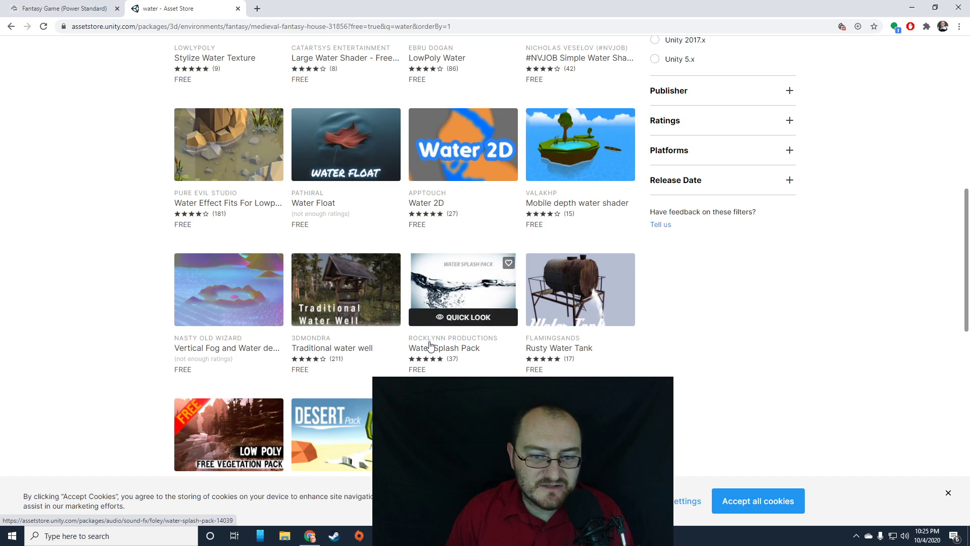
pyautogui.scroll(-3)
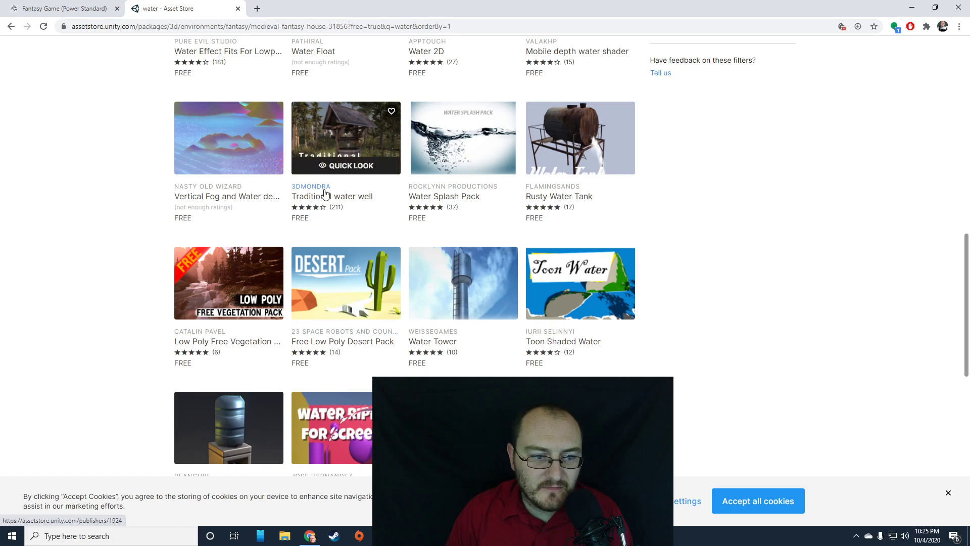
pyautogui.moveTo(336, 200)
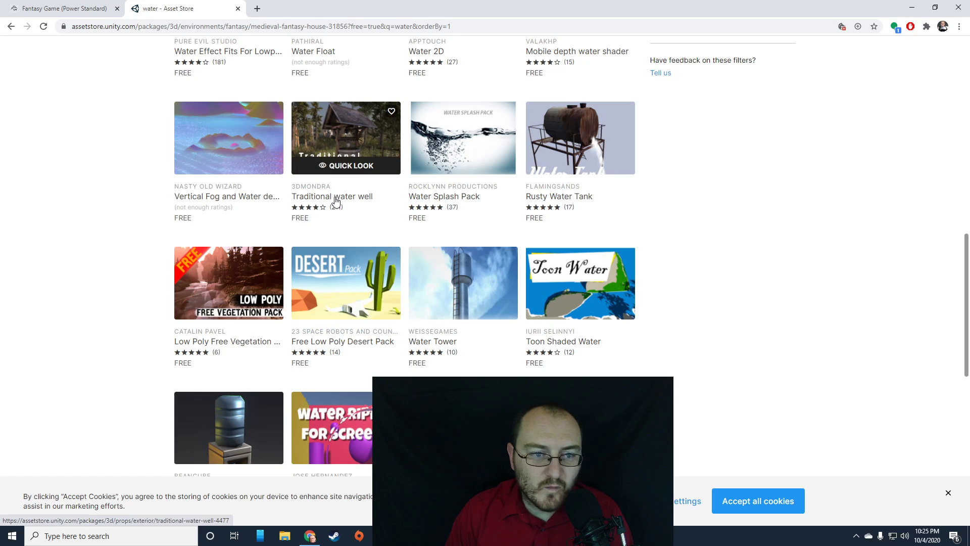
pyautogui.click(346, 137)
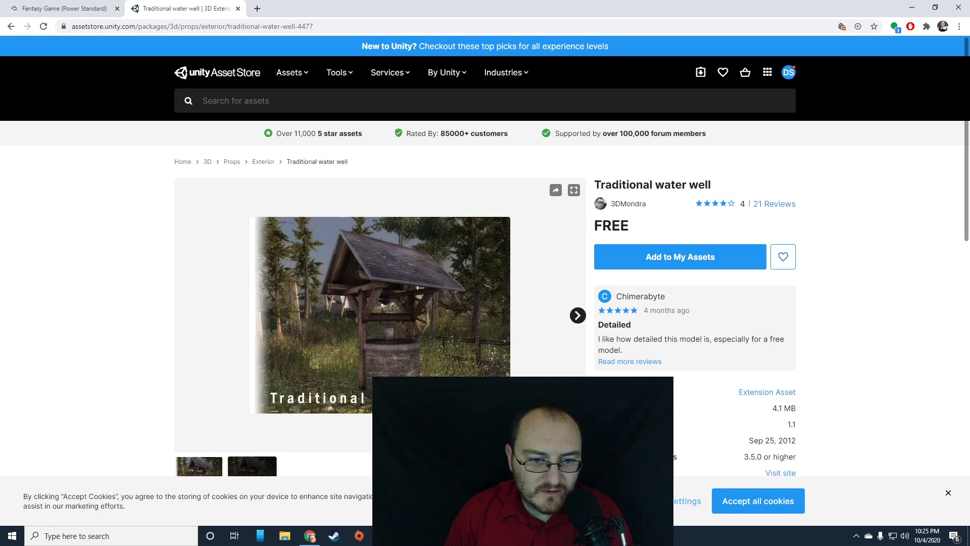
# Step: Add the Traditional water well to My Assets and open it in the Unity editor
pyautogui.scroll(-3)
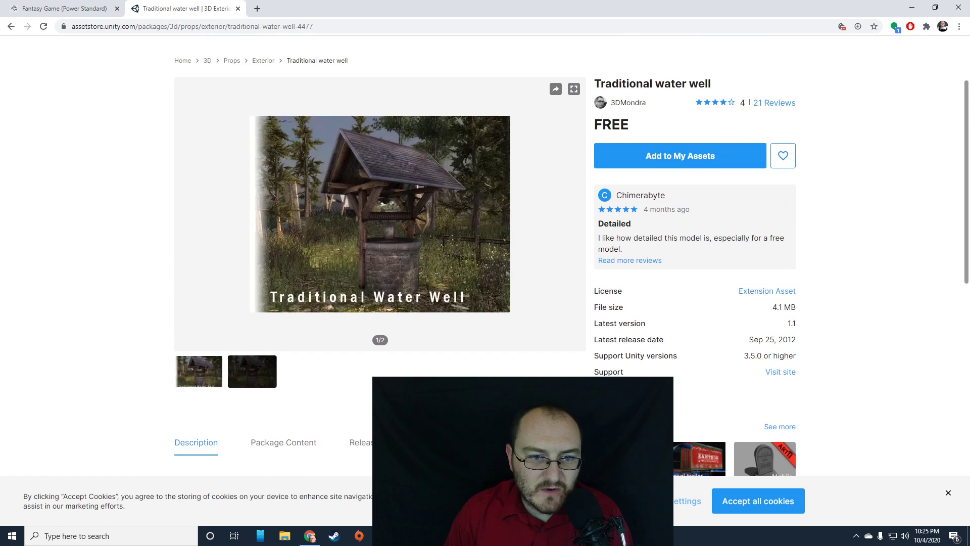
pyautogui.click(679, 156)
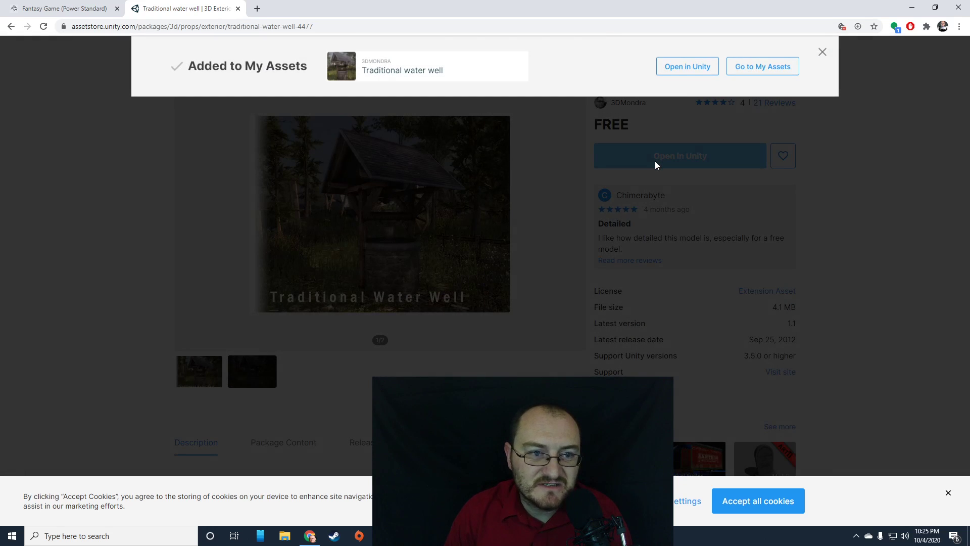
pyautogui.click(678, 156)
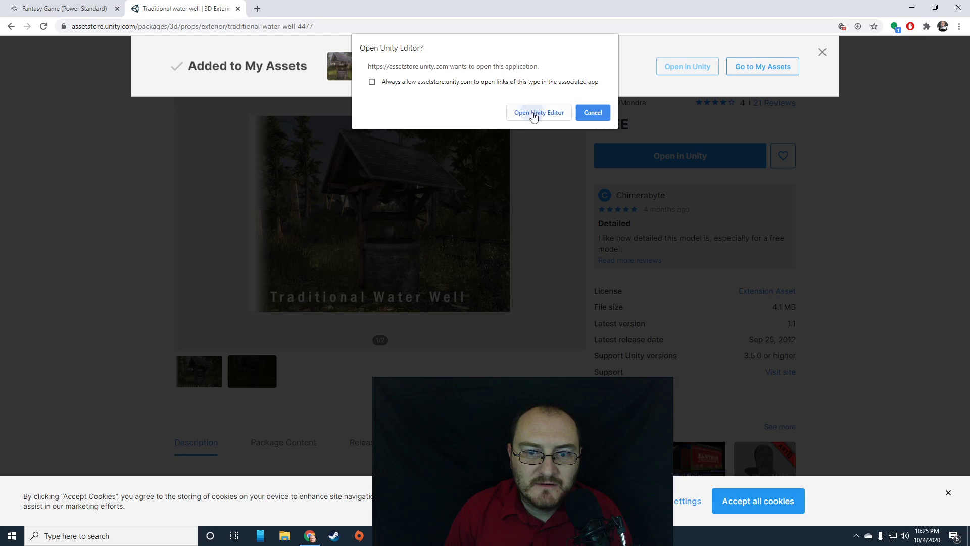
pyautogui.click(537, 112)
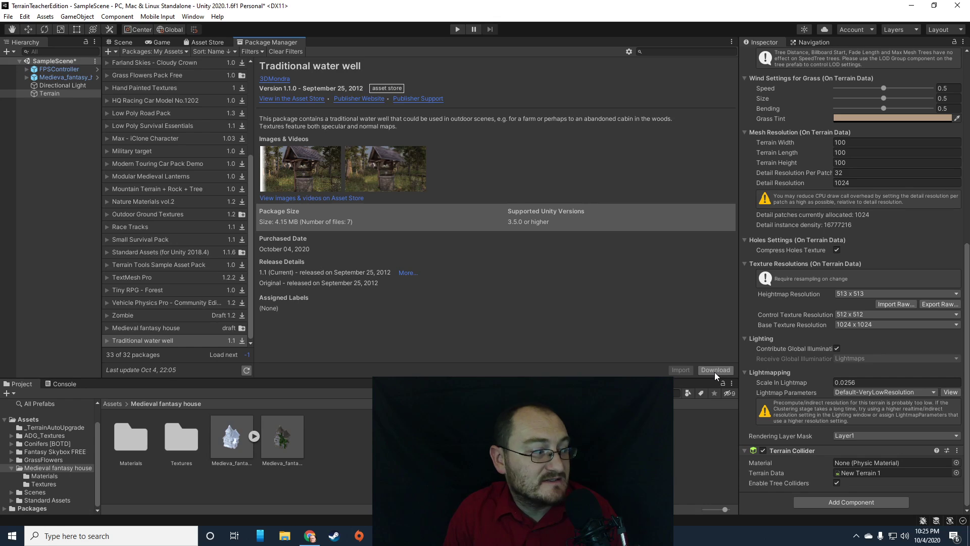
# Step: Download the Traditional water well package and import all its files, returning to the scene
pyautogui.click(716, 370)
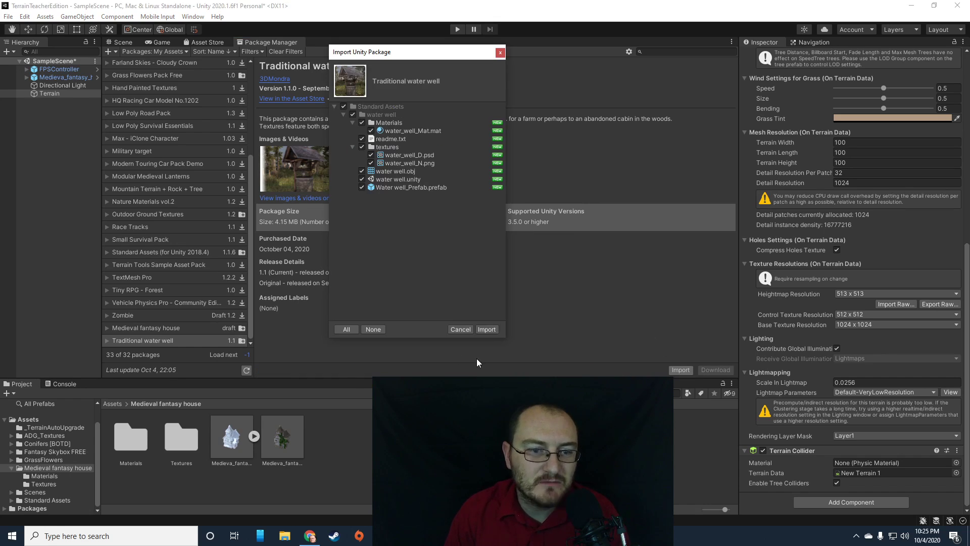
pyautogui.click(486, 328)
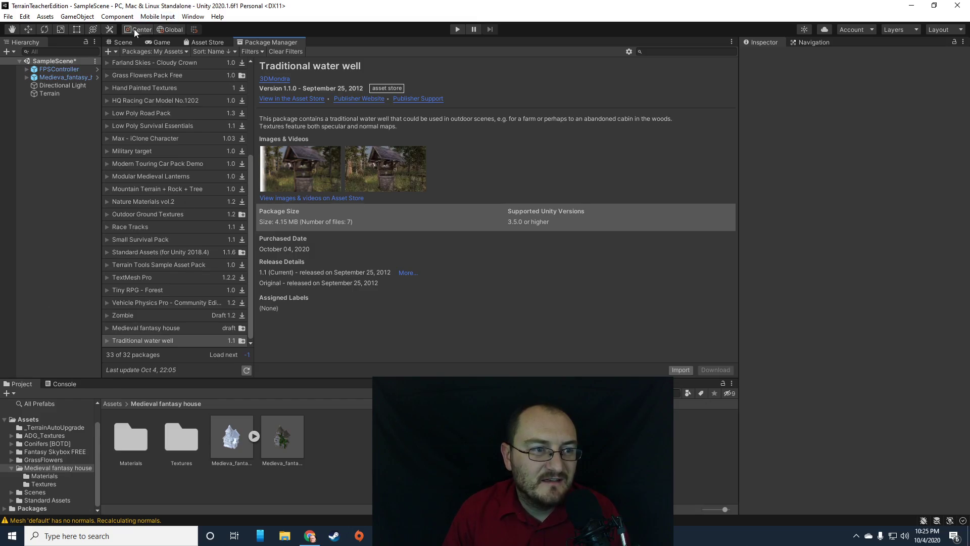
pyautogui.click(122, 43)
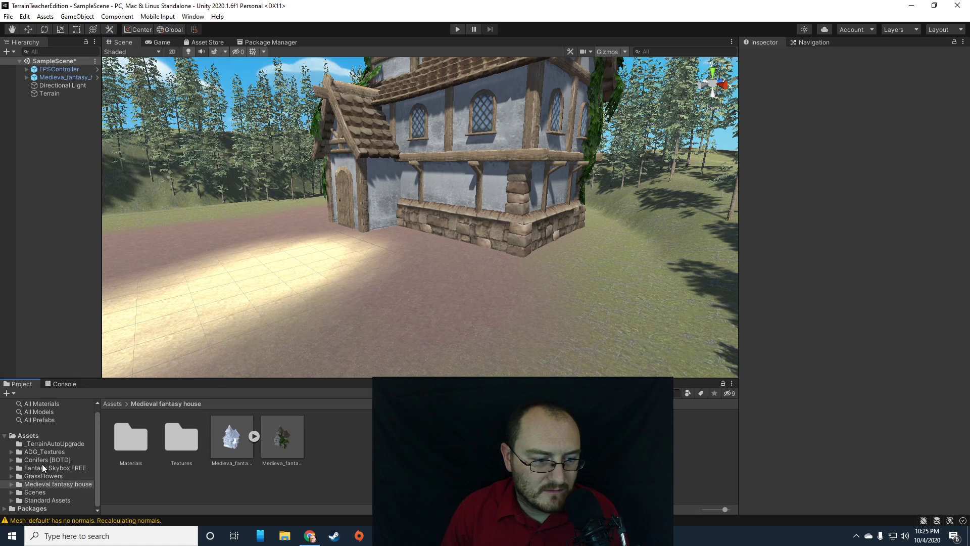
pyautogui.moveTo(14, 451)
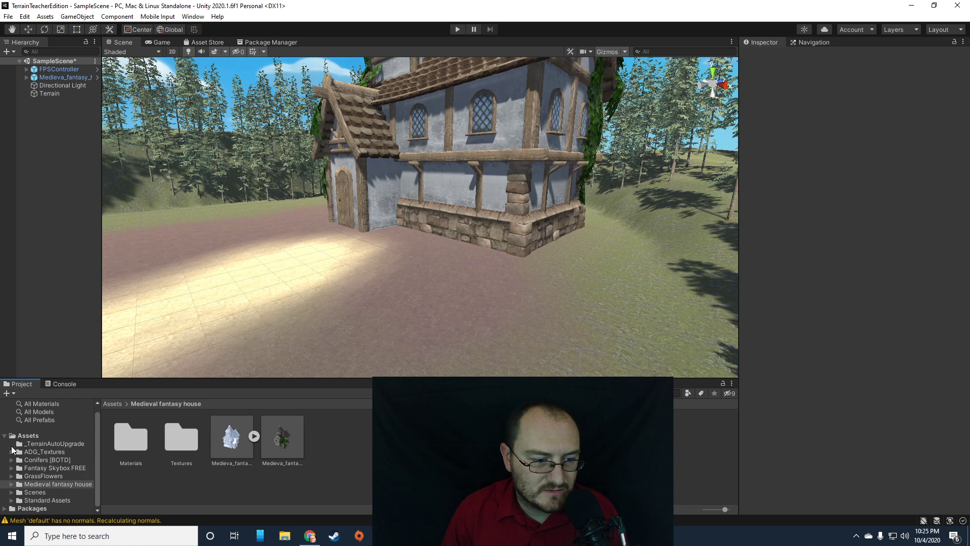
# Step: Browse the ADG_Textures, _TerrainAutoUpgrade, GrassFlowers and Scenes folders for the water well files
pyautogui.scroll(-3)
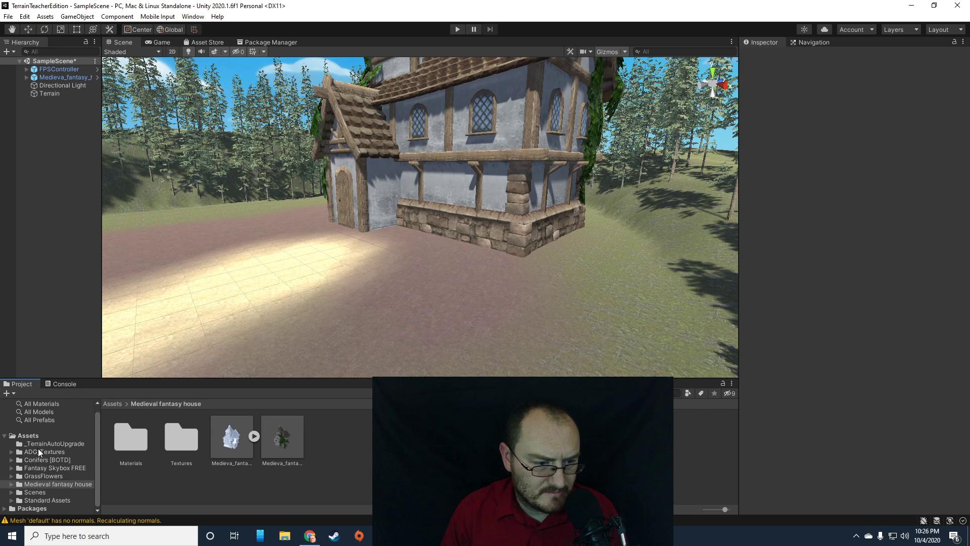
pyautogui.click(43, 452)
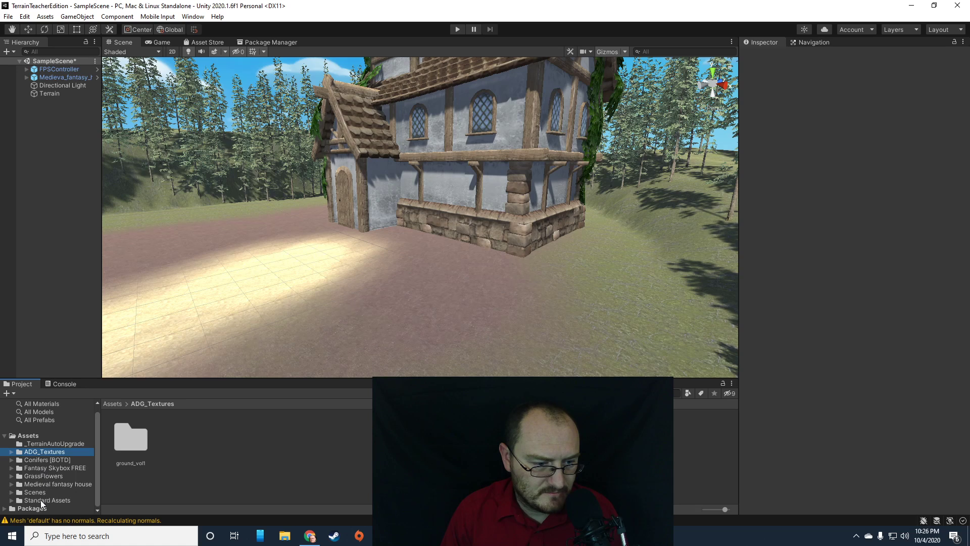
pyautogui.click(52, 444)
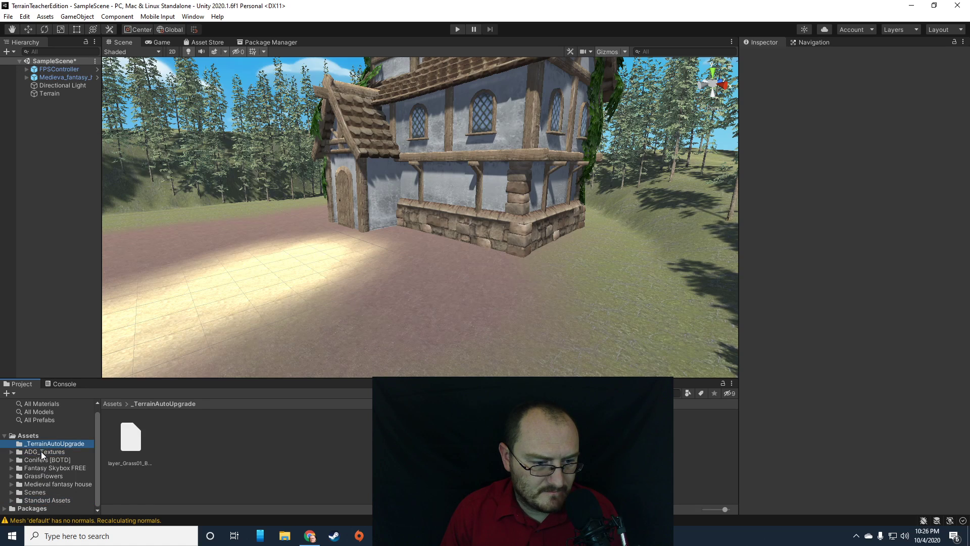
pyautogui.click(43, 450)
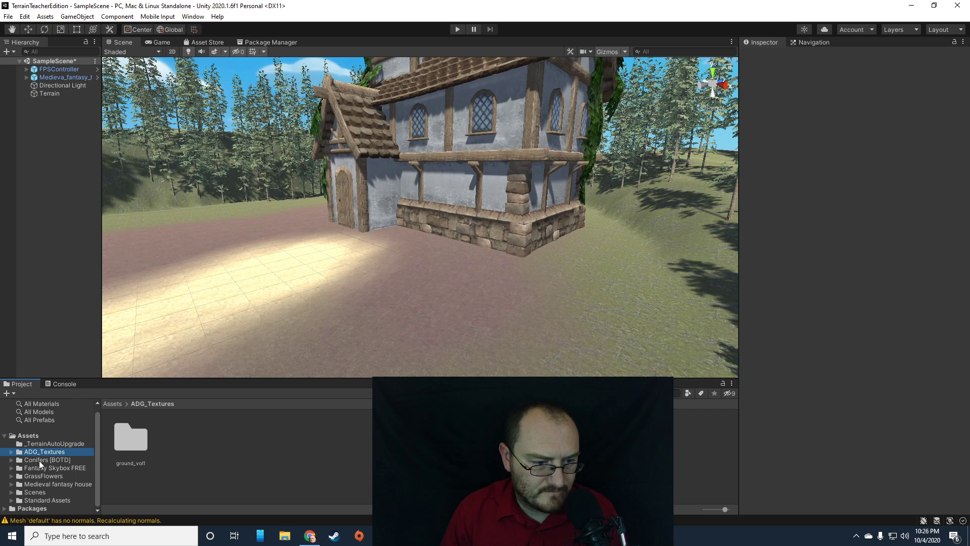
pyautogui.click(43, 475)
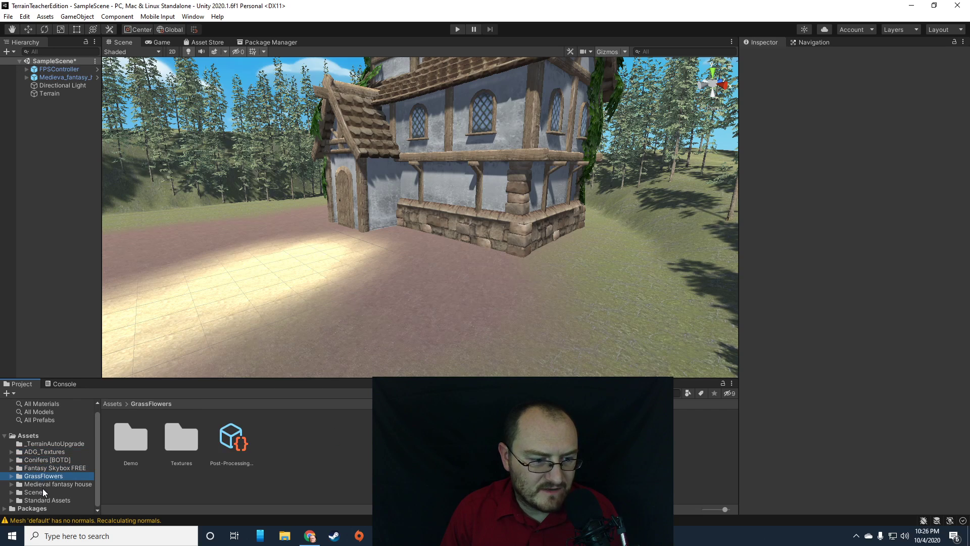
pyautogui.click(271, 43)
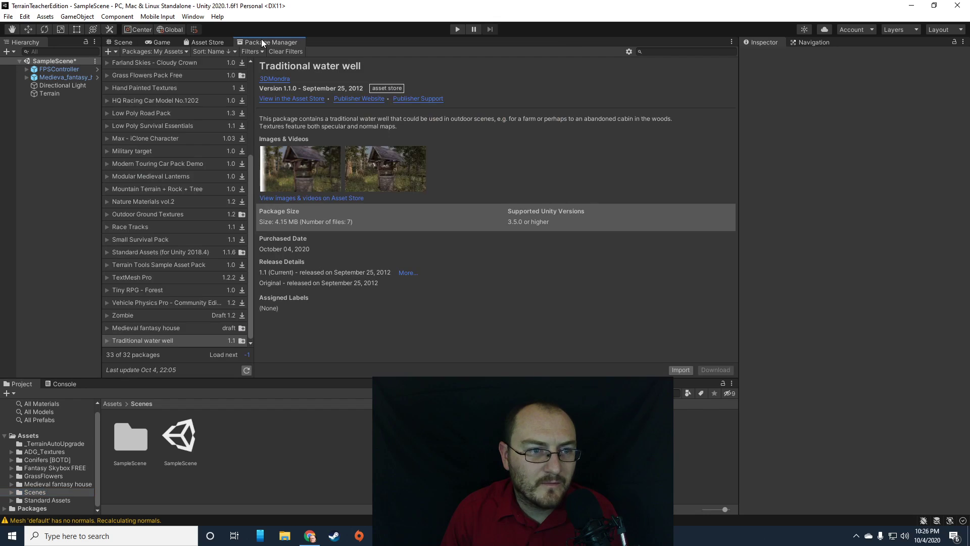
pyautogui.moveTo(680, 370)
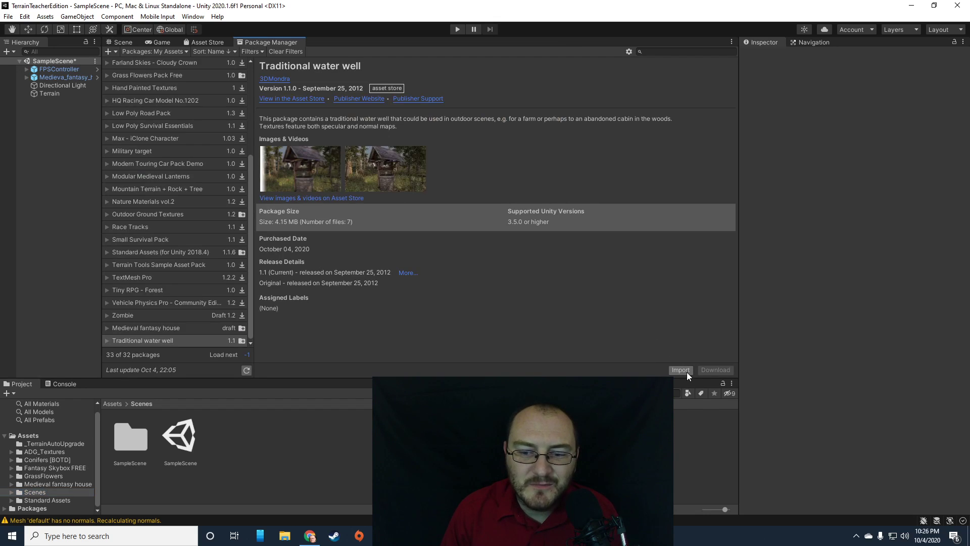
# Step: Import the water well files, inspect and clear the missing-normals warnings in the Console, and return to the Scene view
pyautogui.click(680, 370)
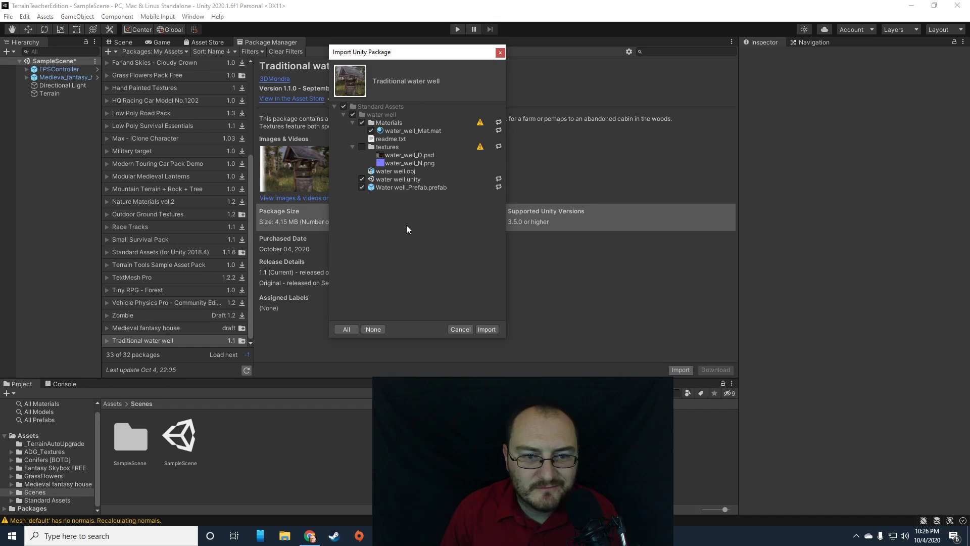
pyautogui.click(460, 328)
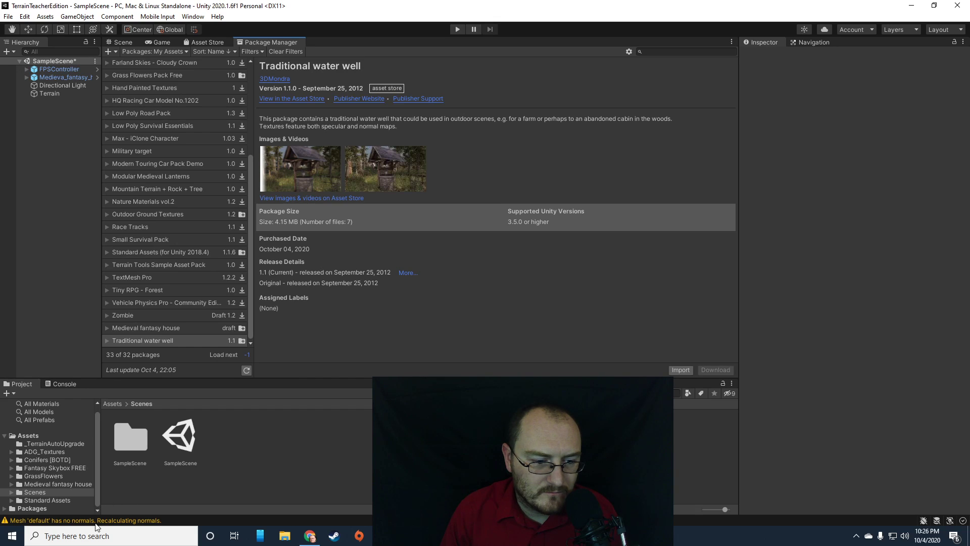
pyautogui.click(64, 383)
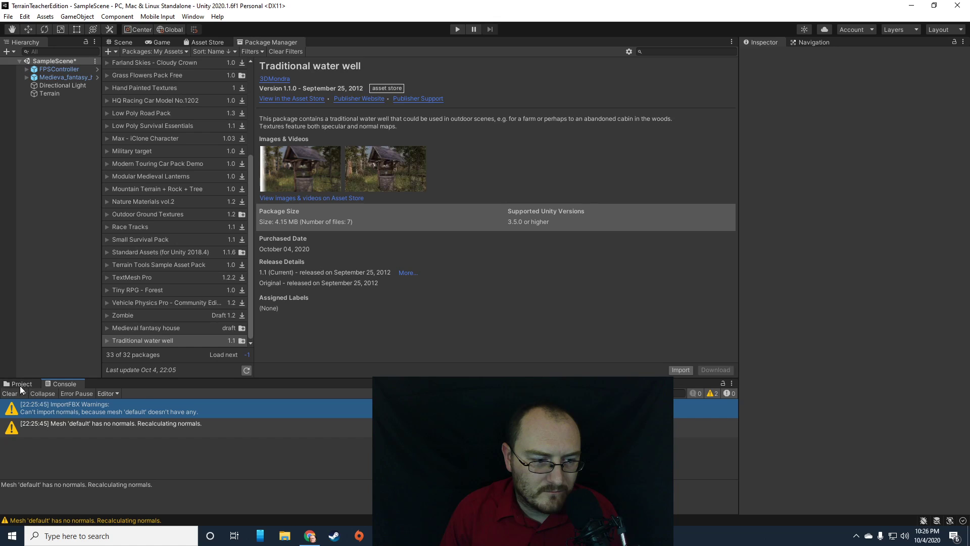
pyautogui.click(10, 393)
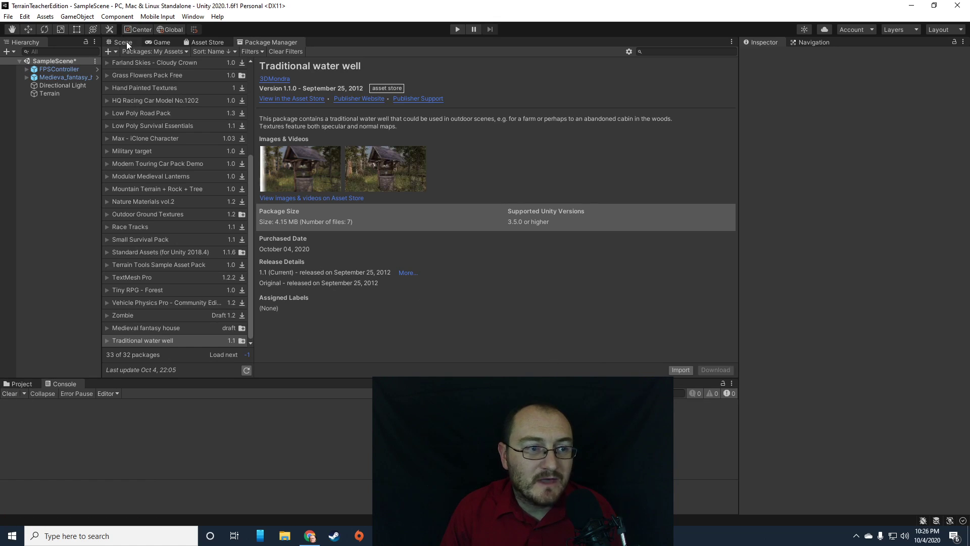
pyautogui.click(121, 42)
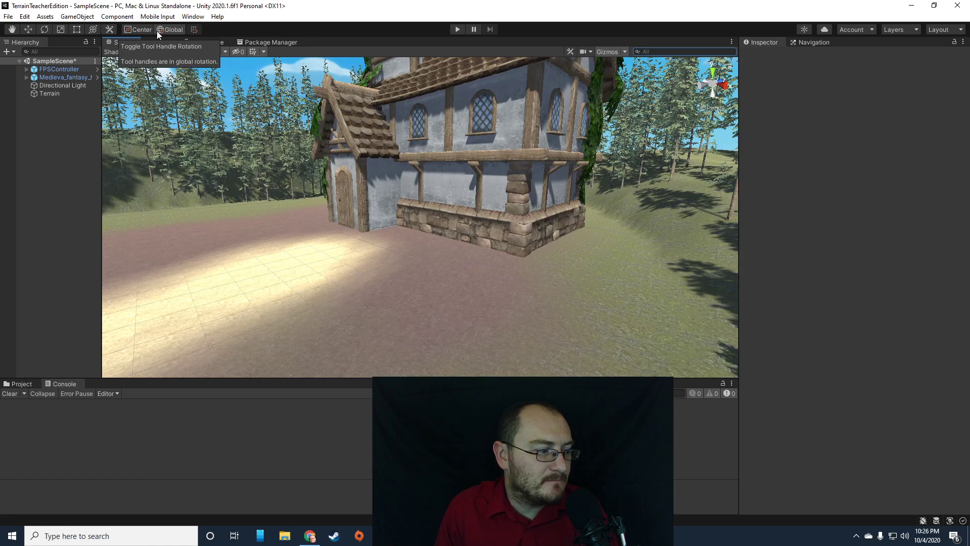
pyautogui.moveTo(641, 280)
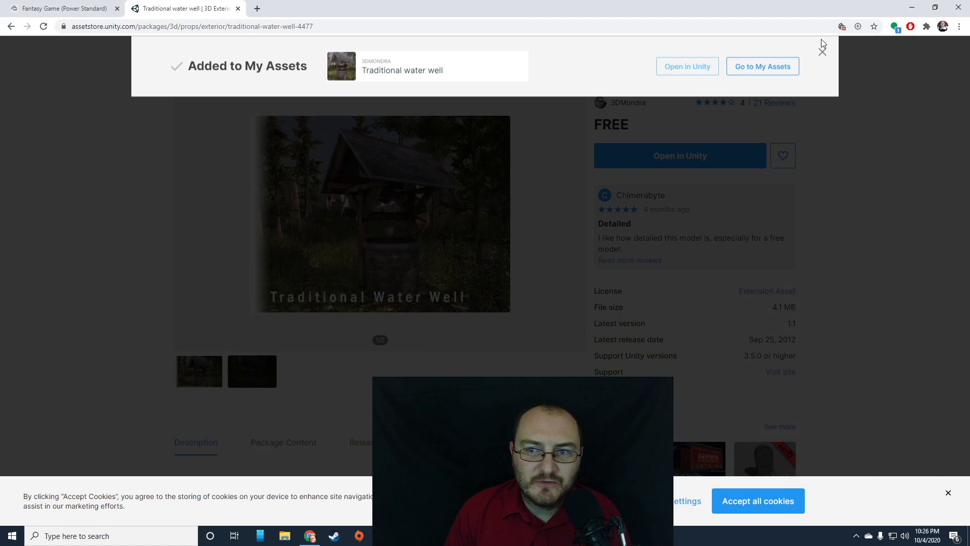
# Step: Dismiss the added notice and search the Asset Store for 'nps', filtered to Free Assets
pyautogui.click(822, 52)
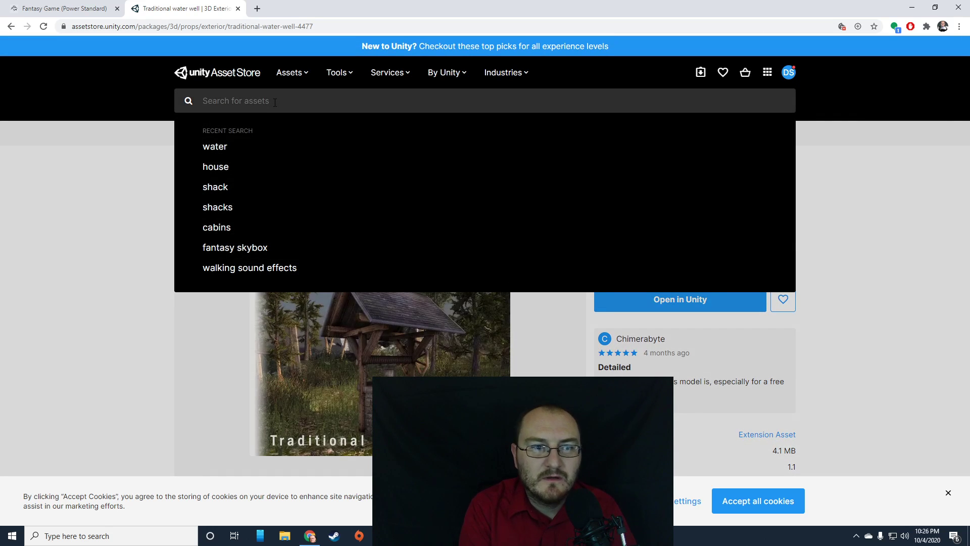
pyautogui.write('nps')
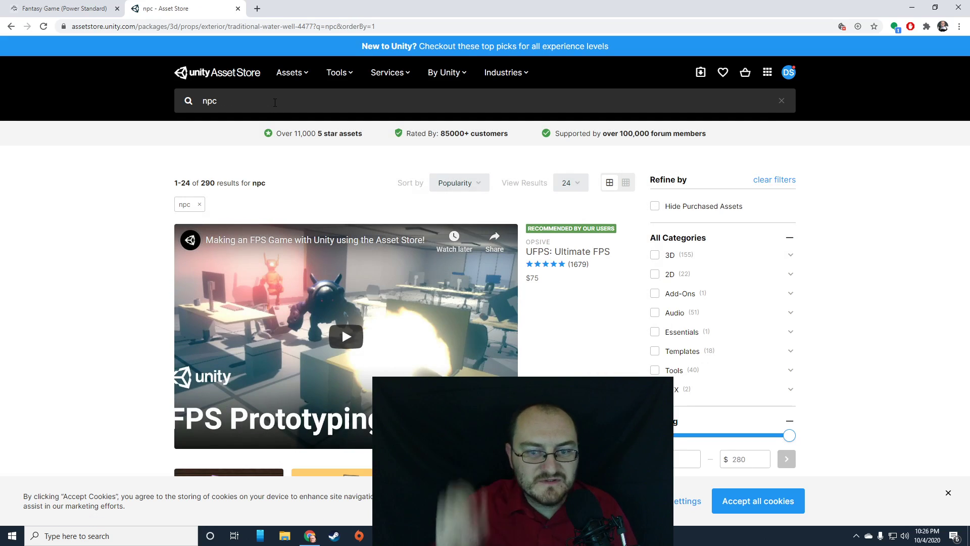
pyautogui.scroll(-3)
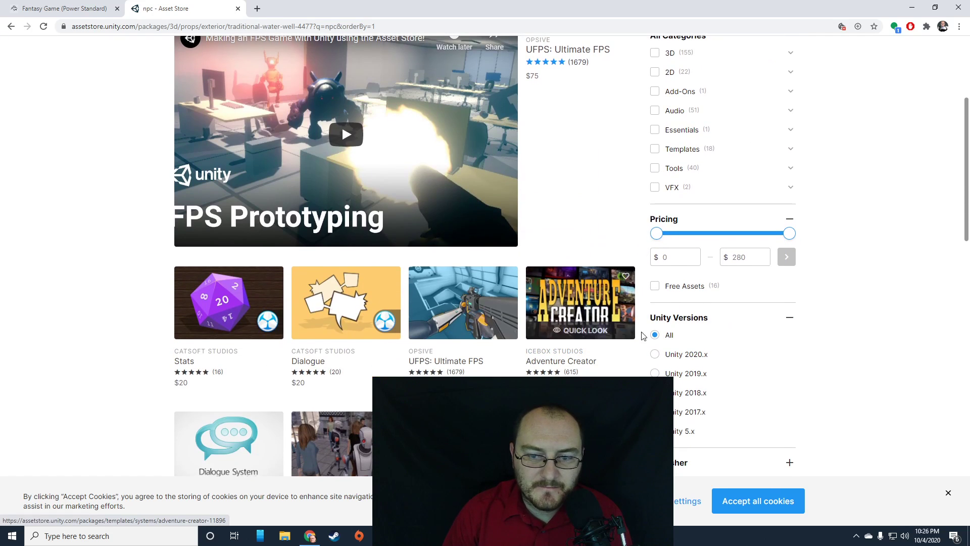
pyautogui.click(653, 285)
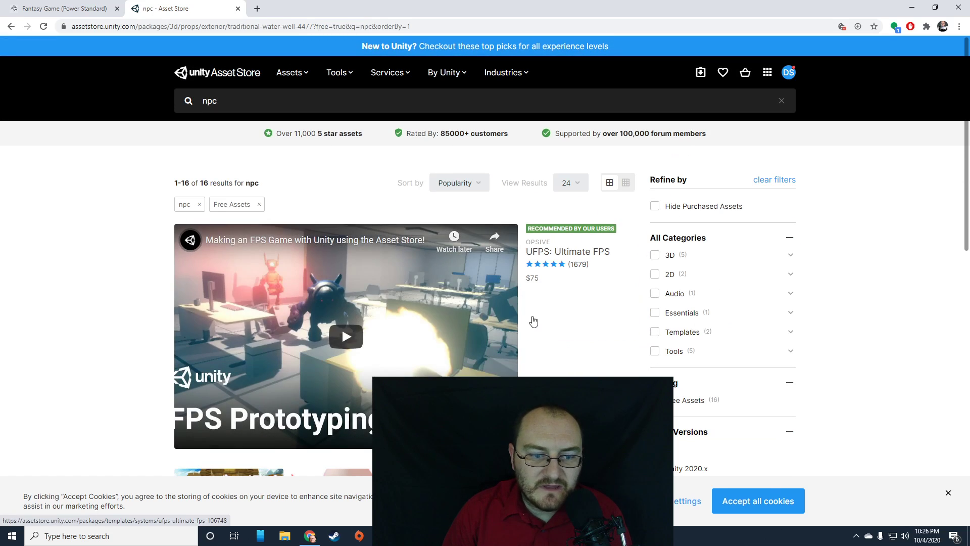
# Step: Scroll the results and open the Animated Spiders Pack page
pyautogui.scroll(-3)
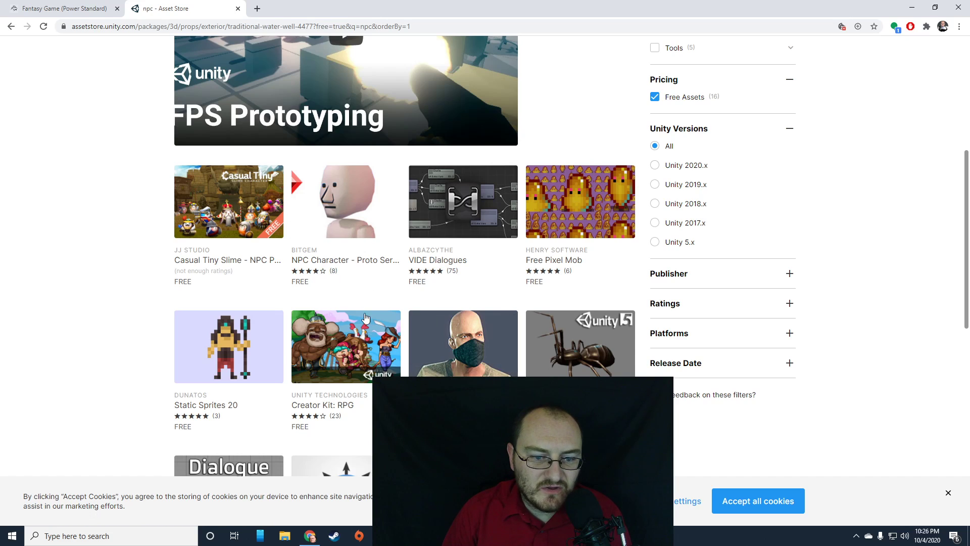
pyautogui.moveTo(578, 346)
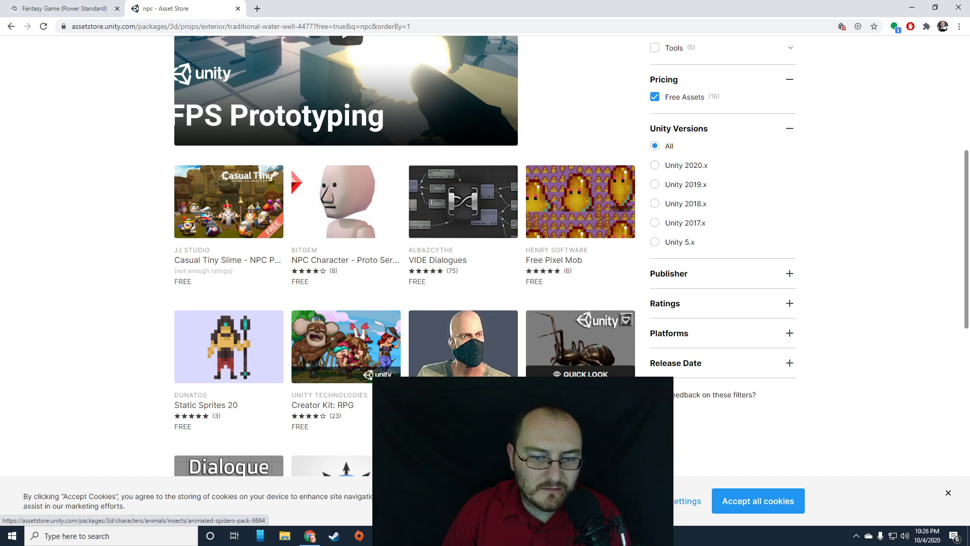
pyautogui.scroll(-3)
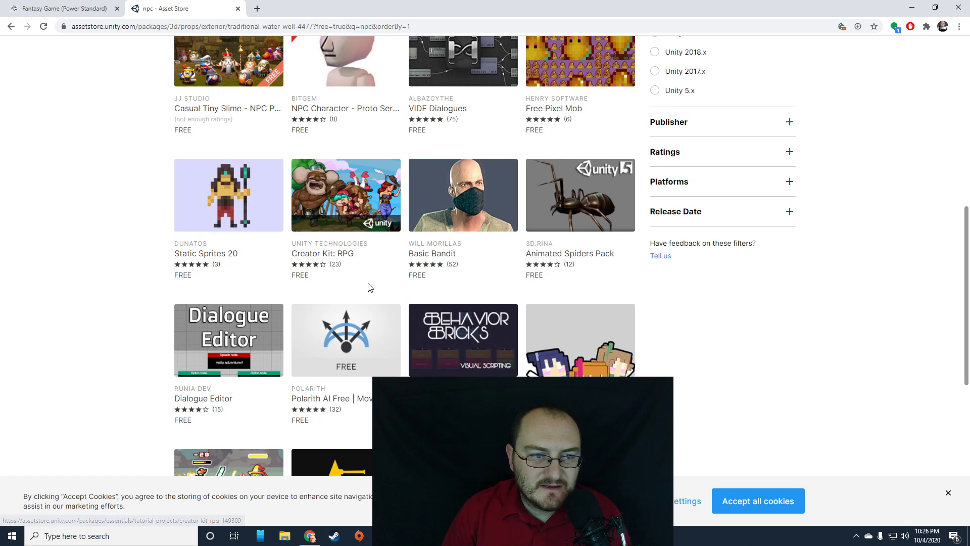
pyautogui.click(580, 195)
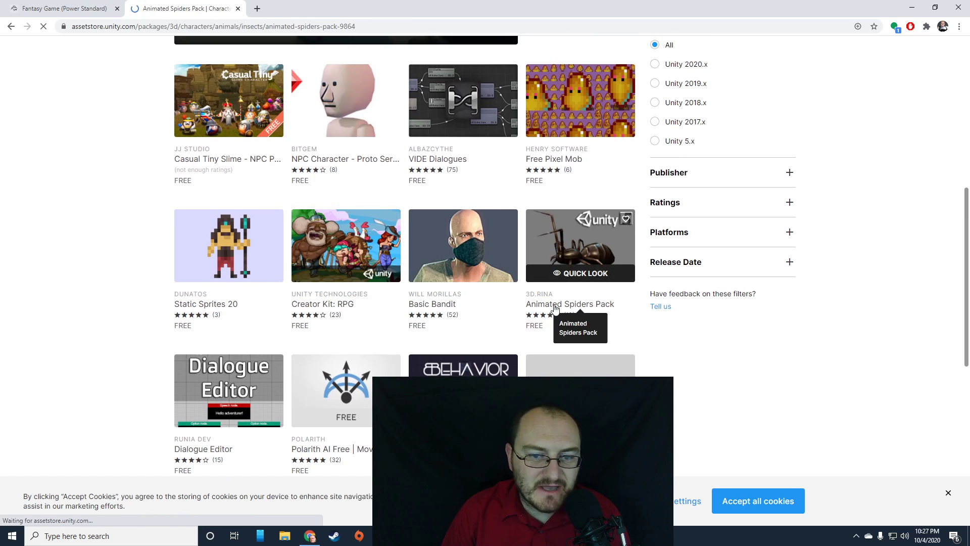
# Step: Look over the Animated Spiders Pack page and add the free pack to My Assets
pyautogui.click(580, 246)
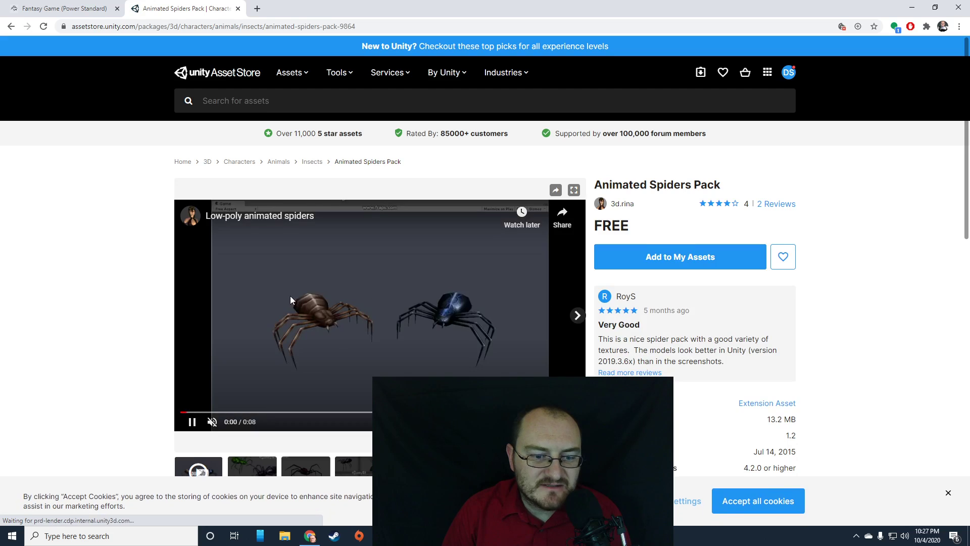
pyautogui.scroll(-3)
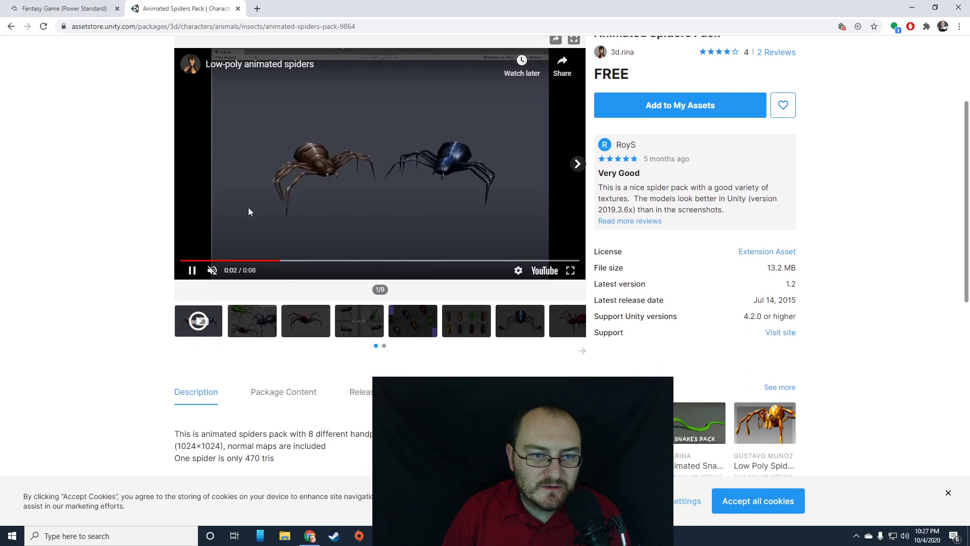
pyautogui.scroll(-3)
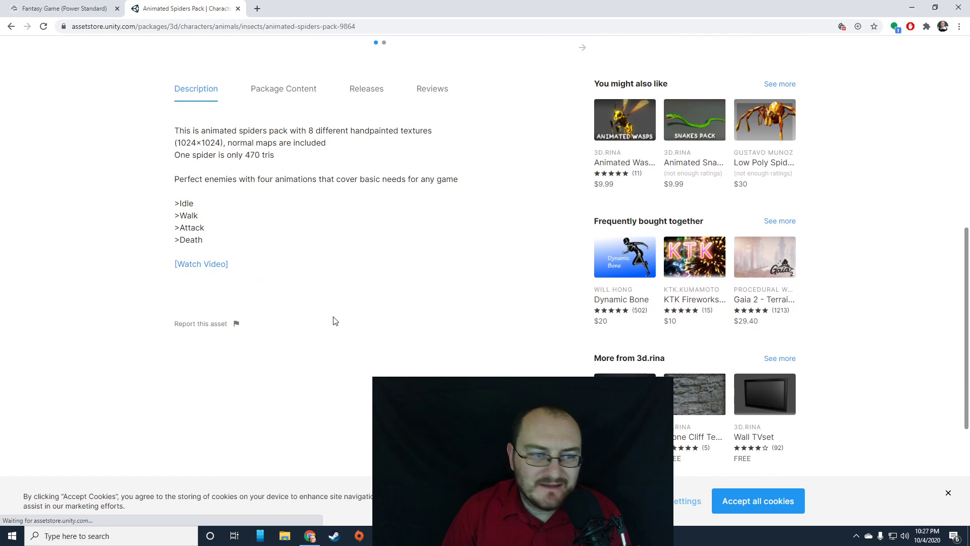
pyautogui.scroll(3)
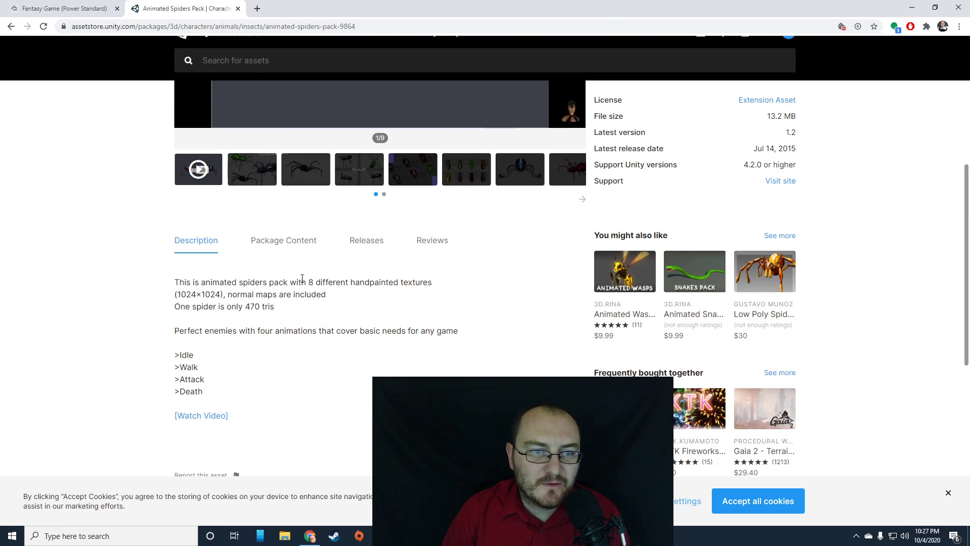
pyautogui.scroll(3)
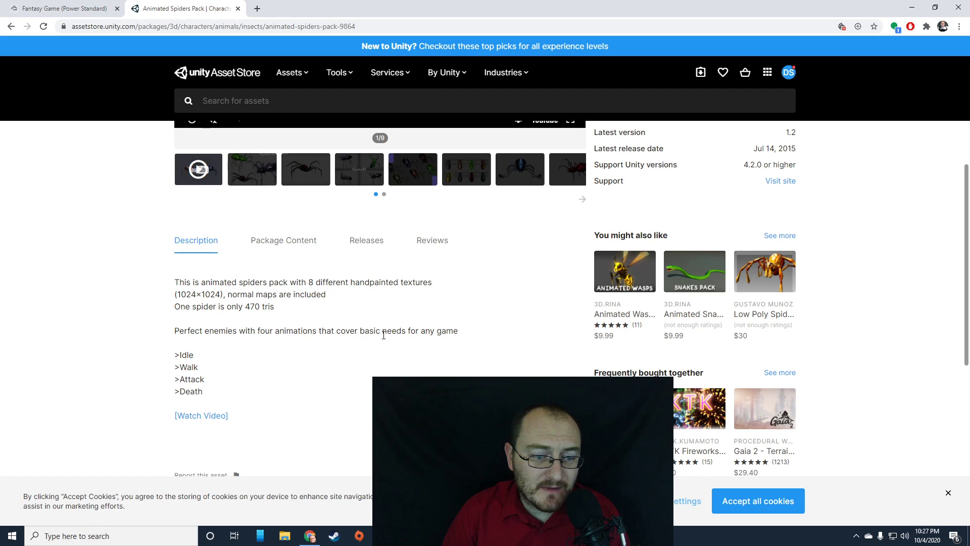
pyautogui.moveTo(356, 431)
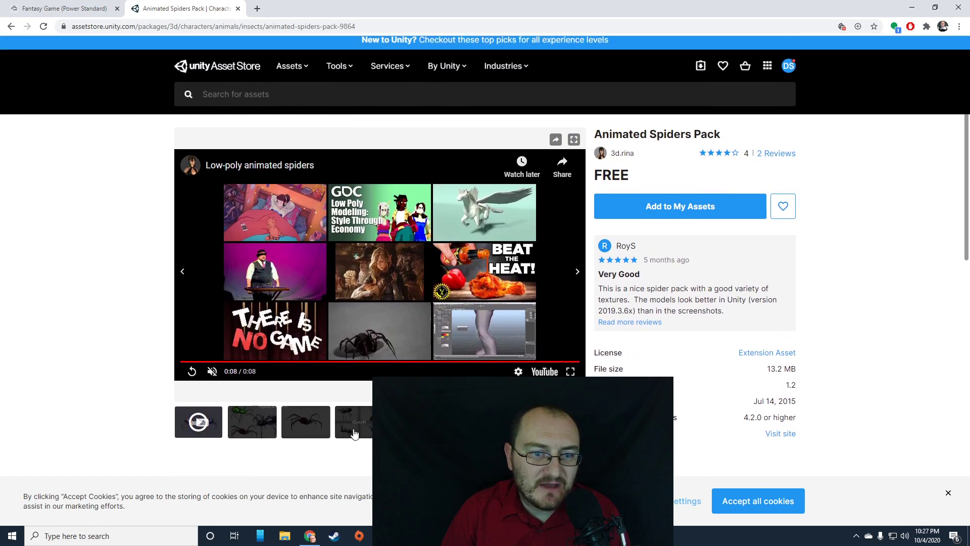
pyautogui.scroll(3)
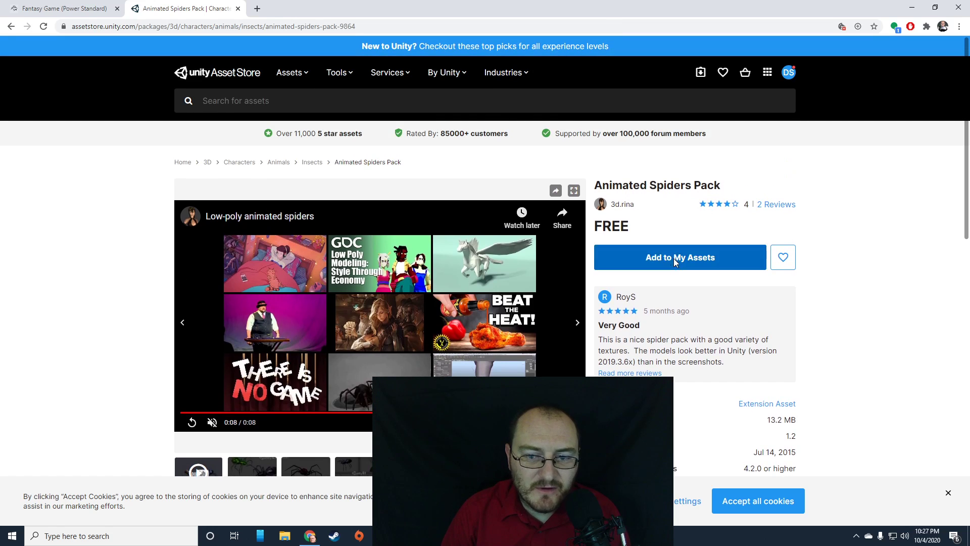
pyautogui.click(679, 256)
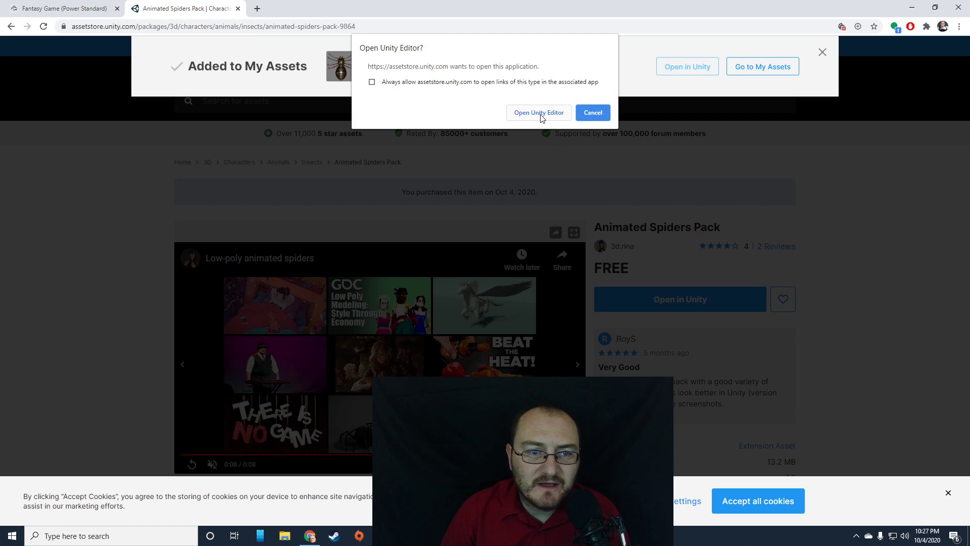
# Step: Allow opening the Unity editor, download and import all Animated Spiders Pack files, and show the project asset folders
pyautogui.click(537, 112)
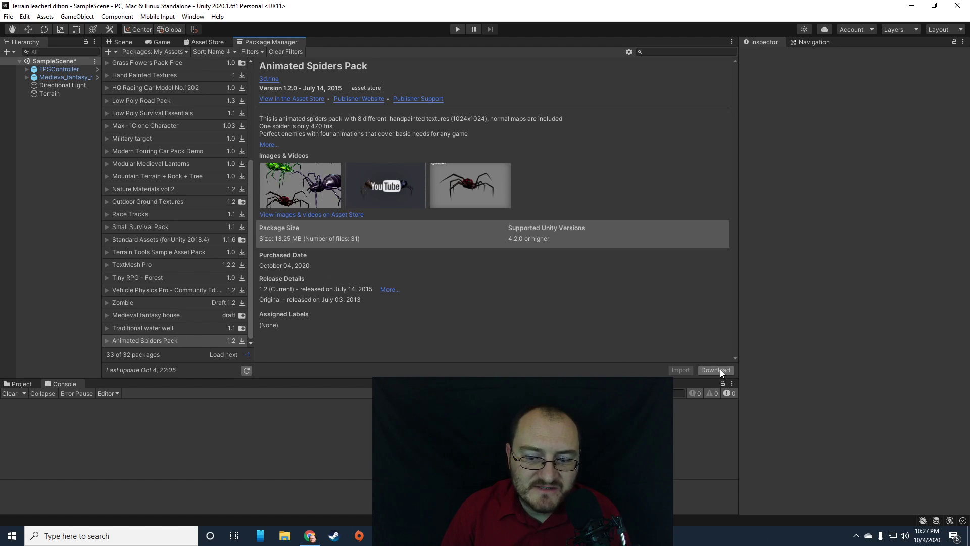
pyautogui.click(716, 370)
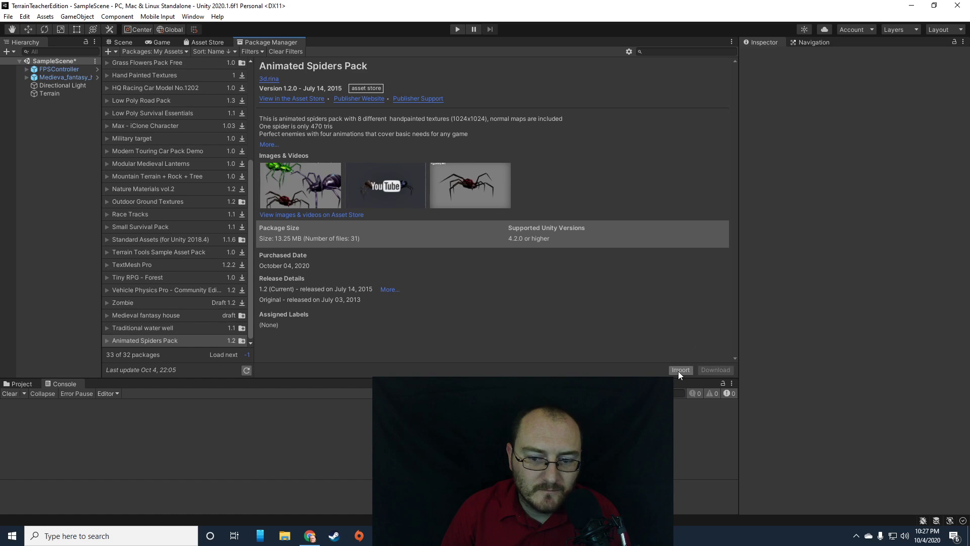
pyautogui.click(680, 370)
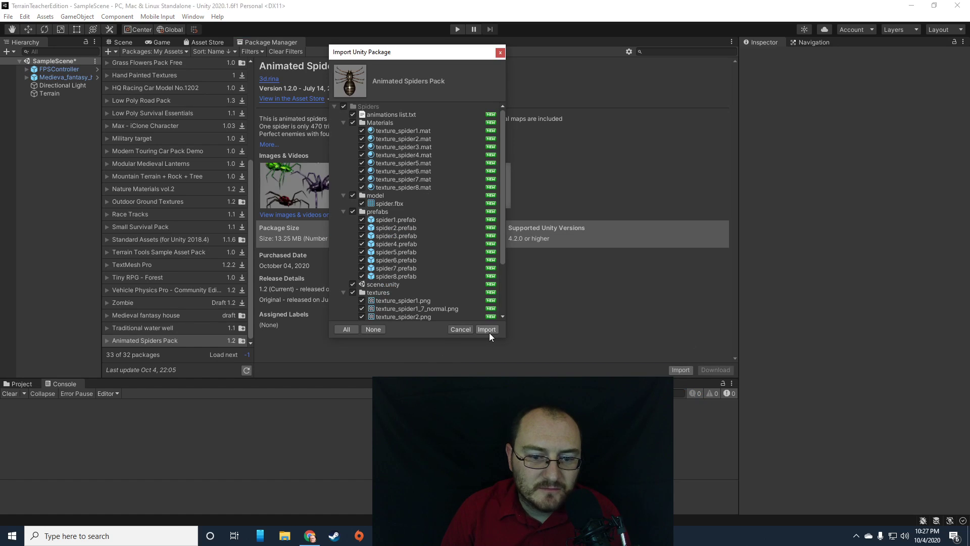
pyautogui.click(486, 328)
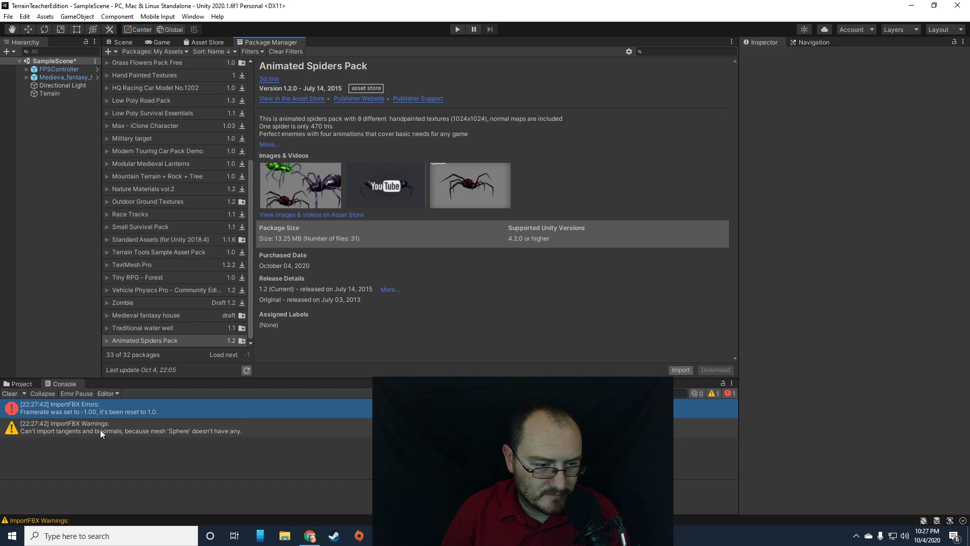
pyautogui.click(20, 384)
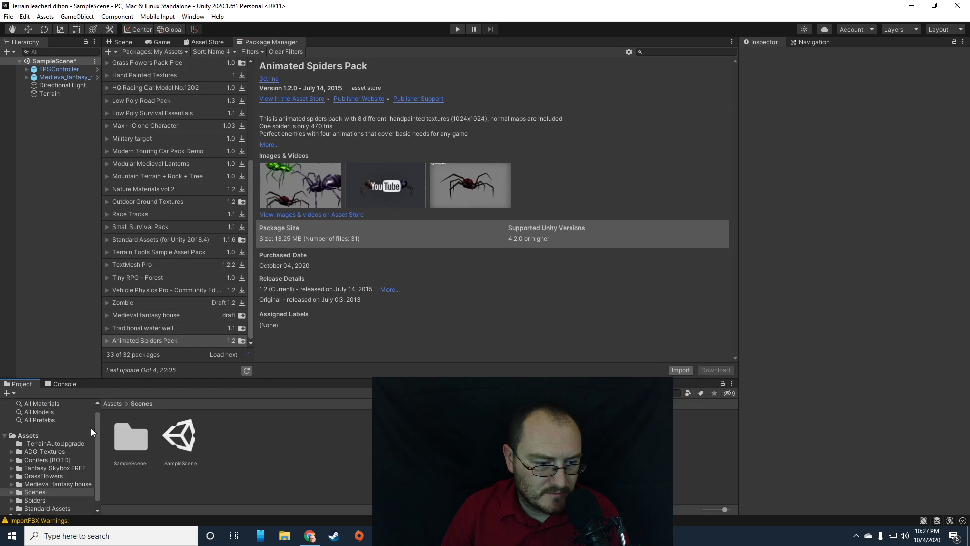
# Step: Scroll the Project window toward the Spiders prefabs
pyautogui.scroll(-3)
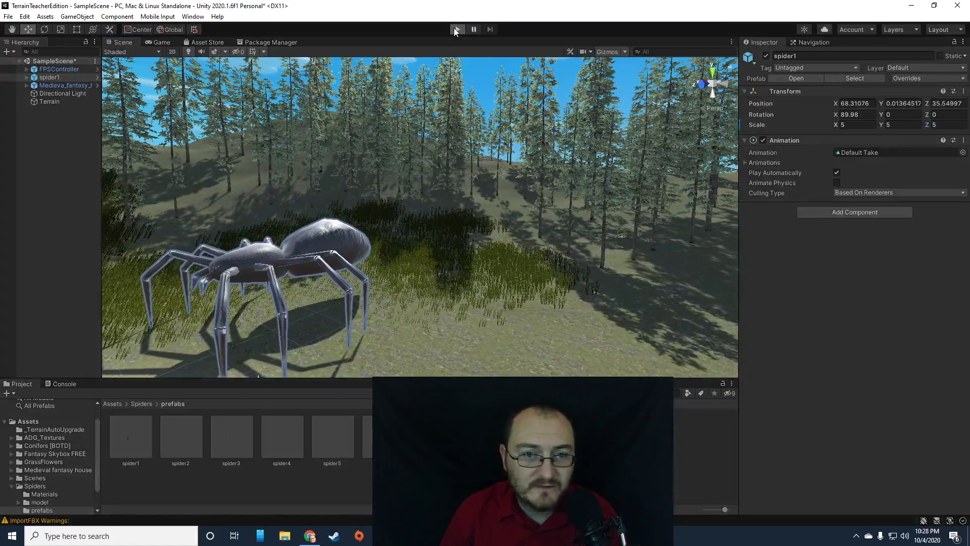
pyautogui.click(456, 30)
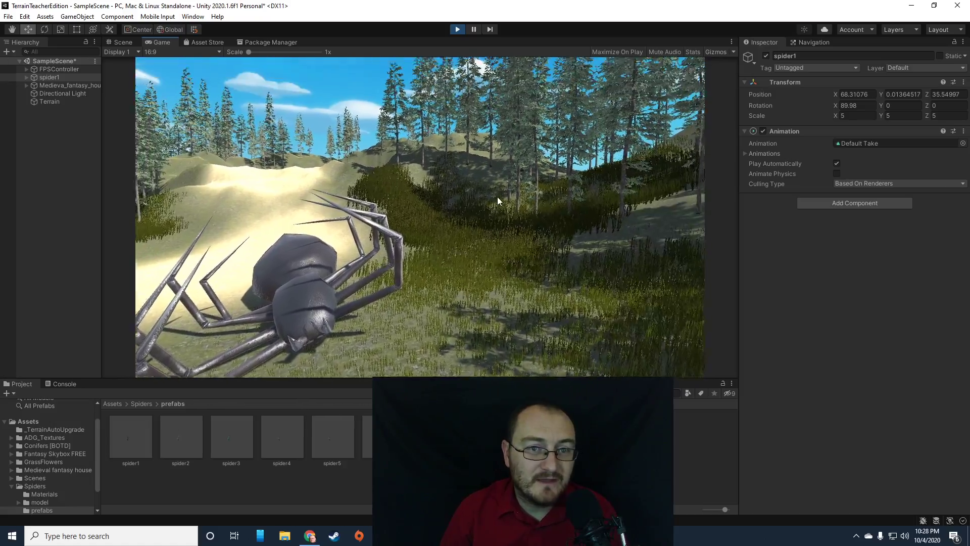
pyautogui.click(123, 42)
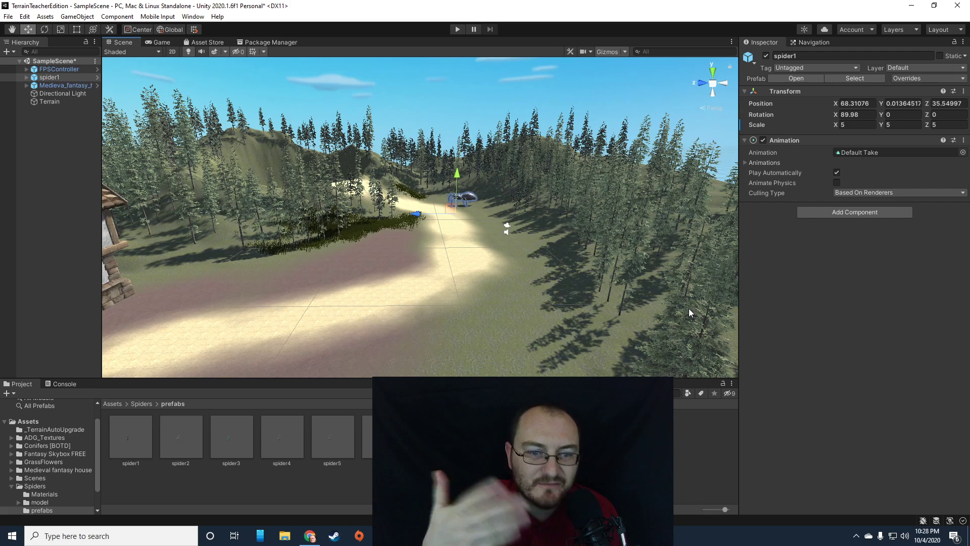
pyautogui.moveTo(616, 353)
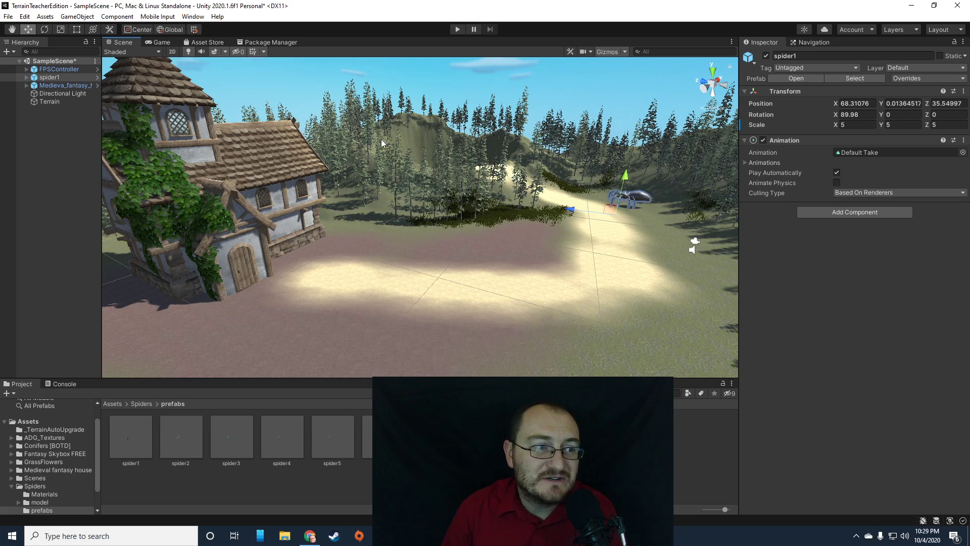
# Step: Bring up the File menu with the house and spider scene in view
pyautogui.click(8, 16)
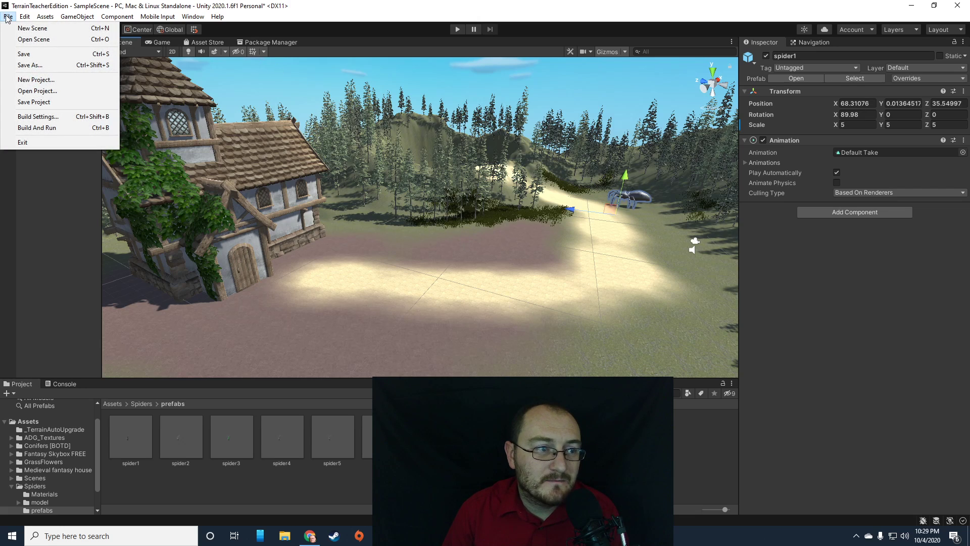
pyautogui.moveTo(39, 116)
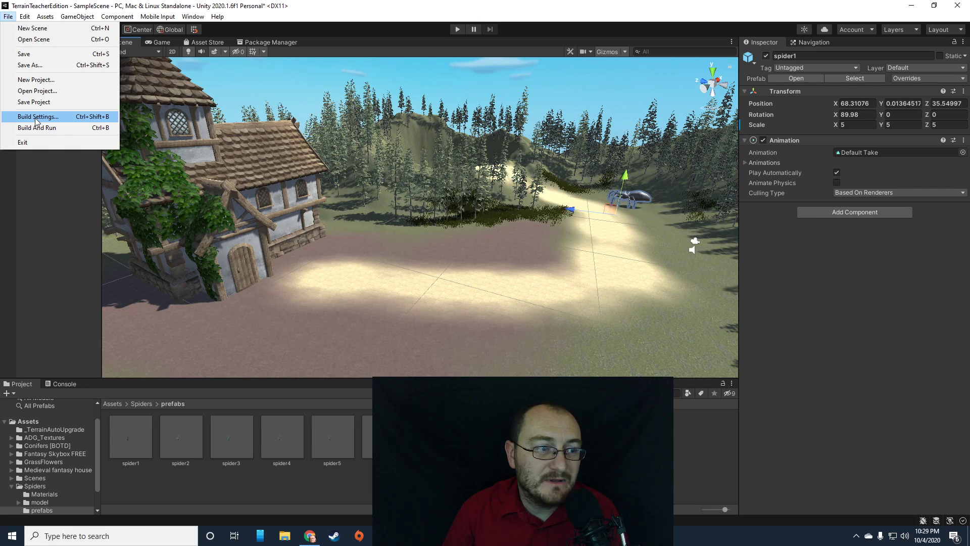
# Step: In Build Settings, add the open SampleScene to the PC, Mac & Linux Standalone scenes in build
pyautogui.click(37, 116)
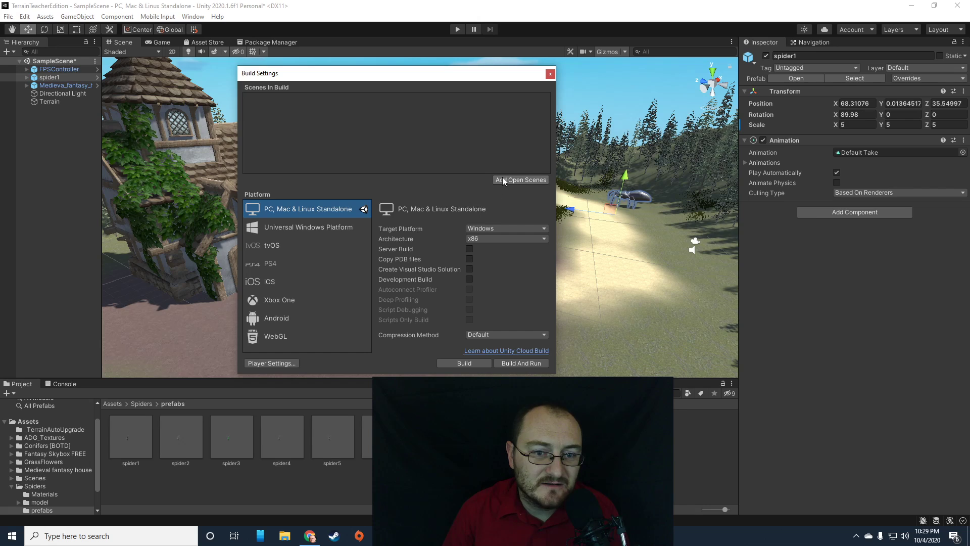
pyautogui.click(520, 180)
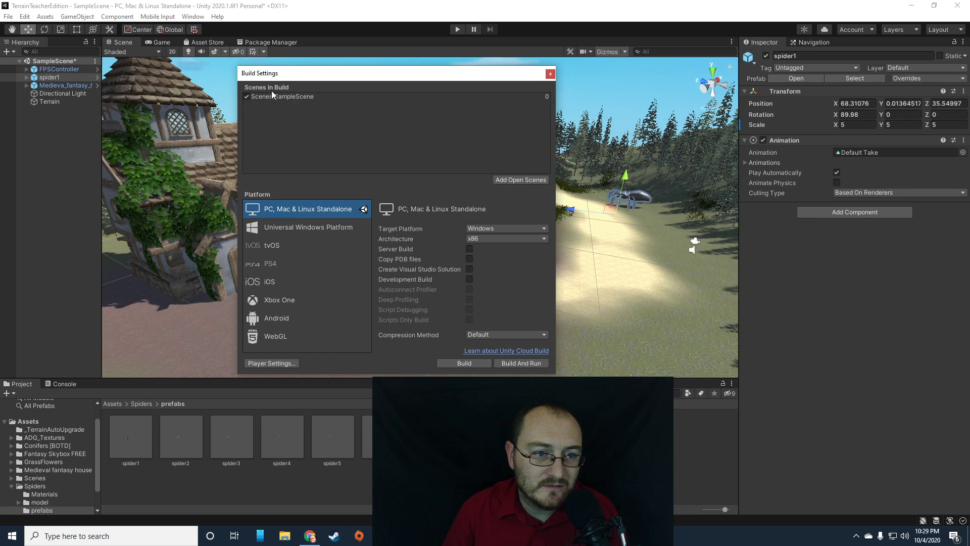
pyautogui.moveTo(414, 214)
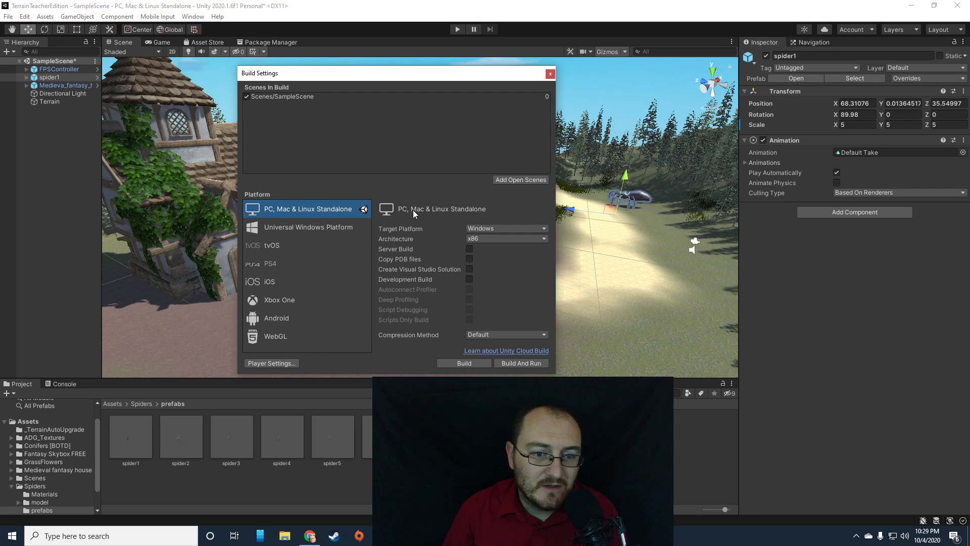
pyautogui.moveTo(479, 338)
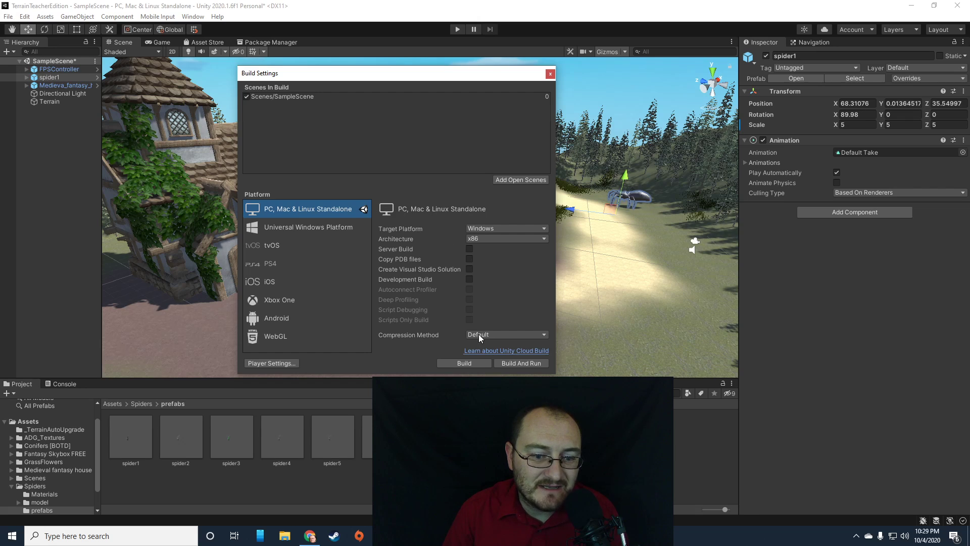
pyautogui.moveTo(536, 85)
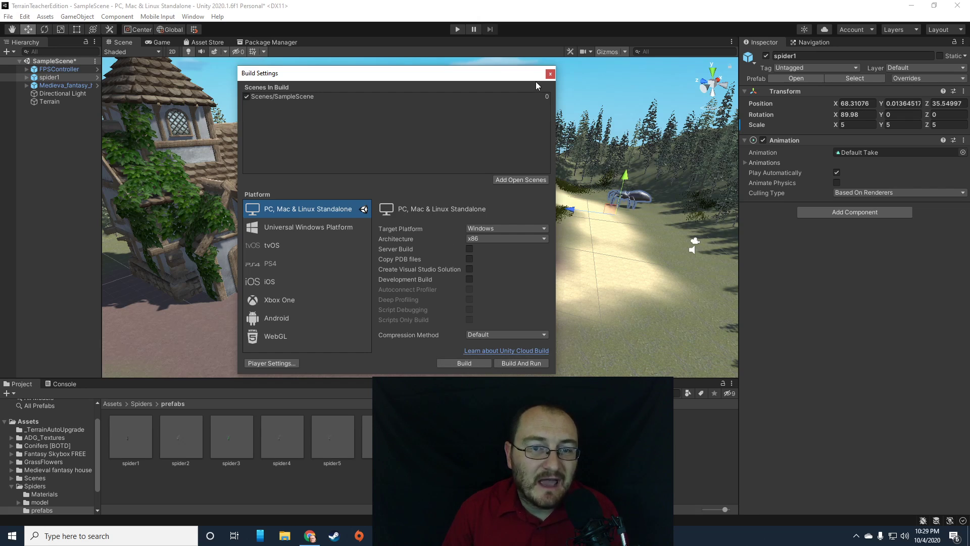